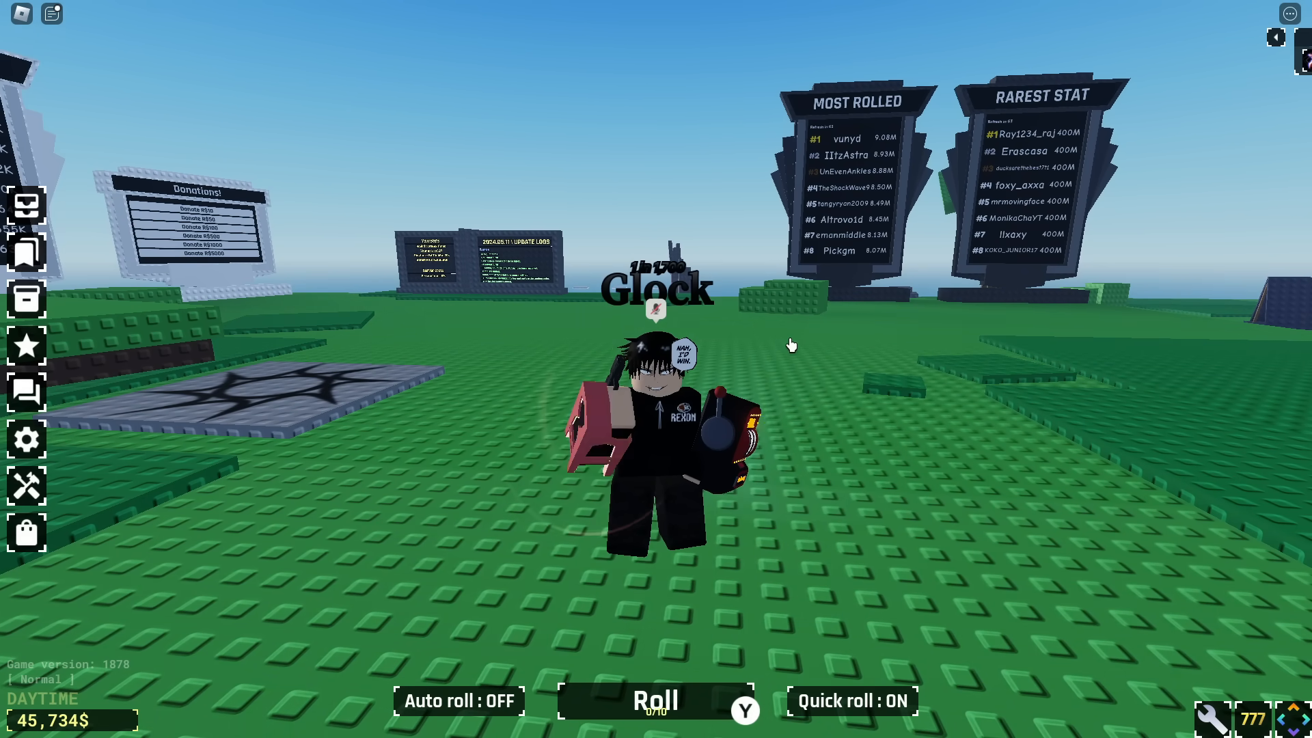
# View the red aura clip image full size, then close it
pyautogui.click(655, 700)
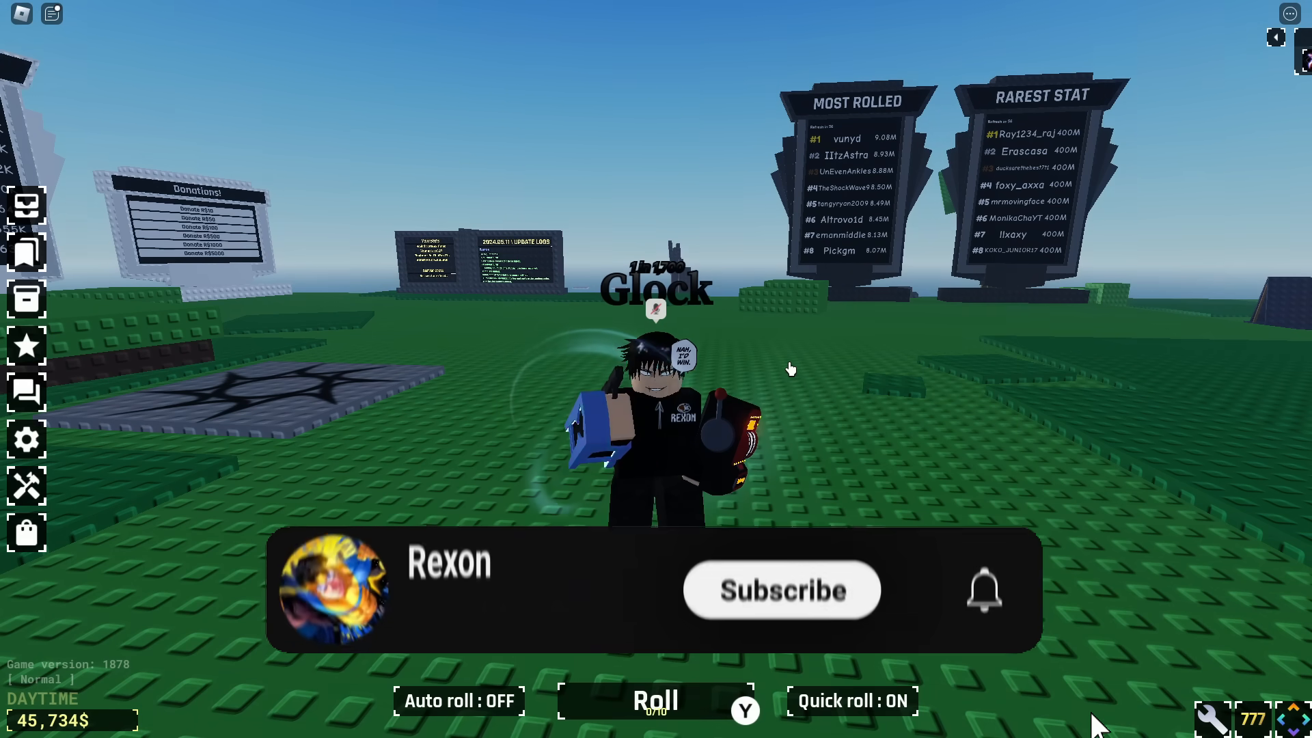
pyautogui.click(780, 589)
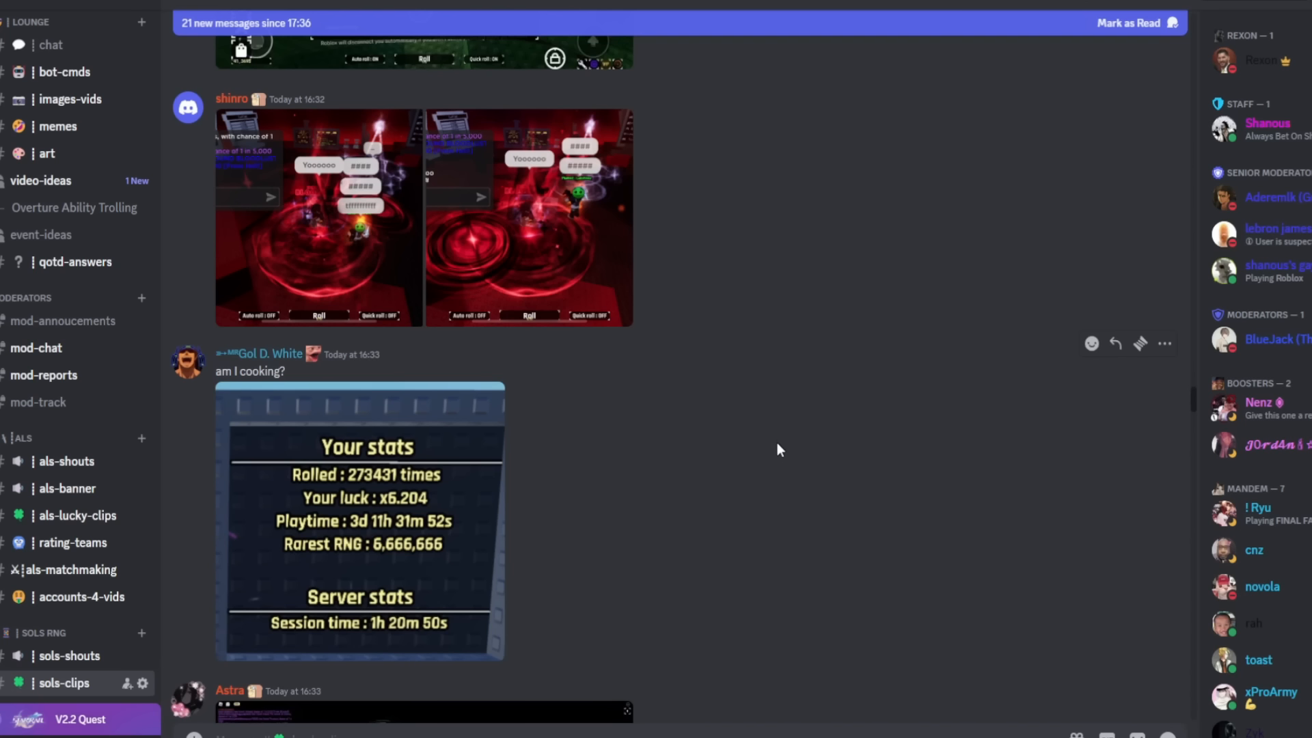
pyautogui.moveTo(785, 419)
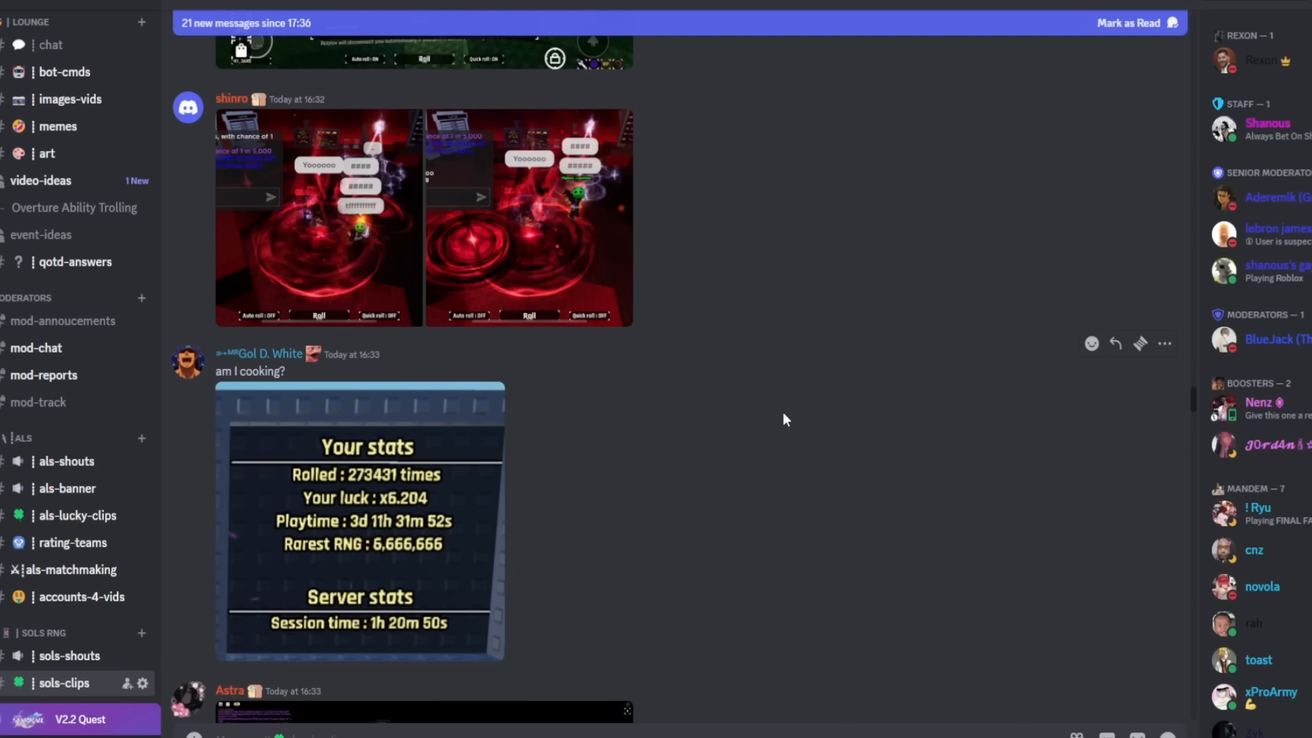
pyautogui.moveTo(739, 400)
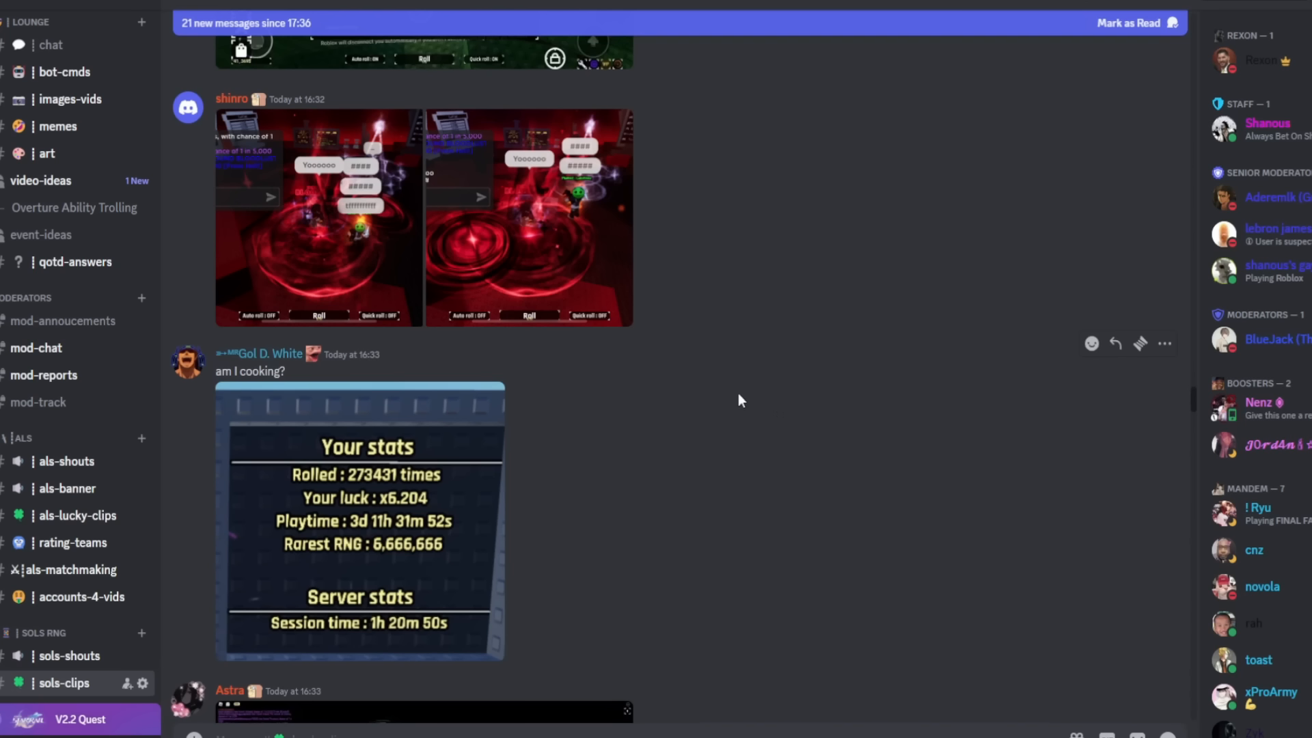
pyautogui.moveTo(737, 415)
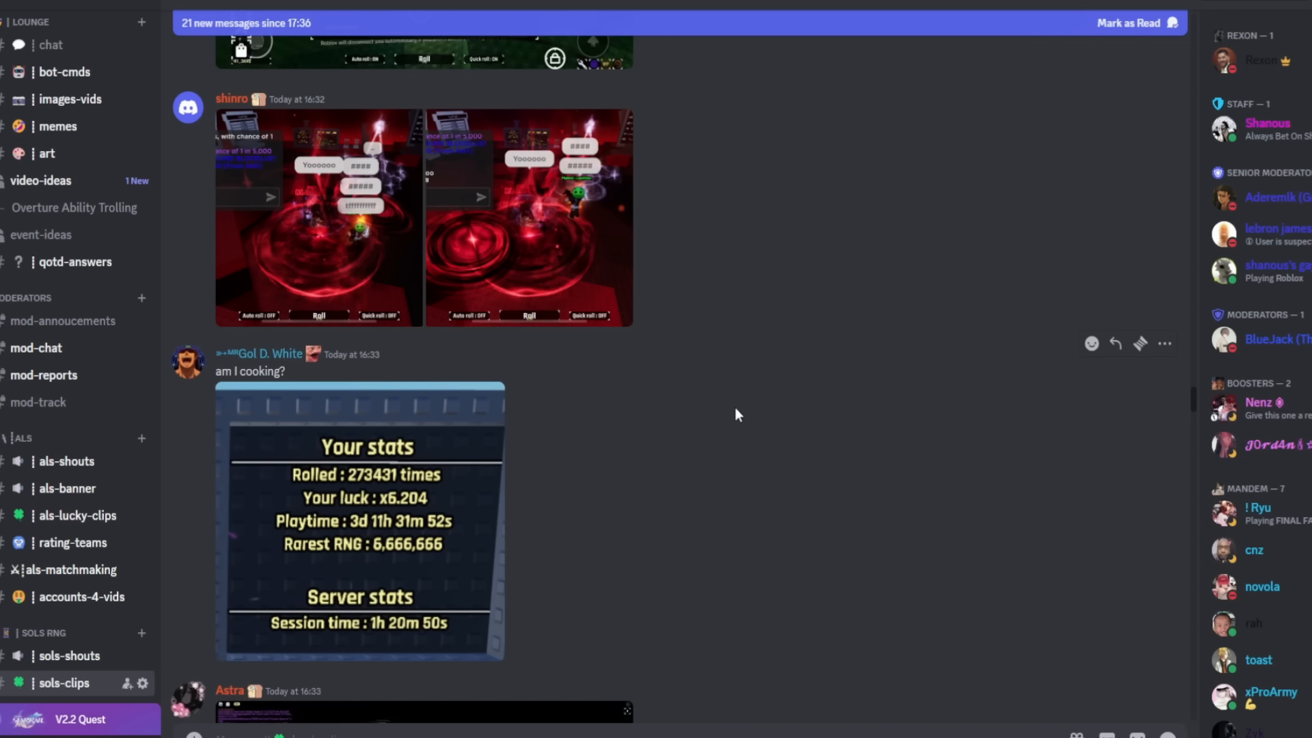
pyautogui.moveTo(701, 358)
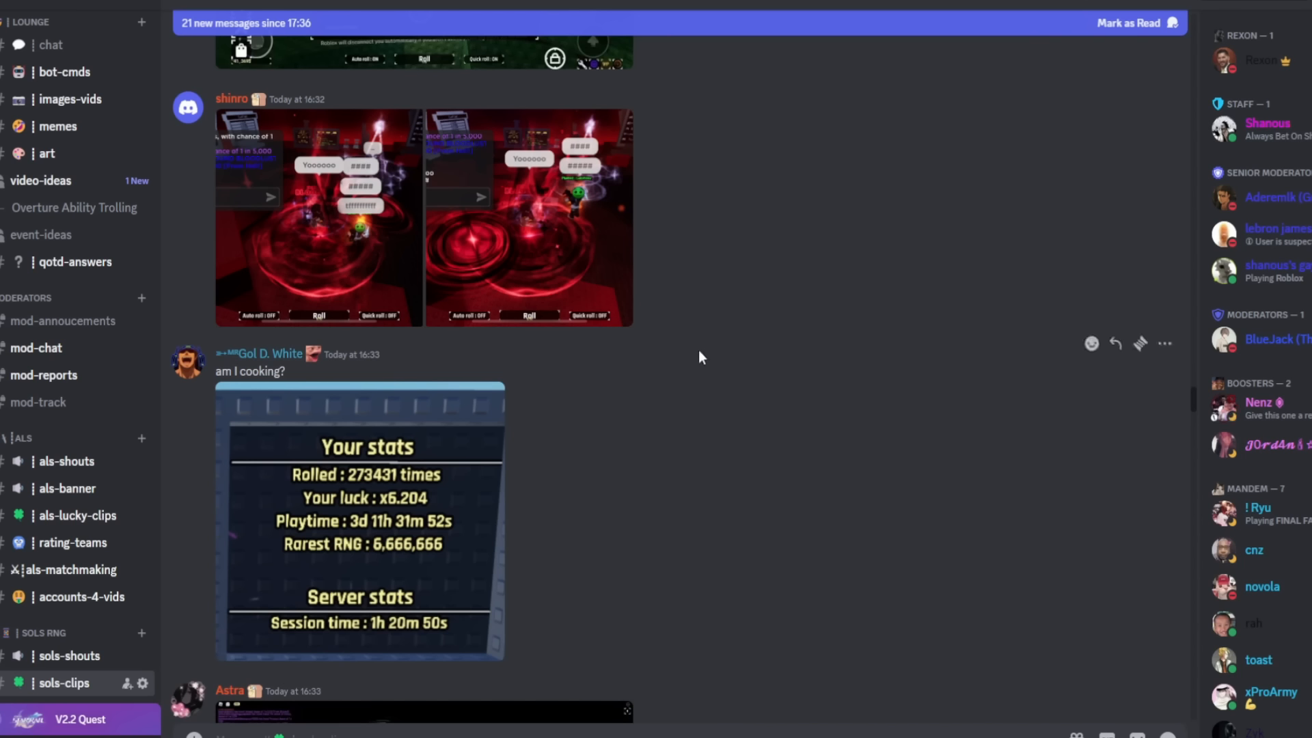
pyautogui.moveTo(746, 402)
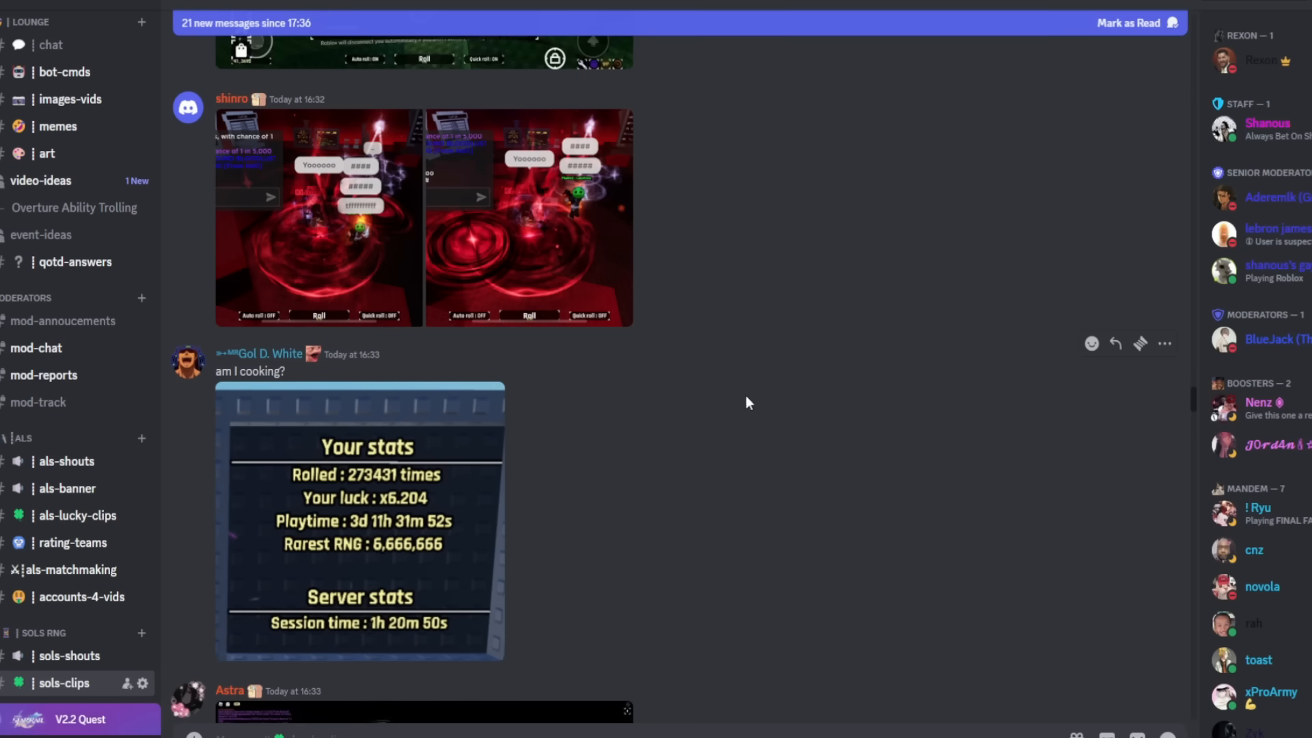
pyautogui.moveTo(273, 232)
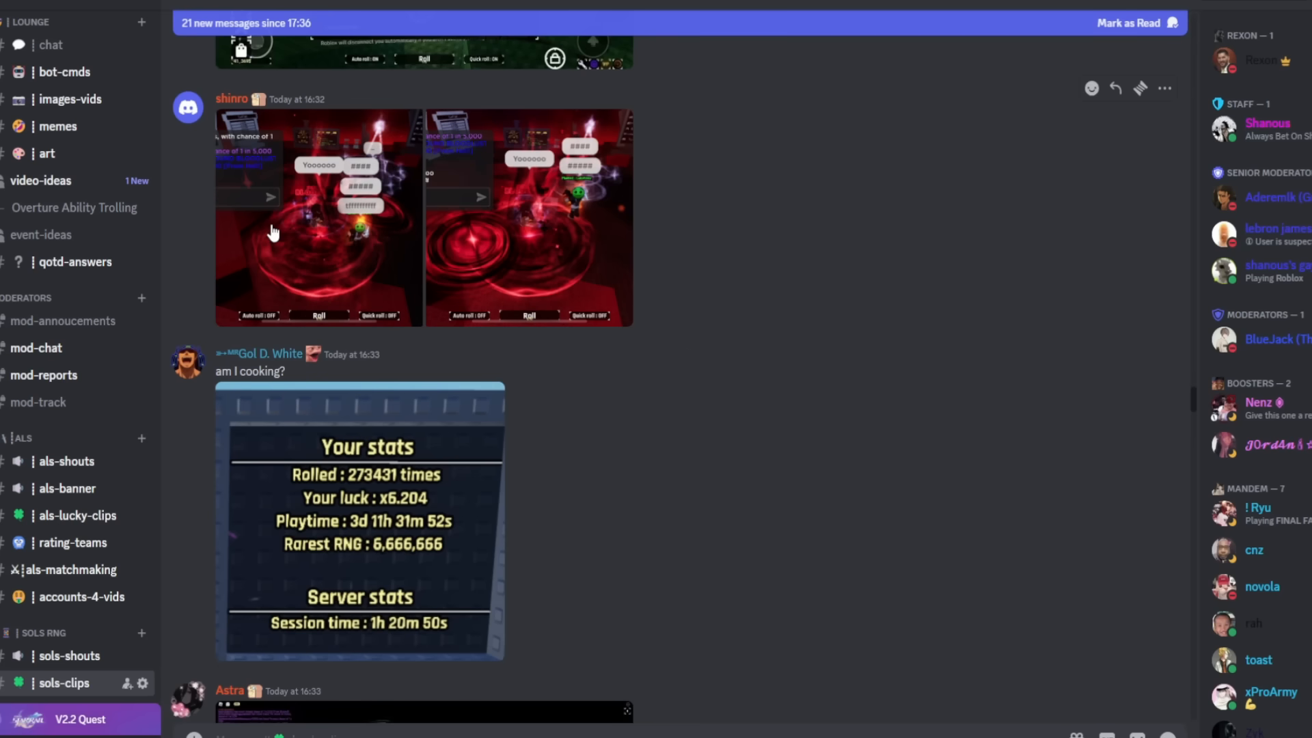
pyautogui.click(317, 216)
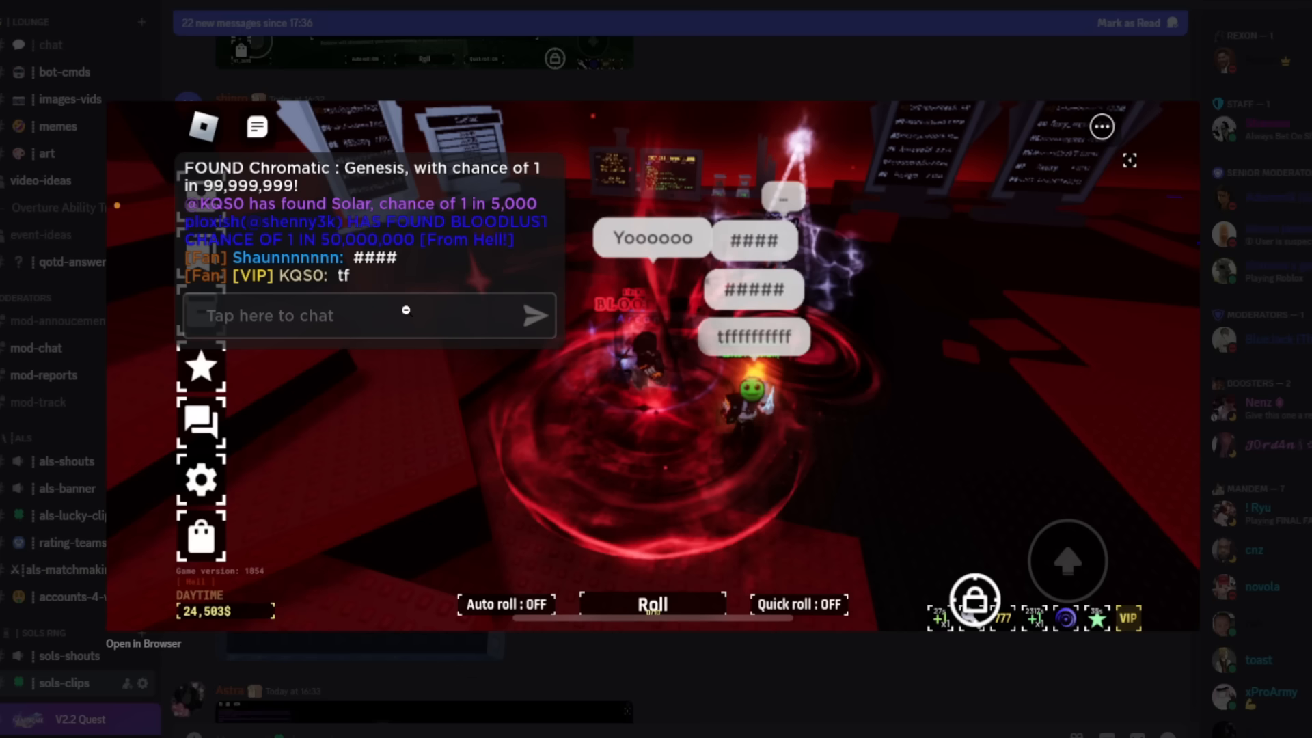
pyautogui.moveTo(337, 260)
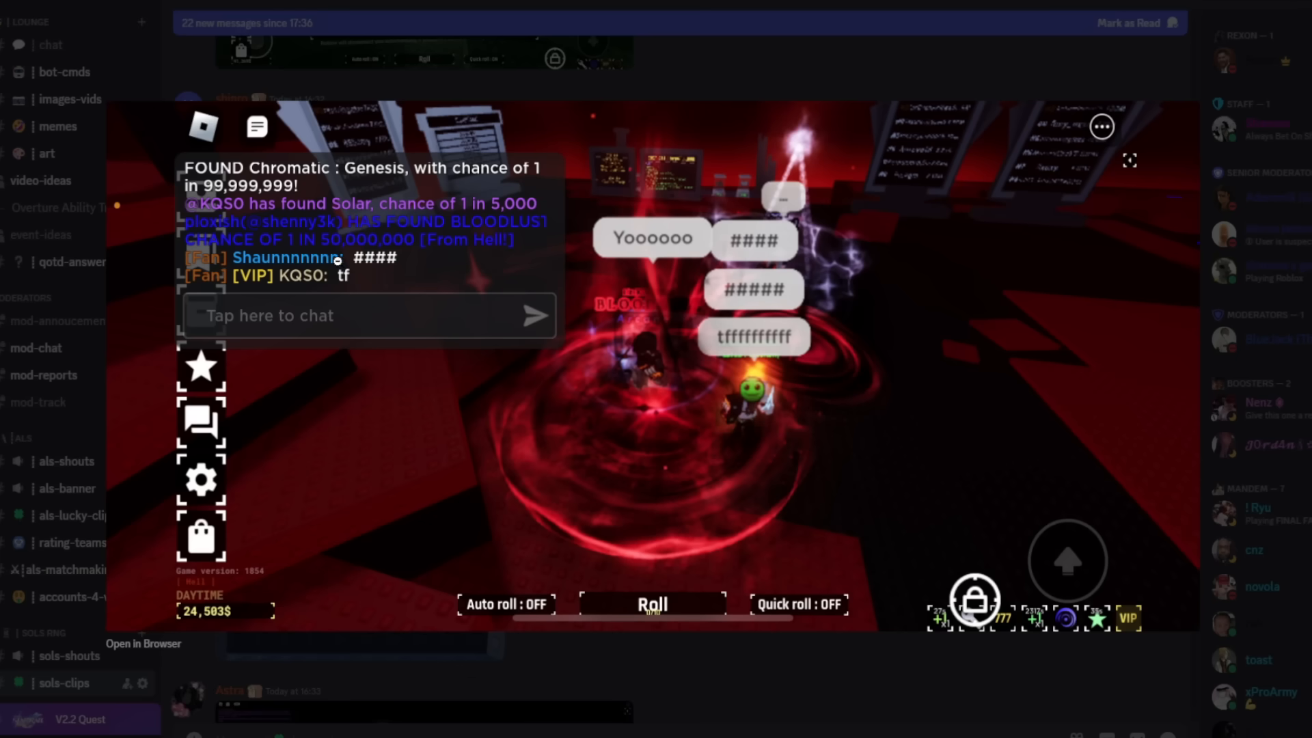
pyautogui.moveTo(652, 294)
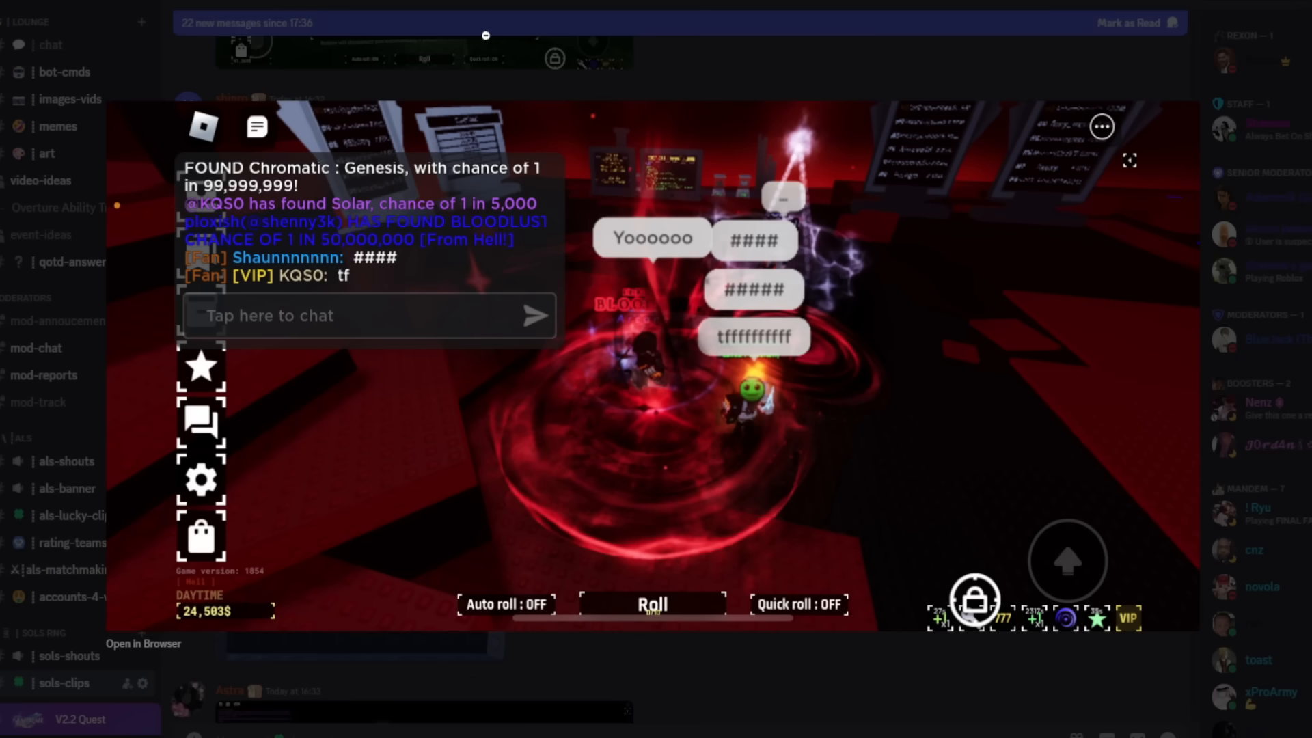
pyautogui.click(486, 35)
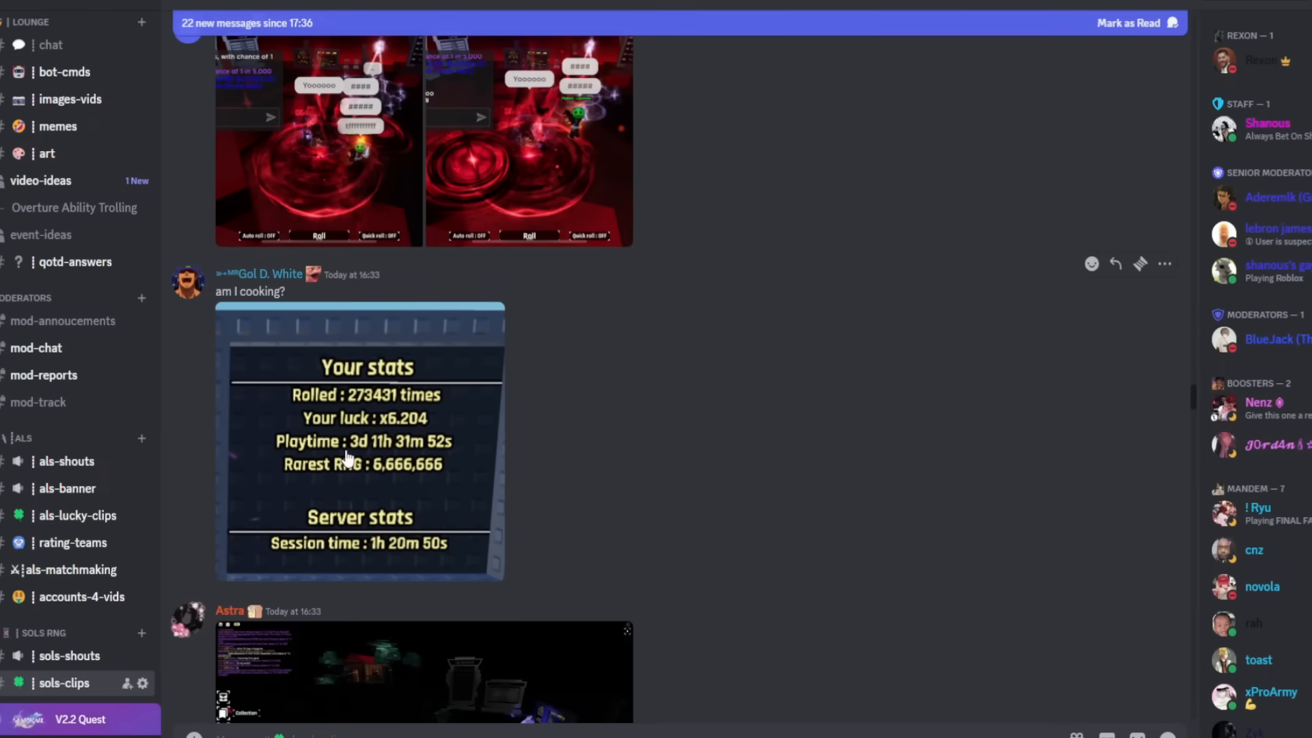
# Check the player stats screenshot and Lucky Potion details, then enlarge the rare stat tracker image
pyautogui.click(360, 439)
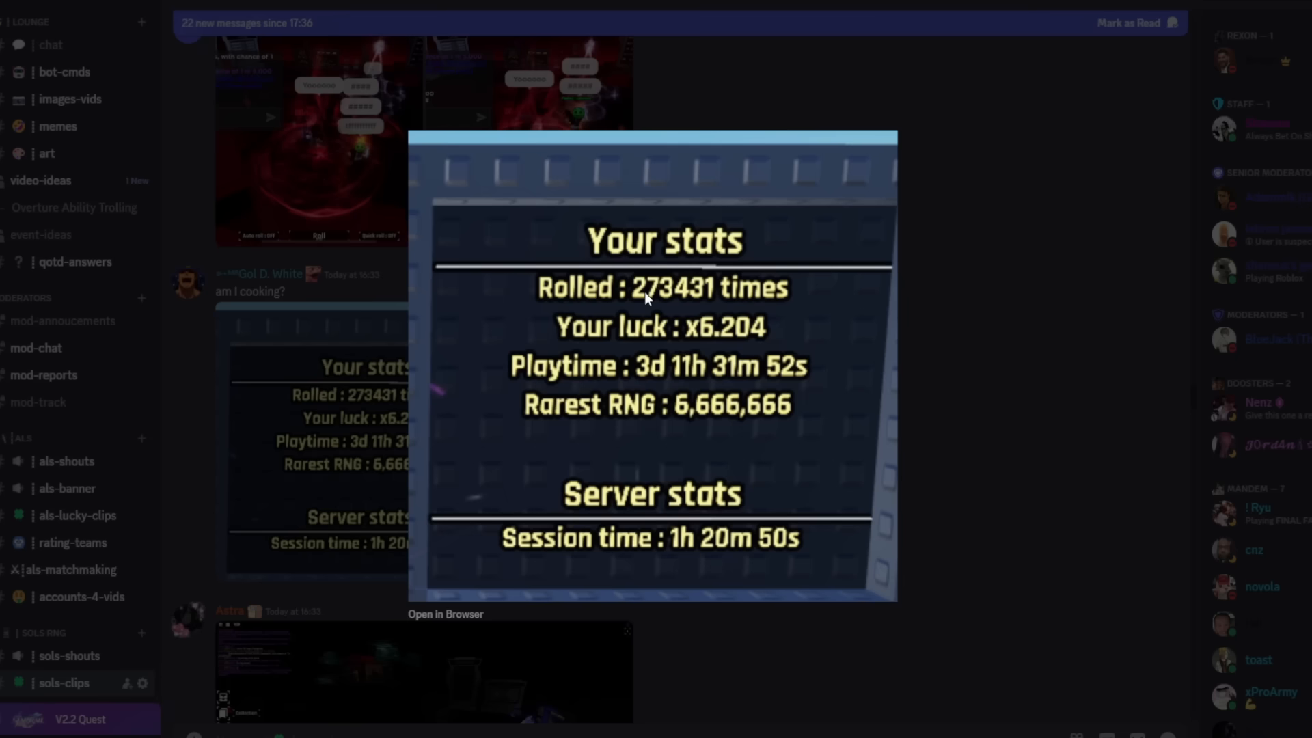
pyautogui.moveTo(694, 417)
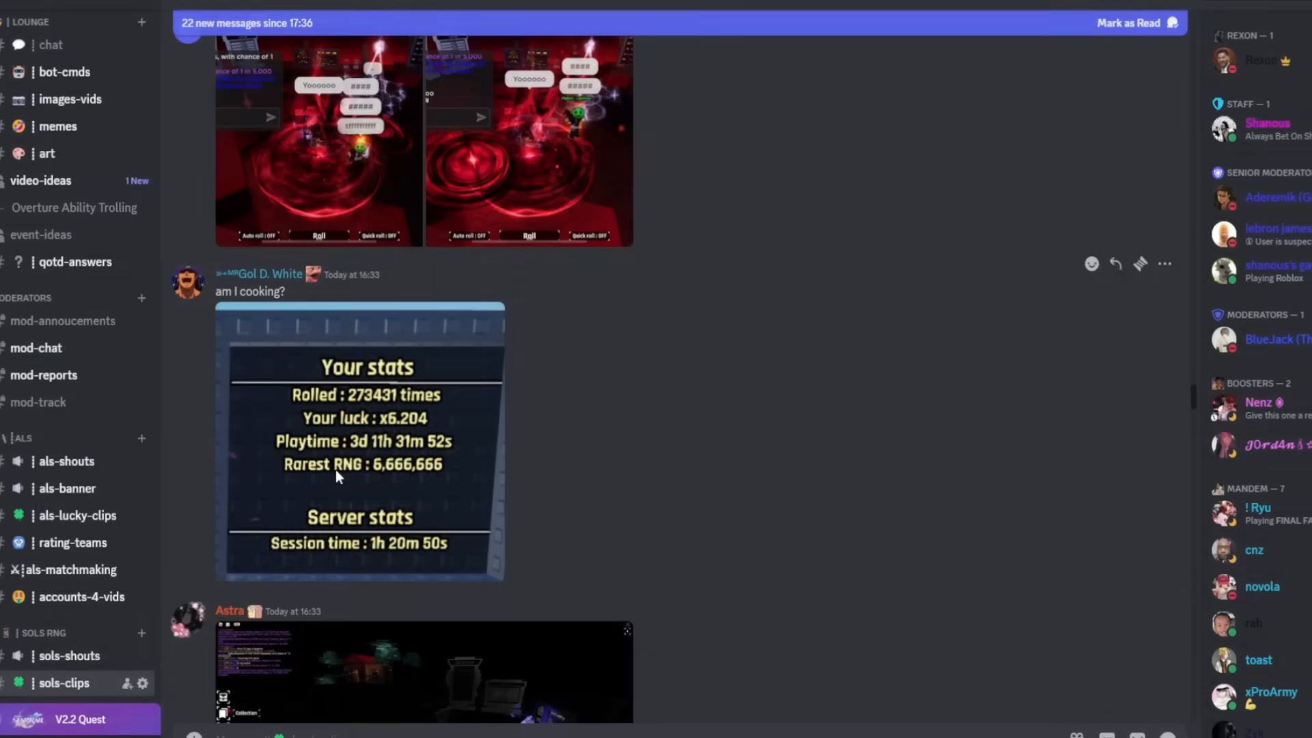
pyautogui.scroll(-3)
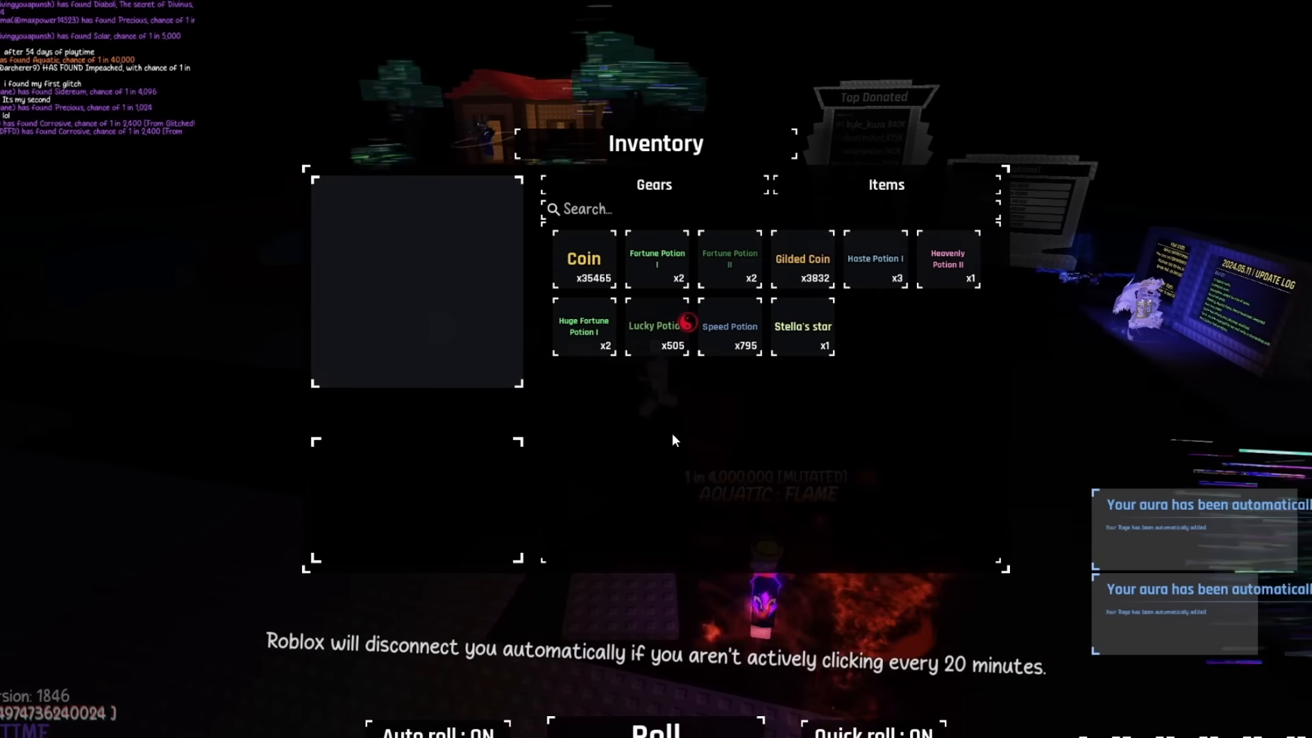
pyautogui.click(657, 327)
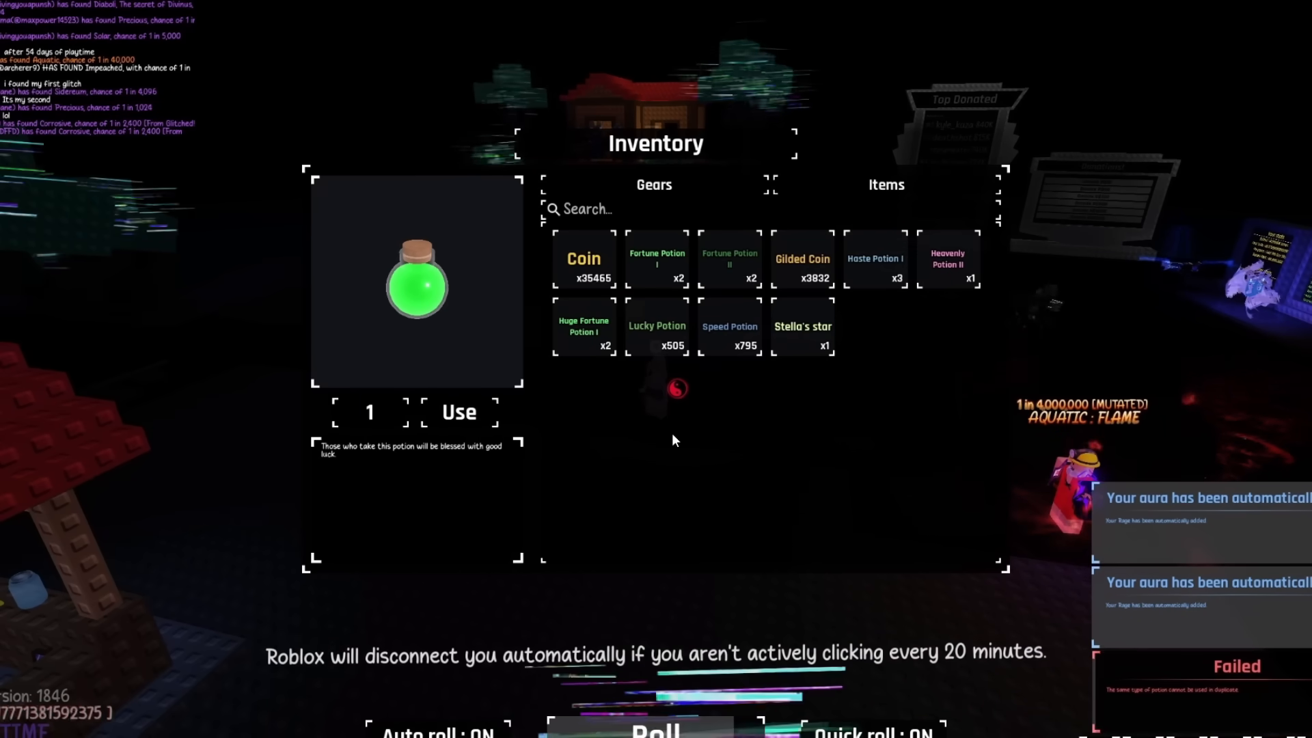
pyautogui.click(947, 262)
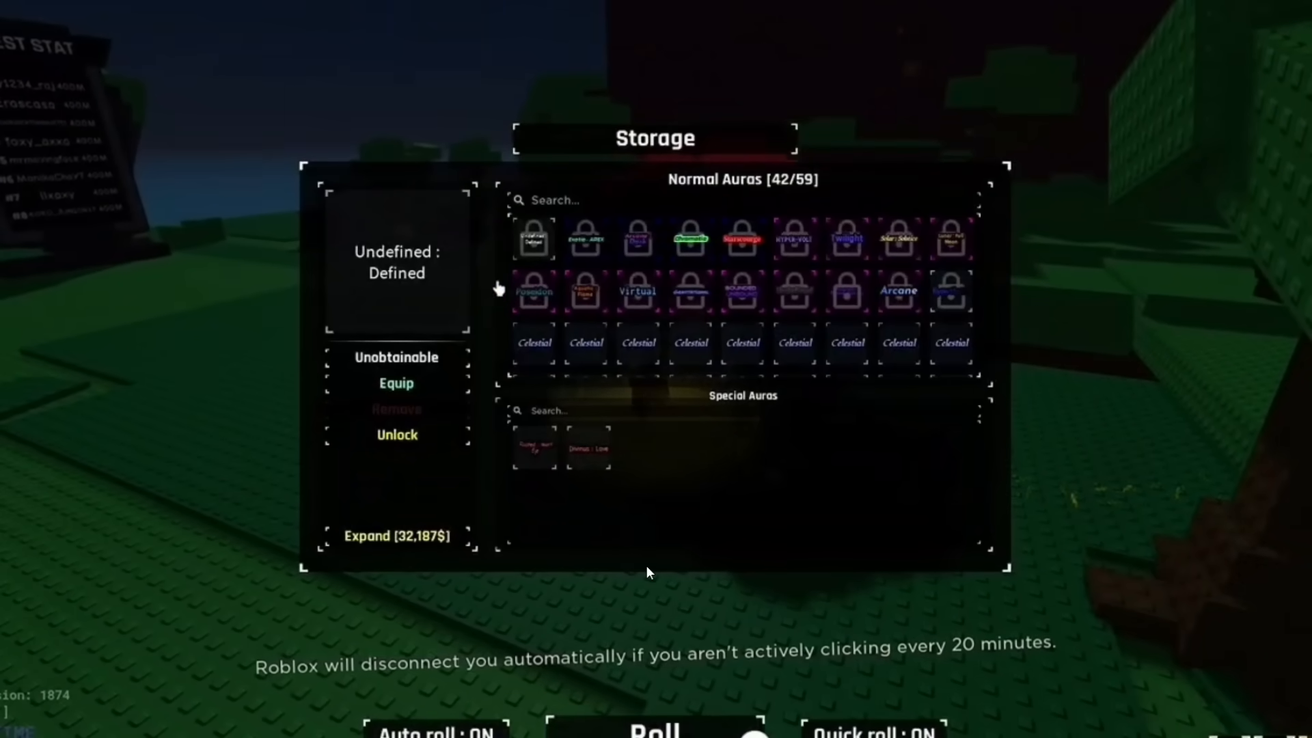
pyautogui.click(533, 291)
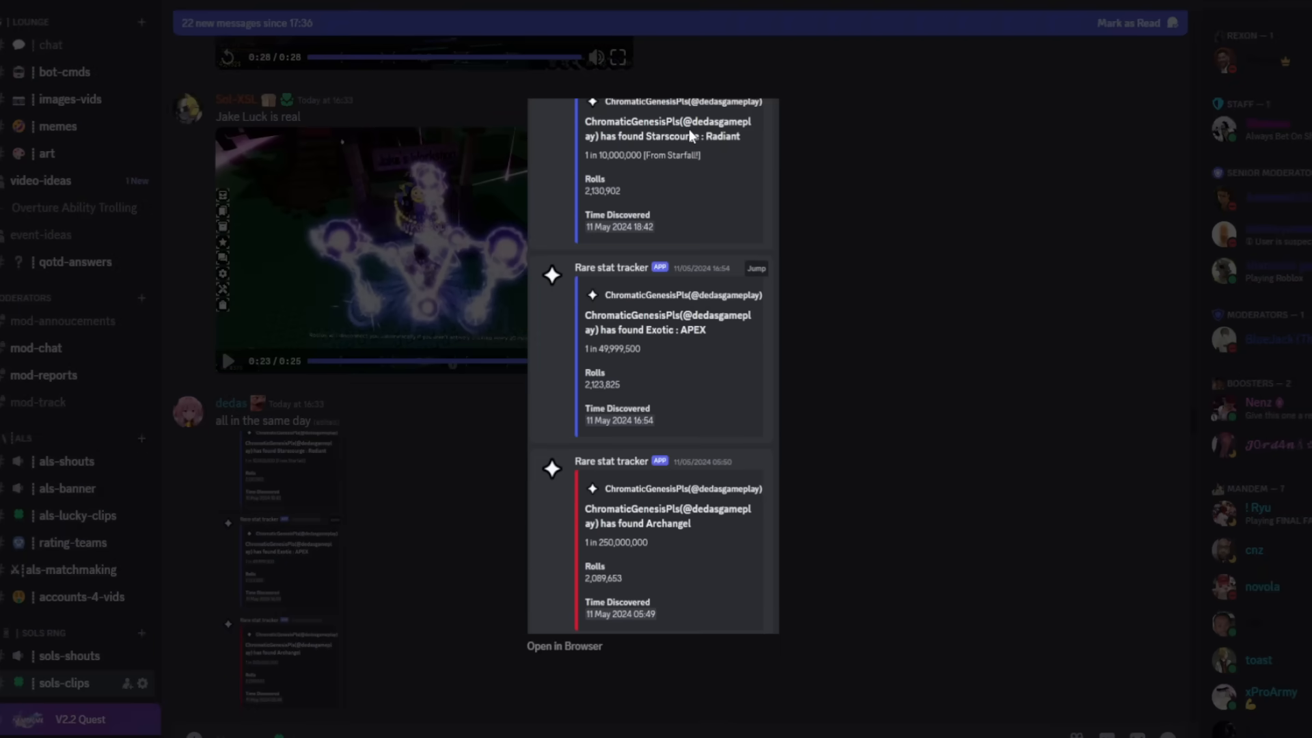
pyautogui.moveTo(715, 148)
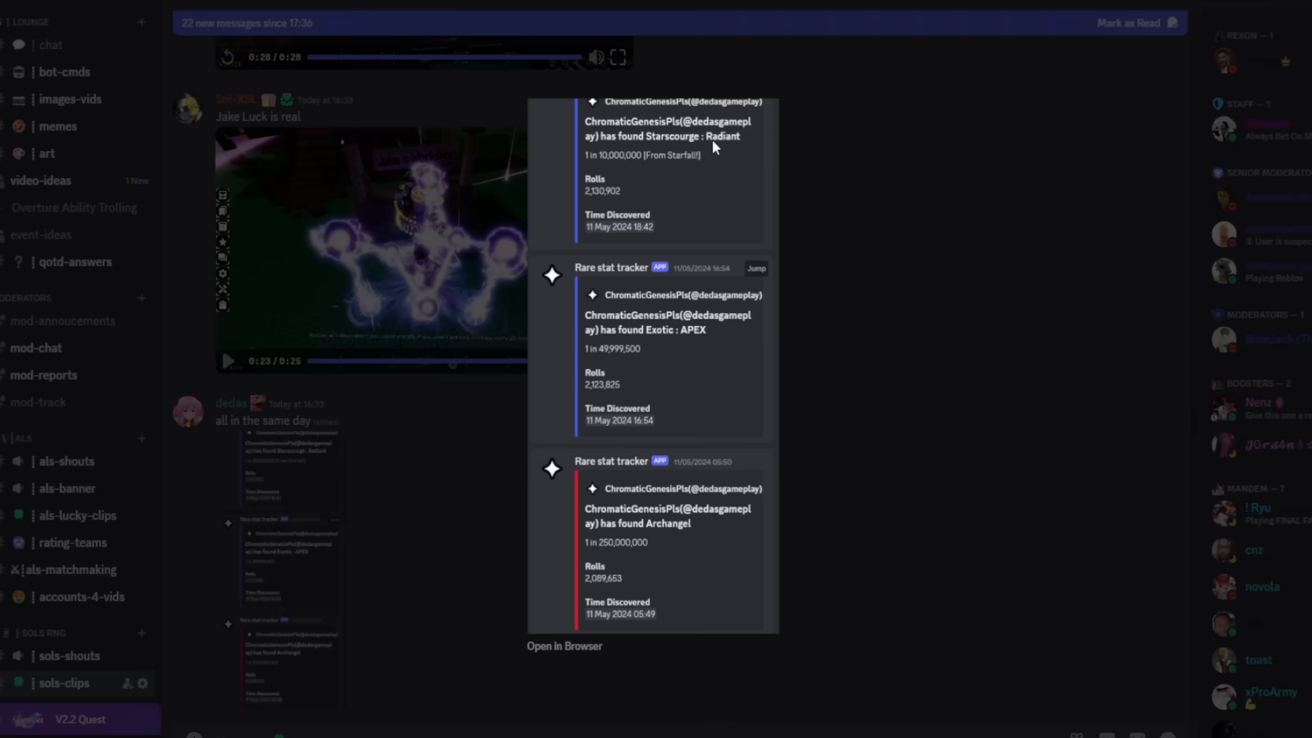
pyautogui.moveTo(665, 165)
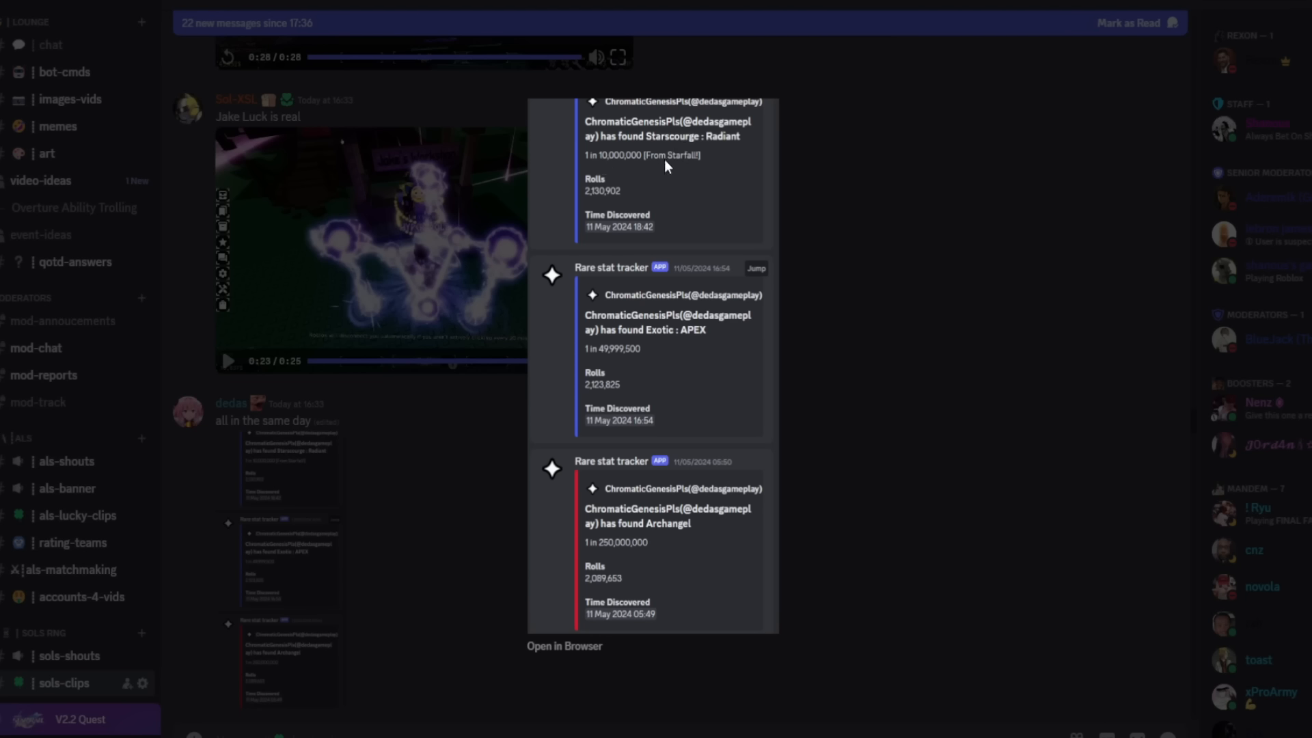
pyautogui.moveTo(634, 175)
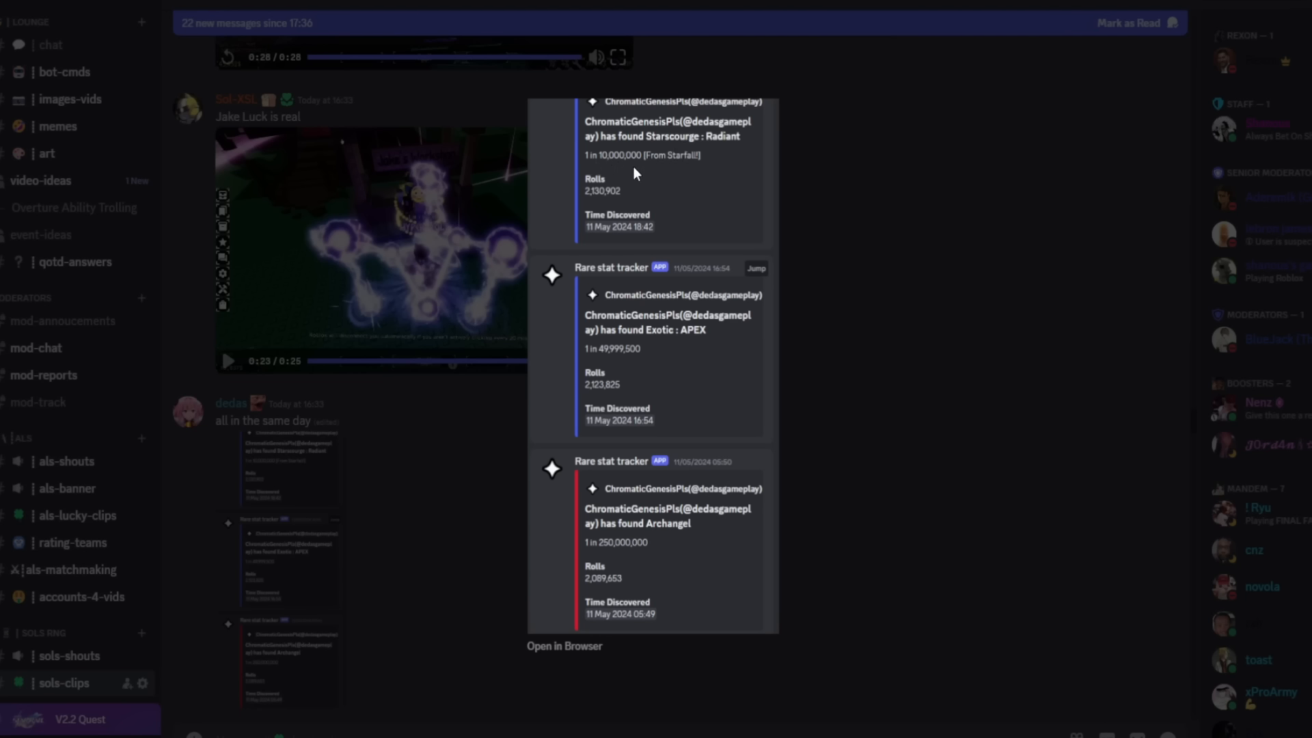
pyautogui.moveTo(724, 334)
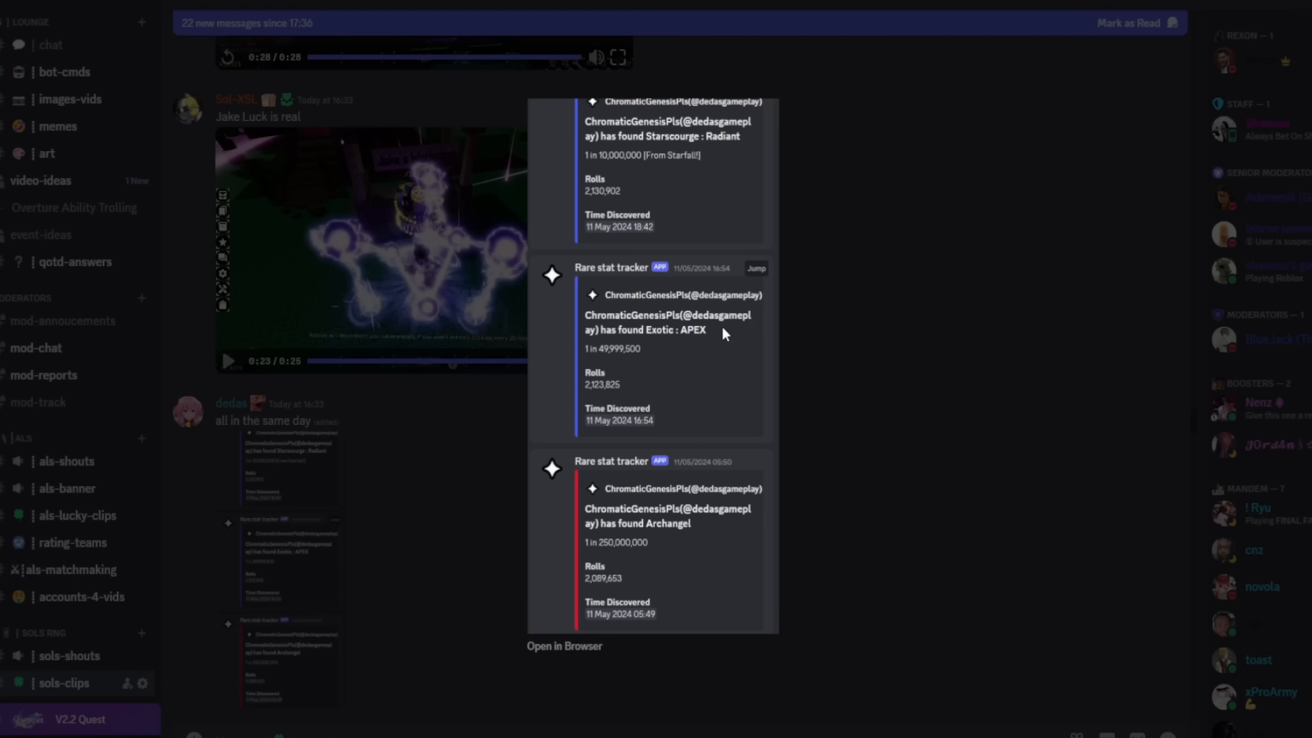
pyautogui.moveTo(621, 343)
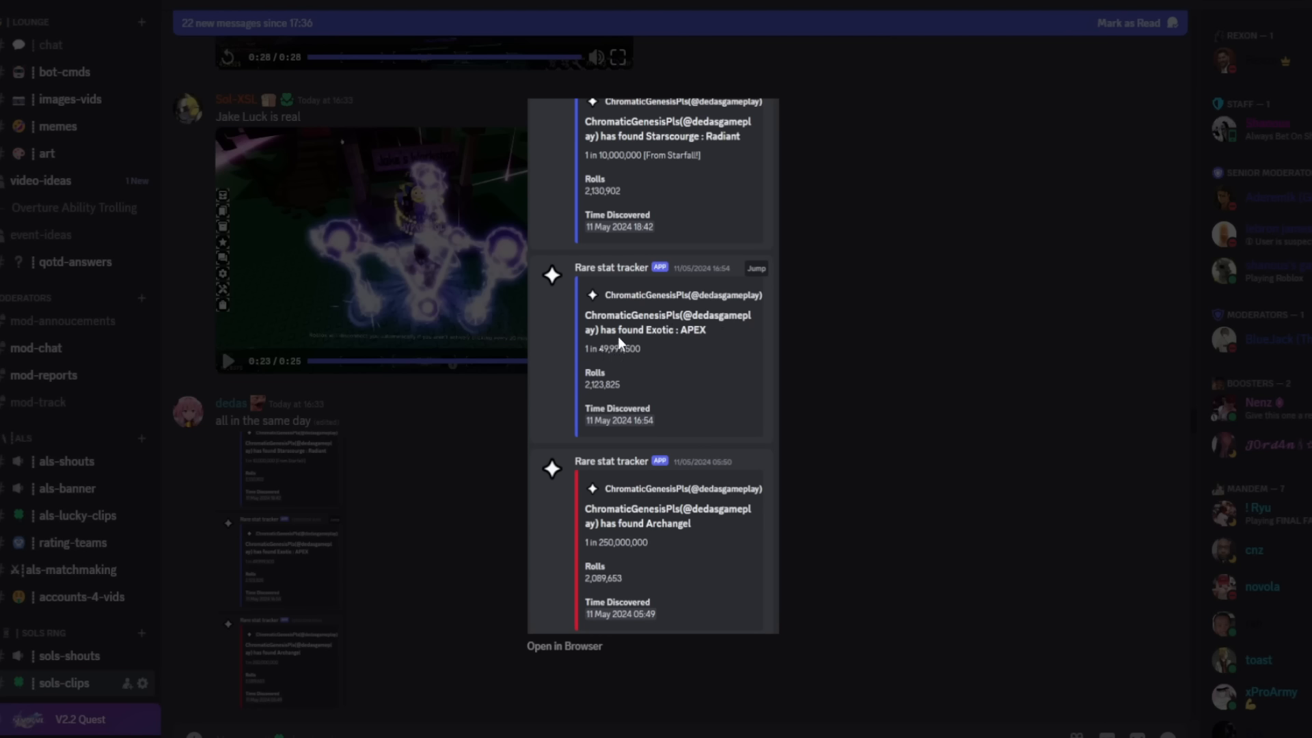
pyautogui.moveTo(613, 549)
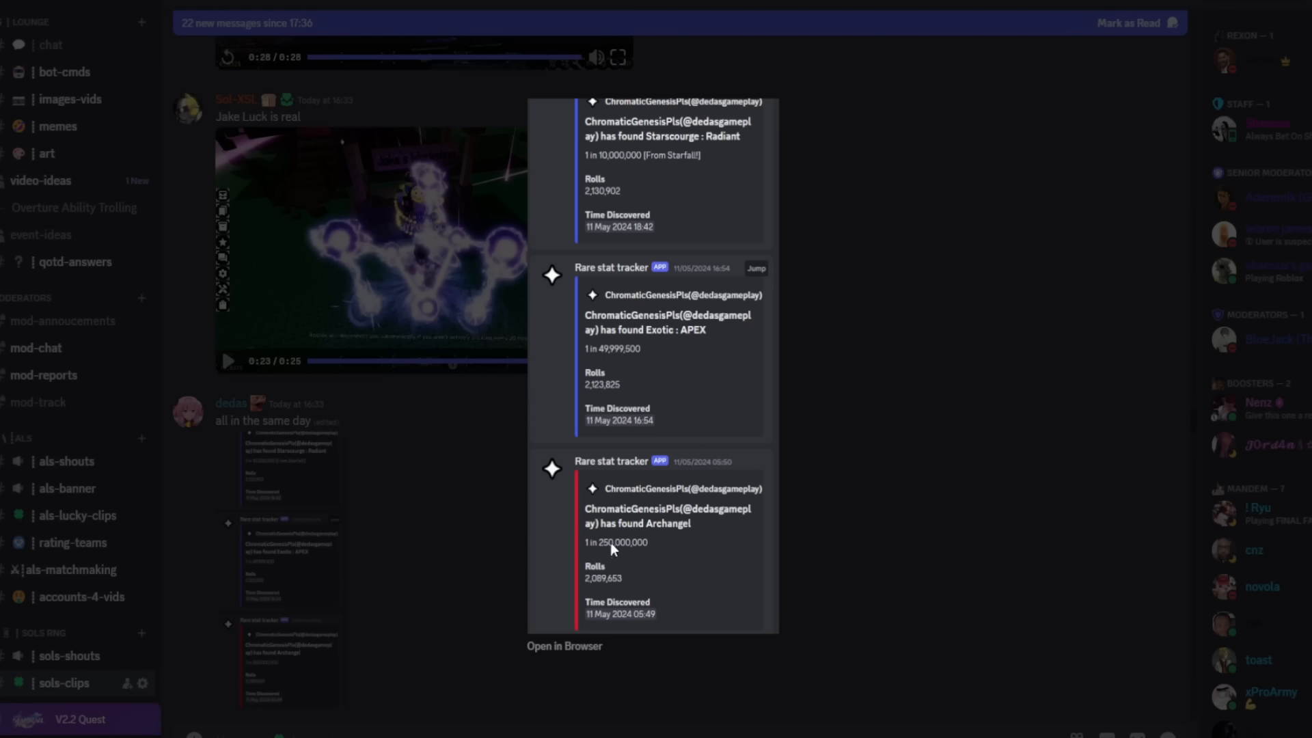
pyautogui.moveTo(611, 288)
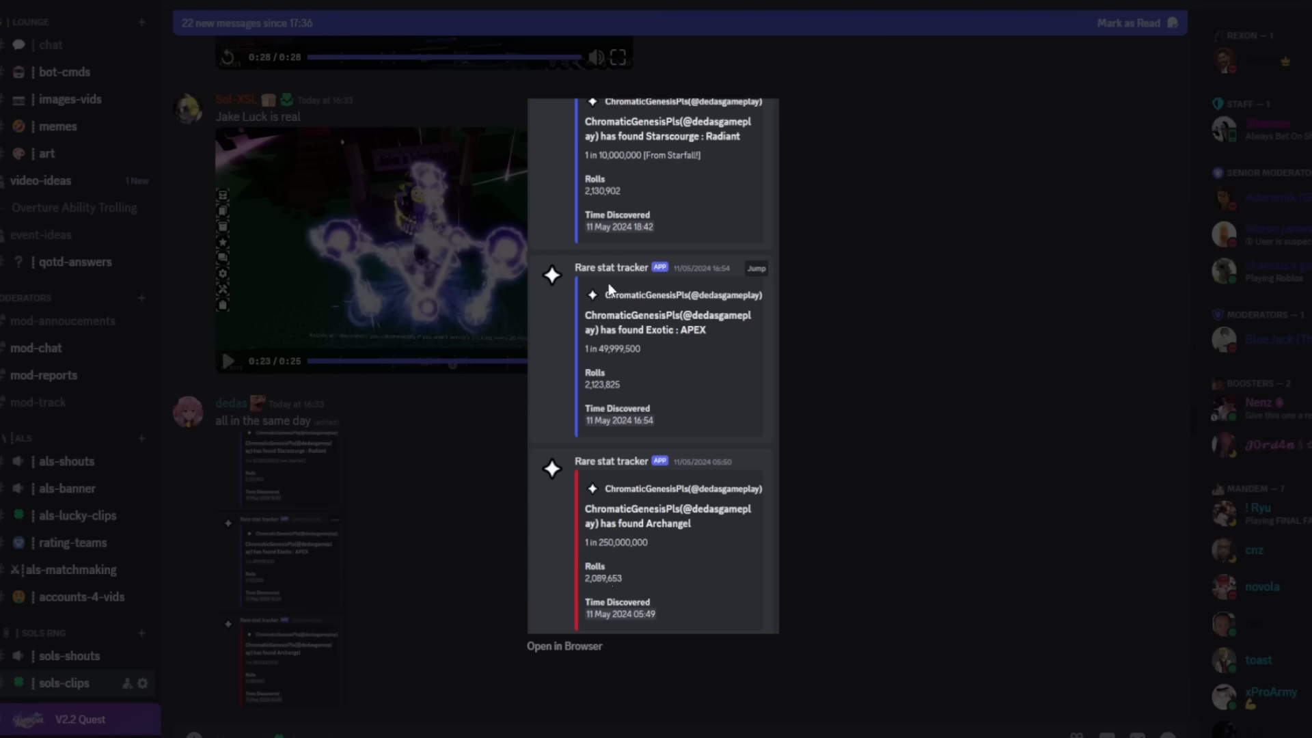
pyautogui.moveTo(615, 346)
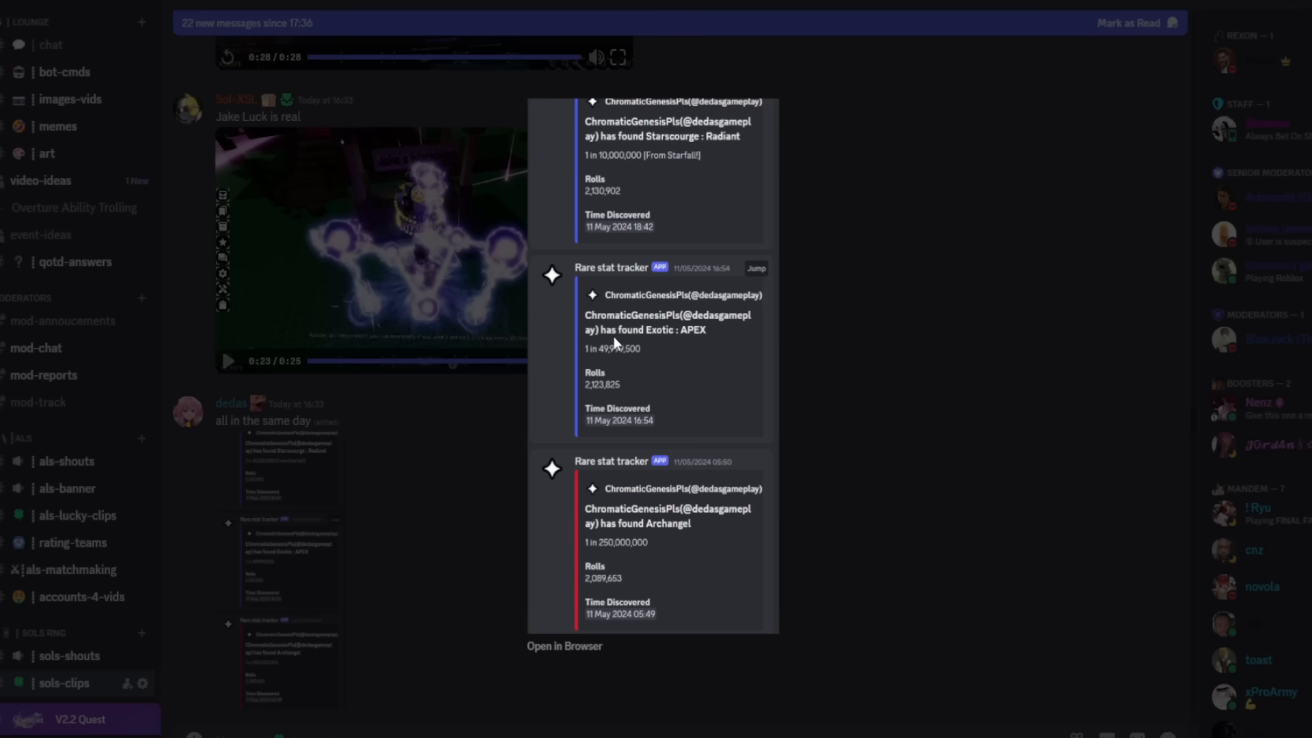
pyautogui.moveTo(635, 349)
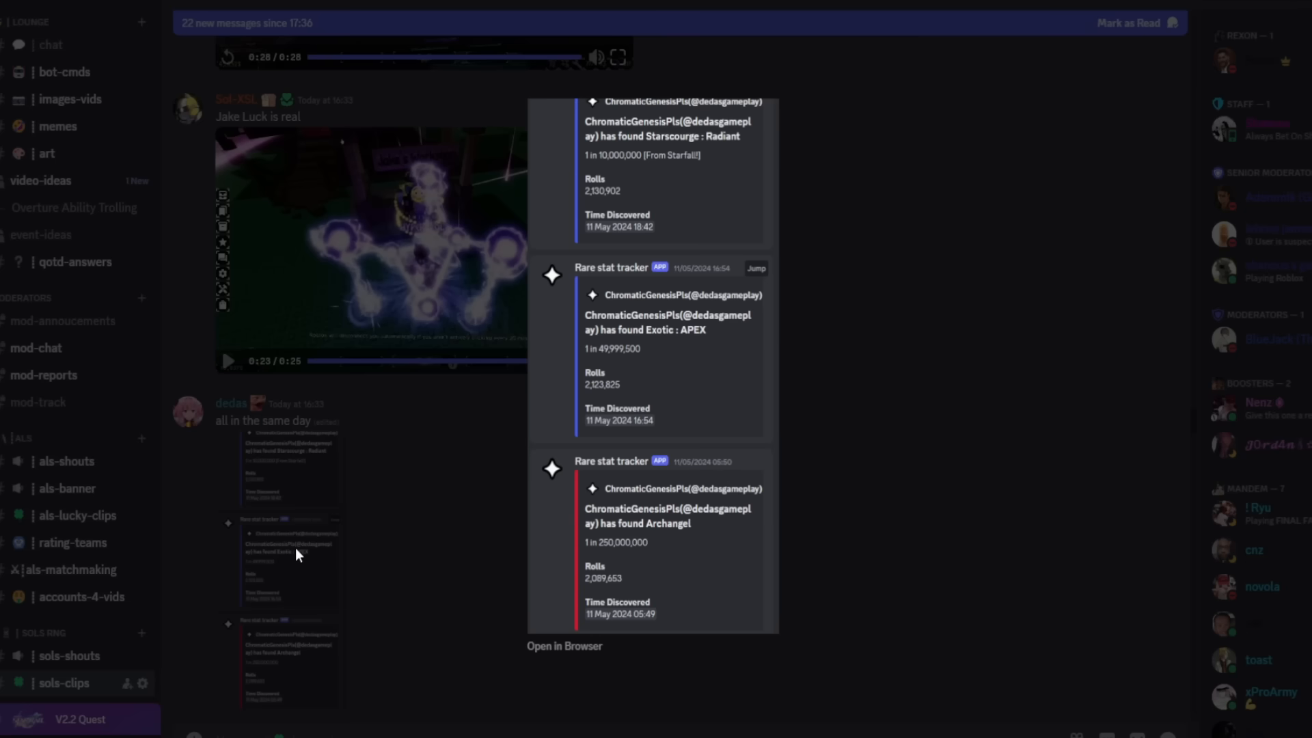
# Enlarge the GARGANTUA stat tracker screenshot, read it, then close the viewer
pyautogui.scroll(-3)
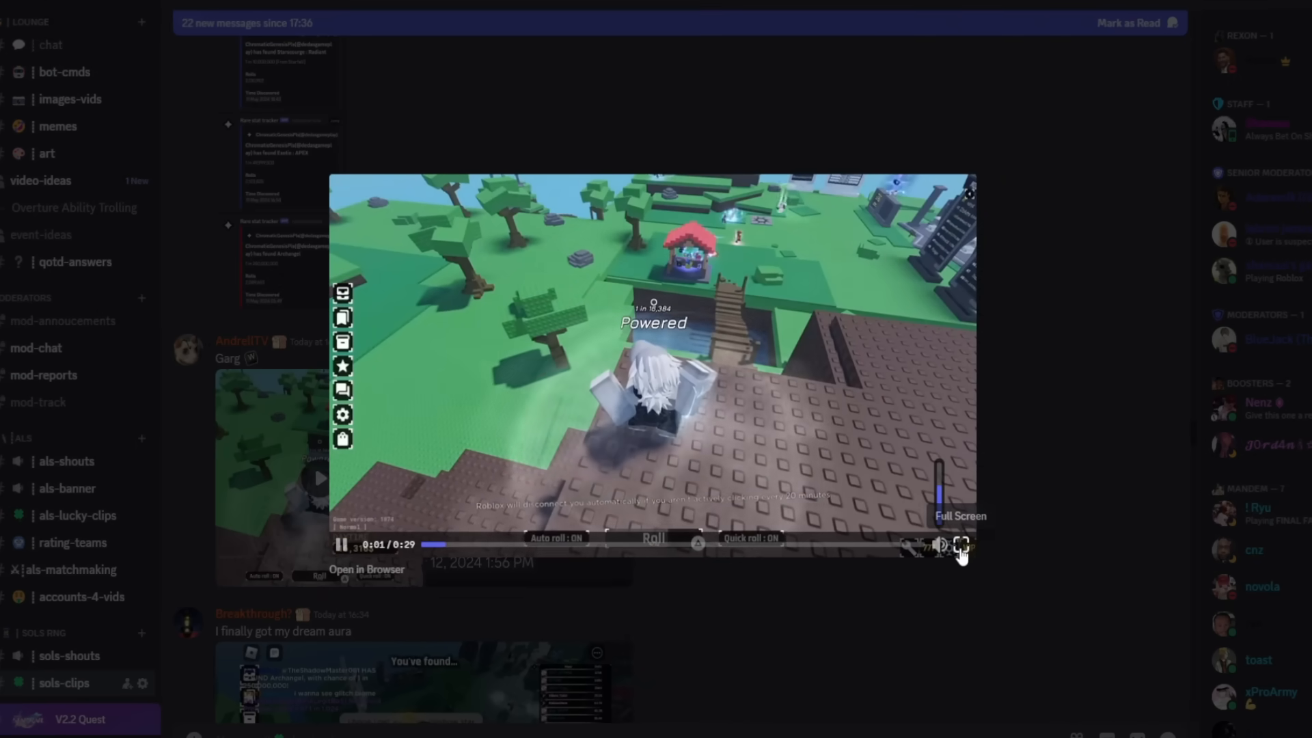
pyautogui.click(961, 546)
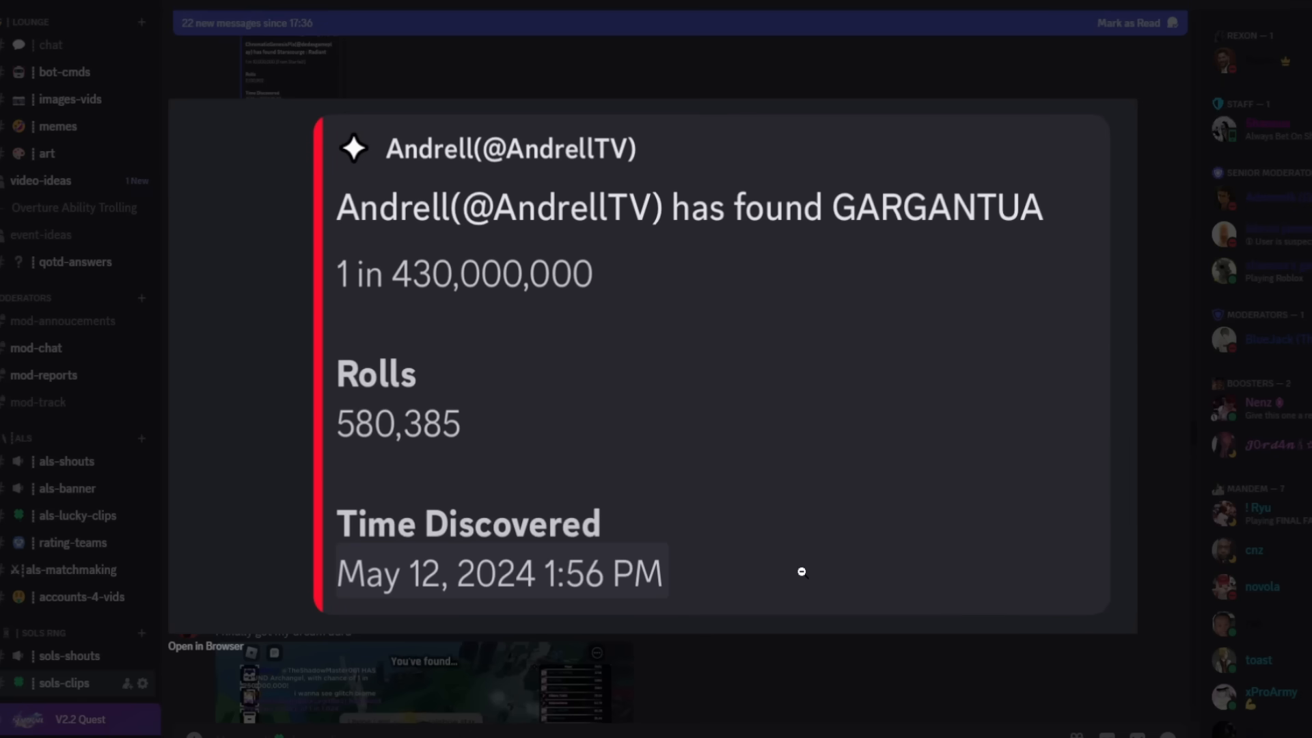
pyautogui.click(801, 571)
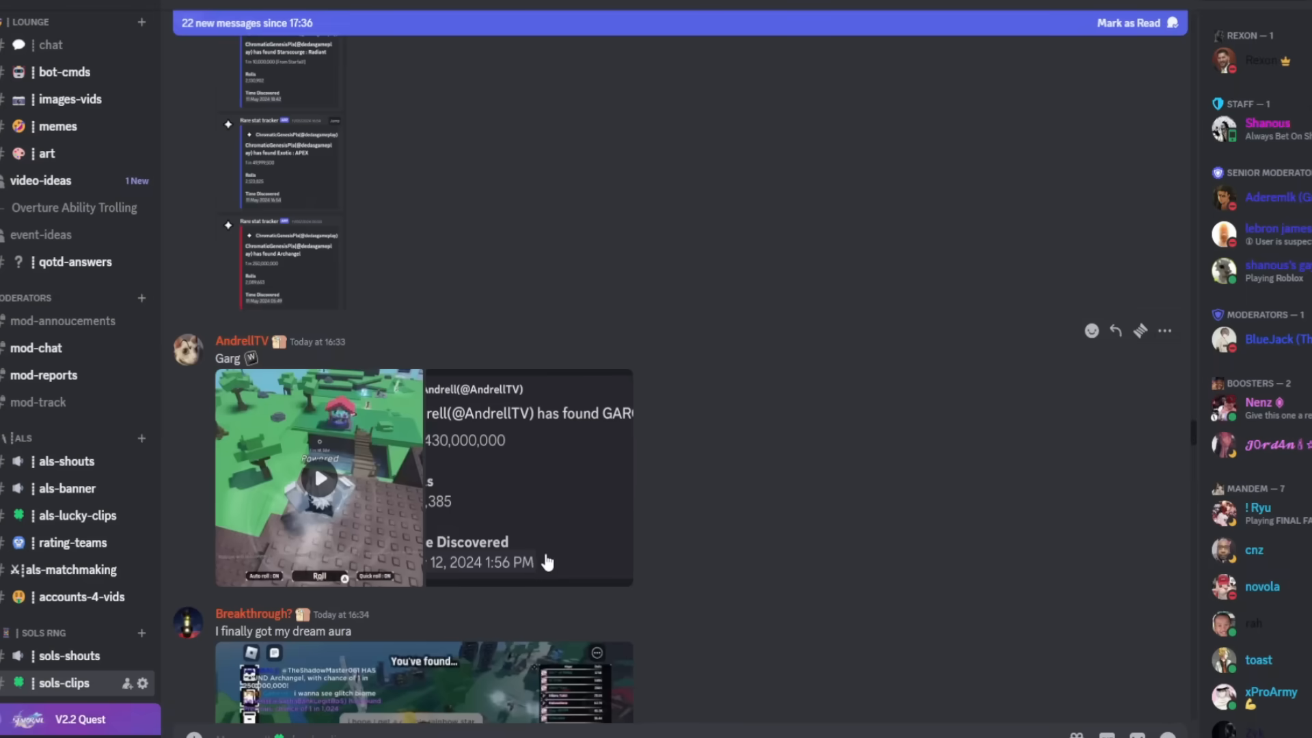
# Leave the full-screen dream aura clip and watch the short blue aura clip
pyautogui.scroll(-3)
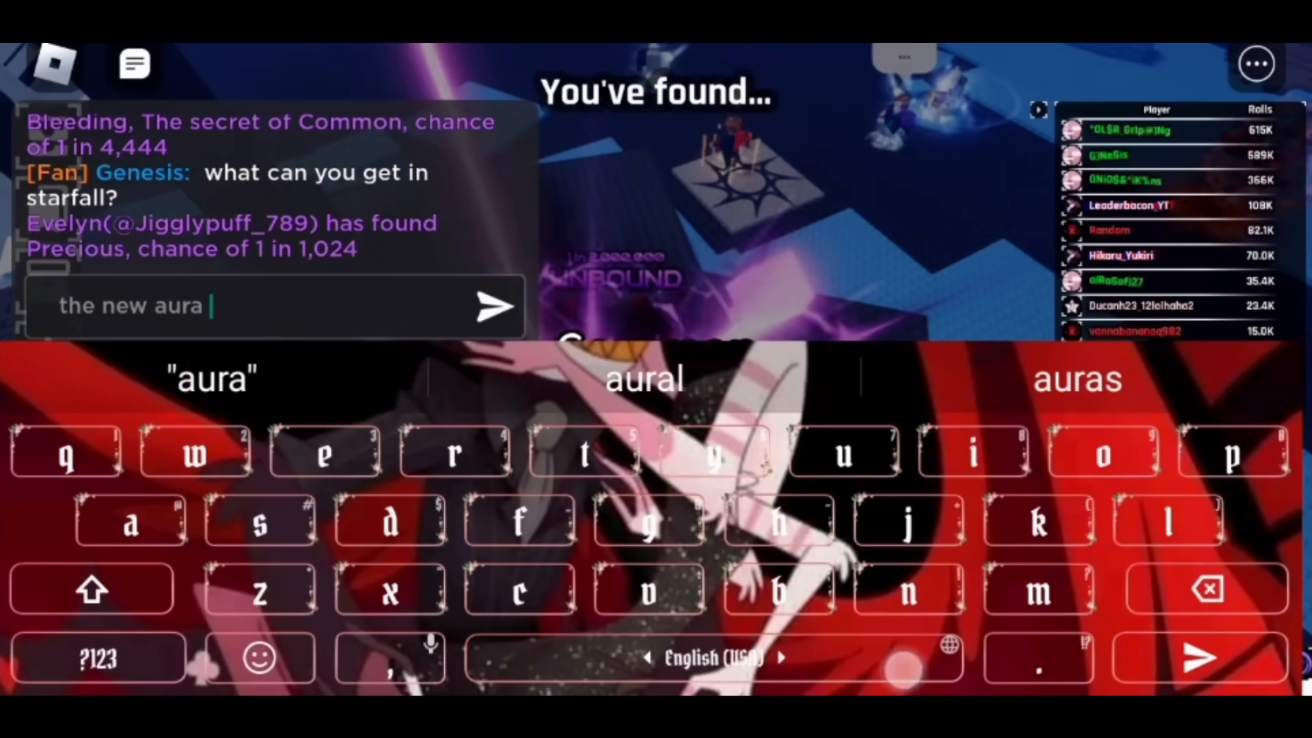
pyautogui.click(494, 306)
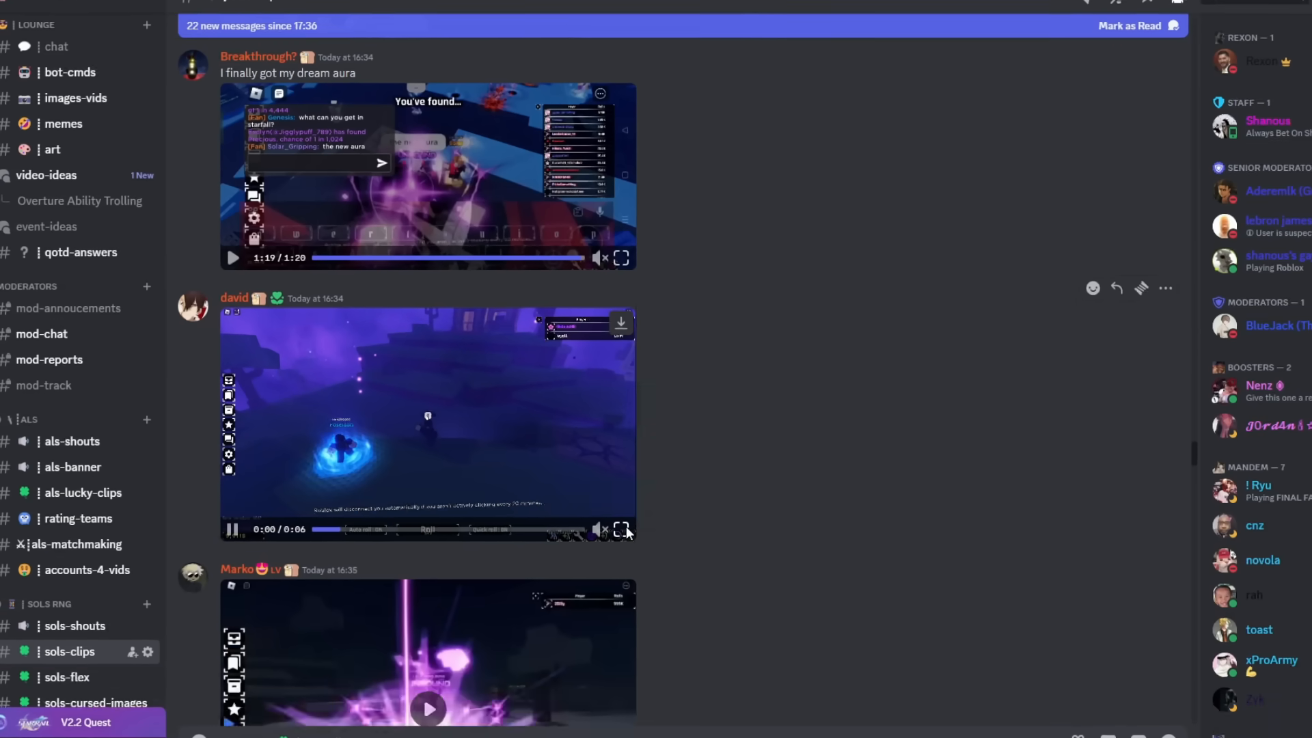
pyautogui.click(623, 529)
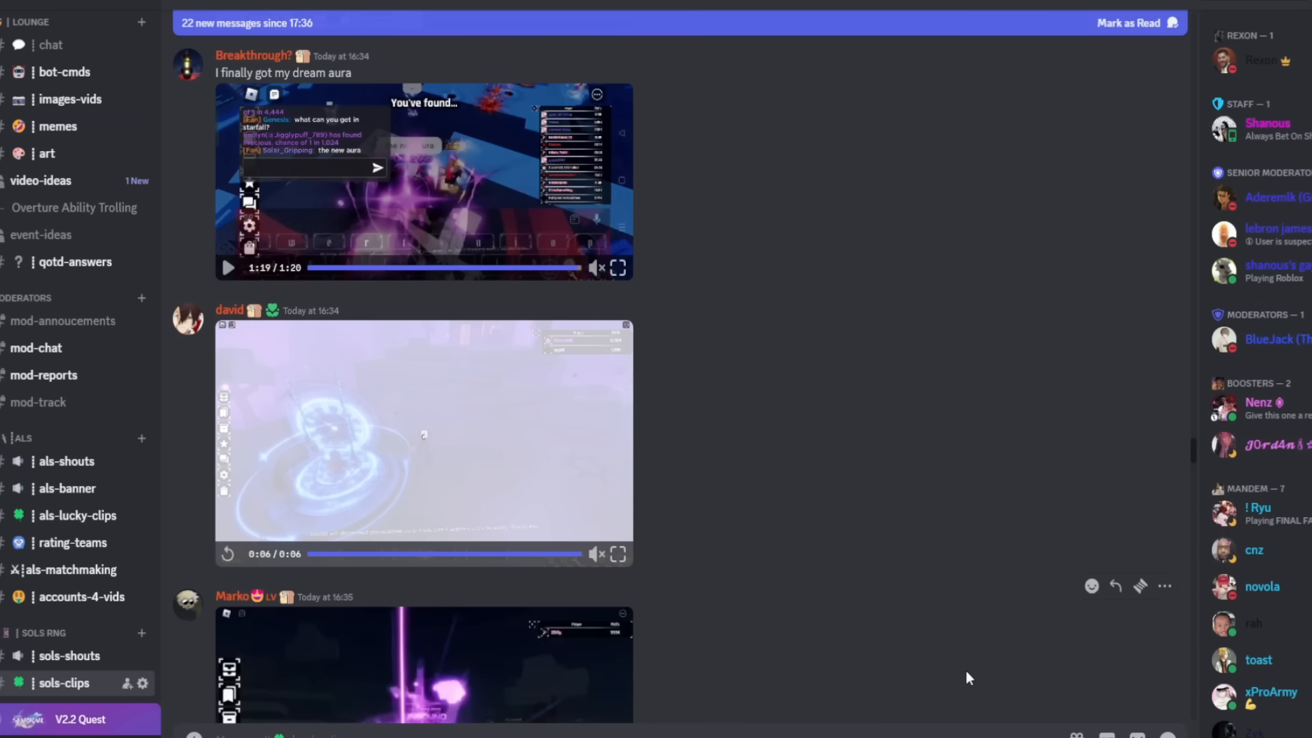
pyautogui.scroll(-3)
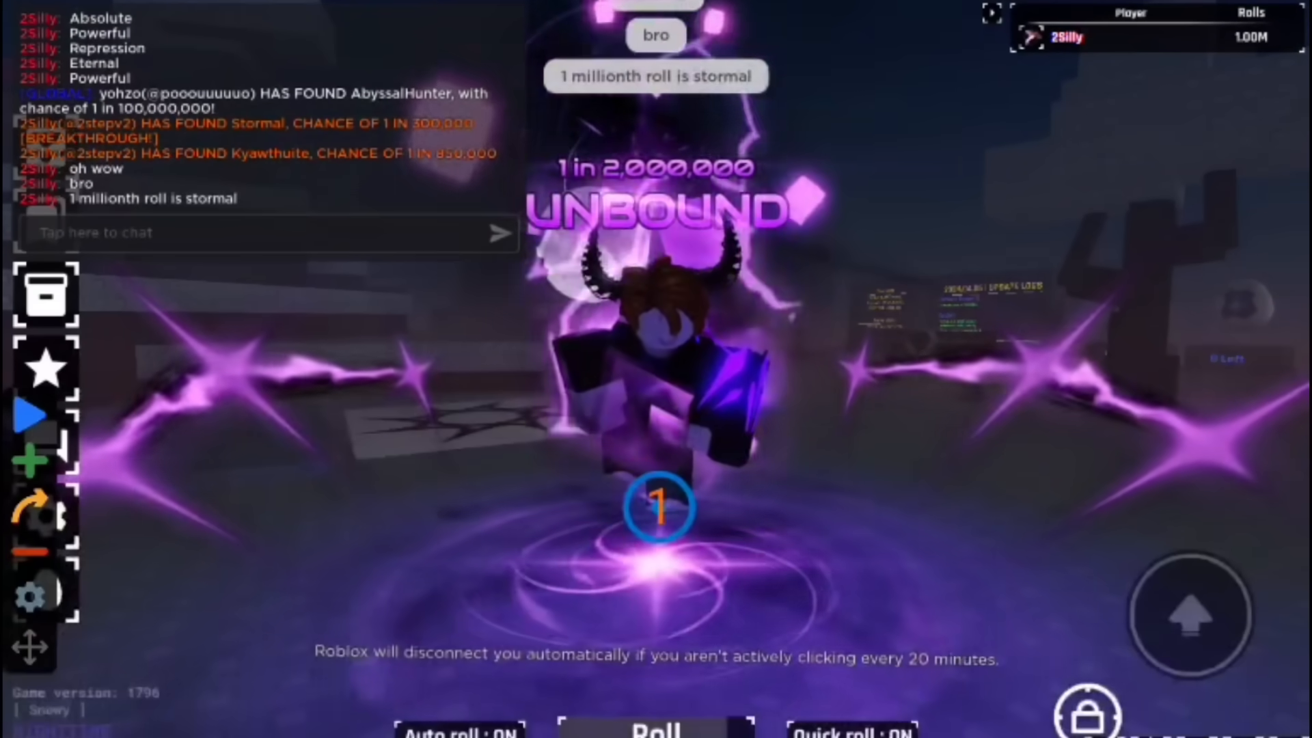
# Watch the UNBOUND aura clip to the end and exit full screen
pyautogui.click(268, 232)
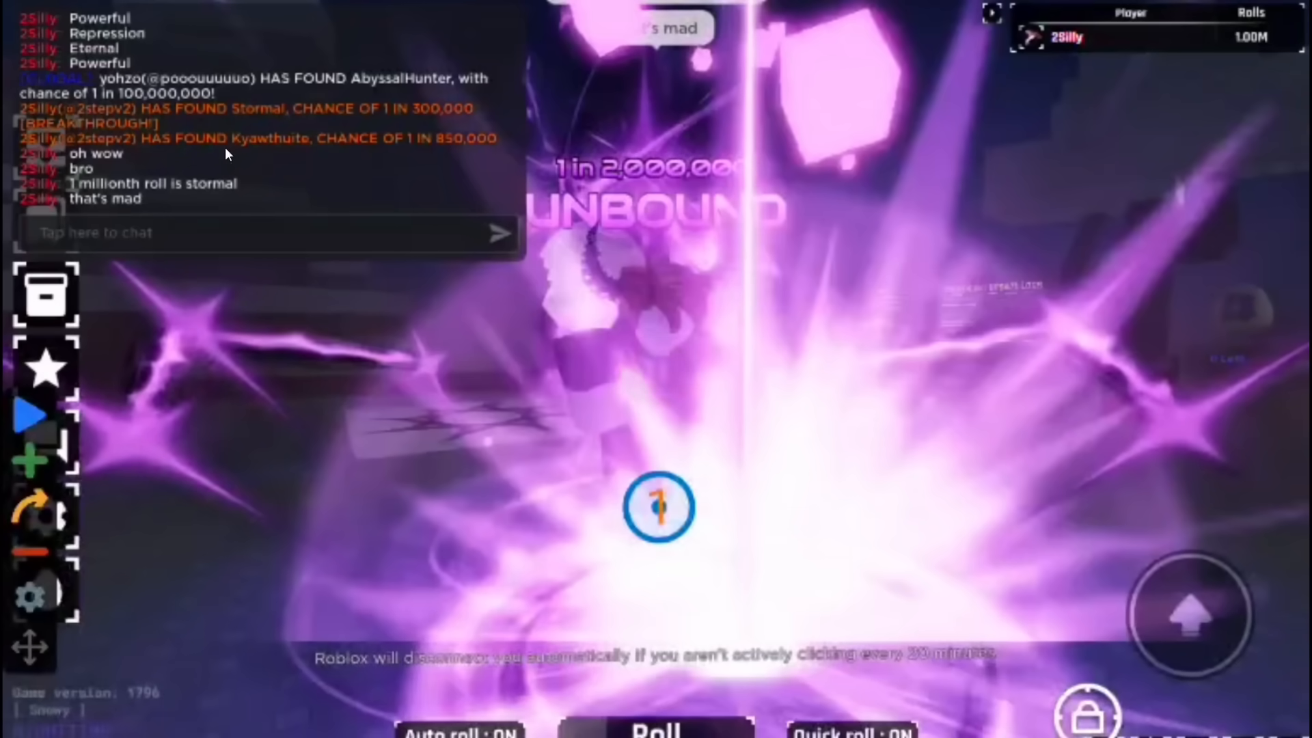
pyautogui.click(459, 731)
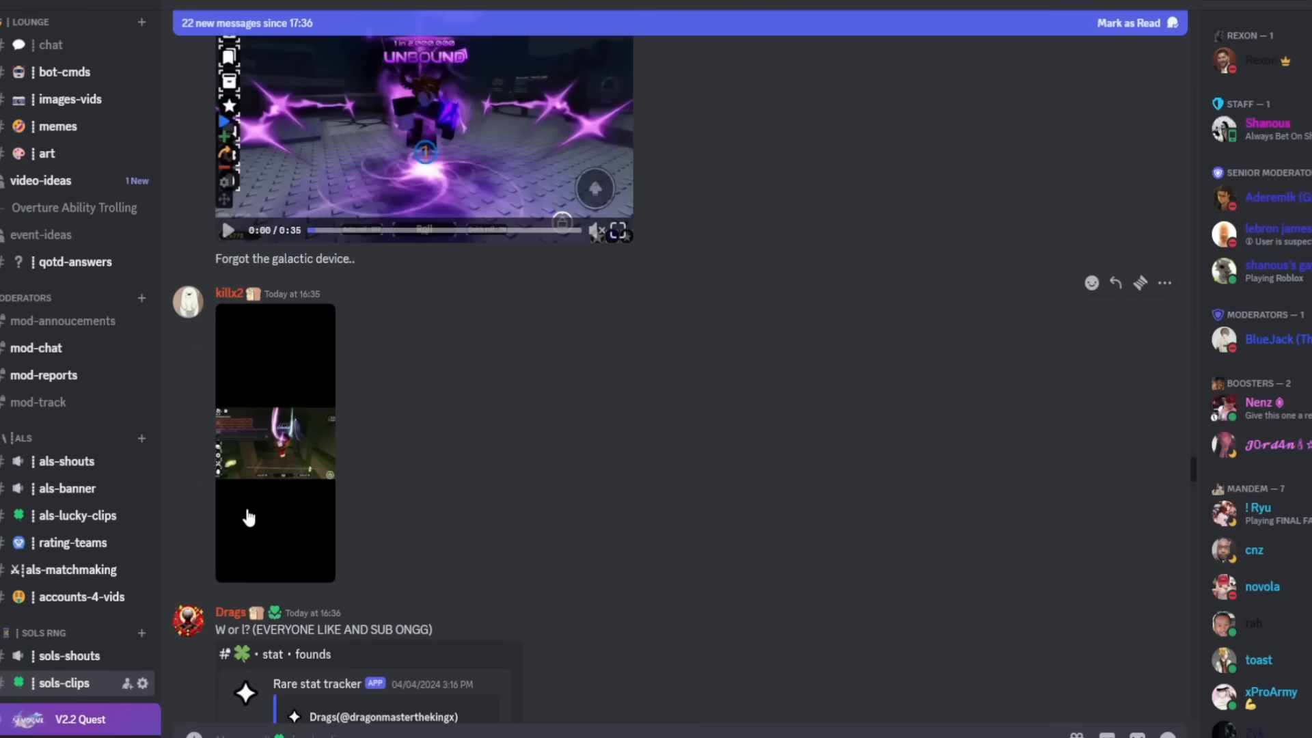
# Enlarge the tall screenshot in the post, then scroll further down
pyautogui.click(275, 441)
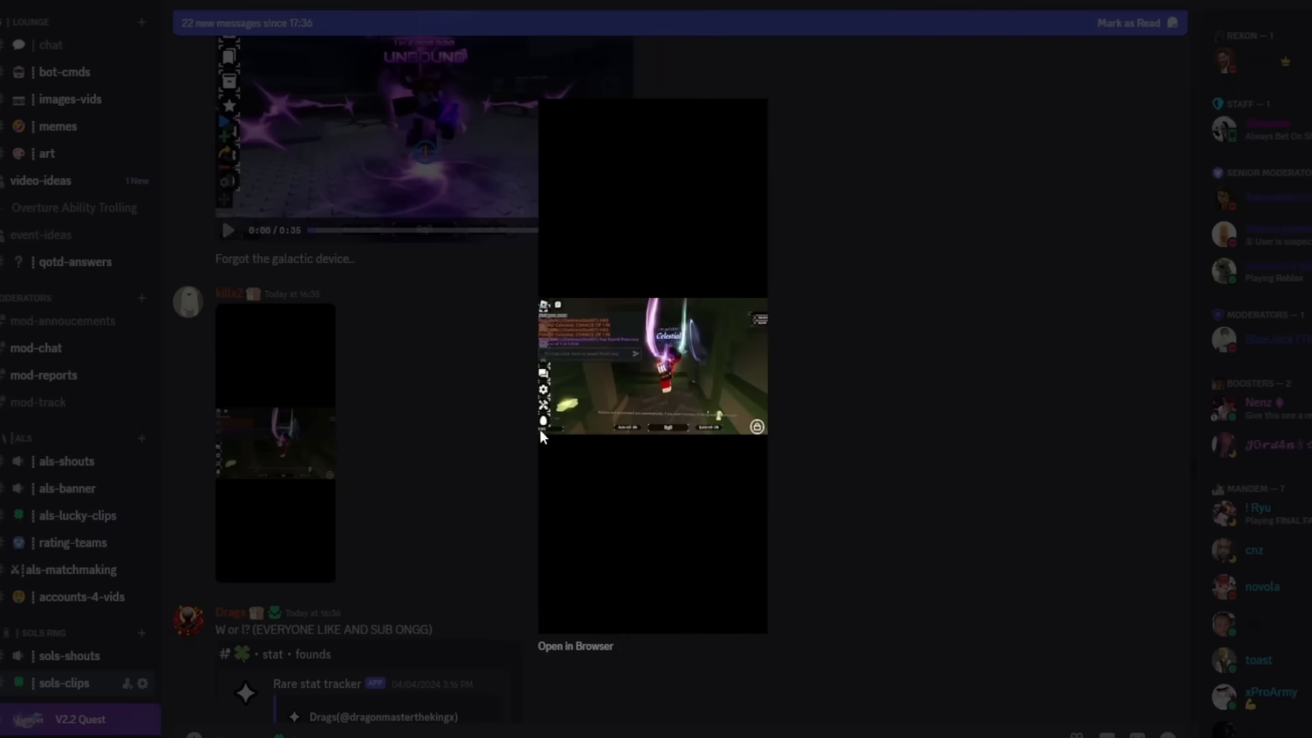
pyautogui.moveTo(425, 444)
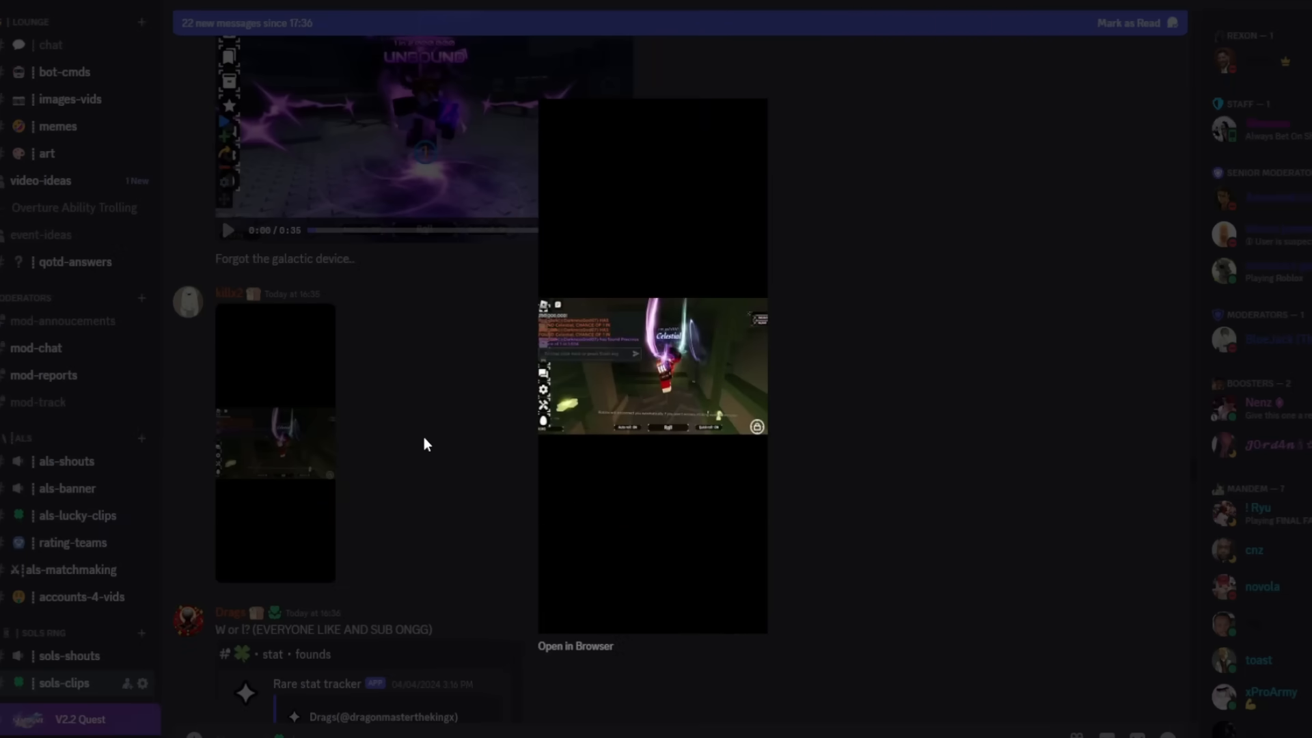
pyautogui.scroll(-3)
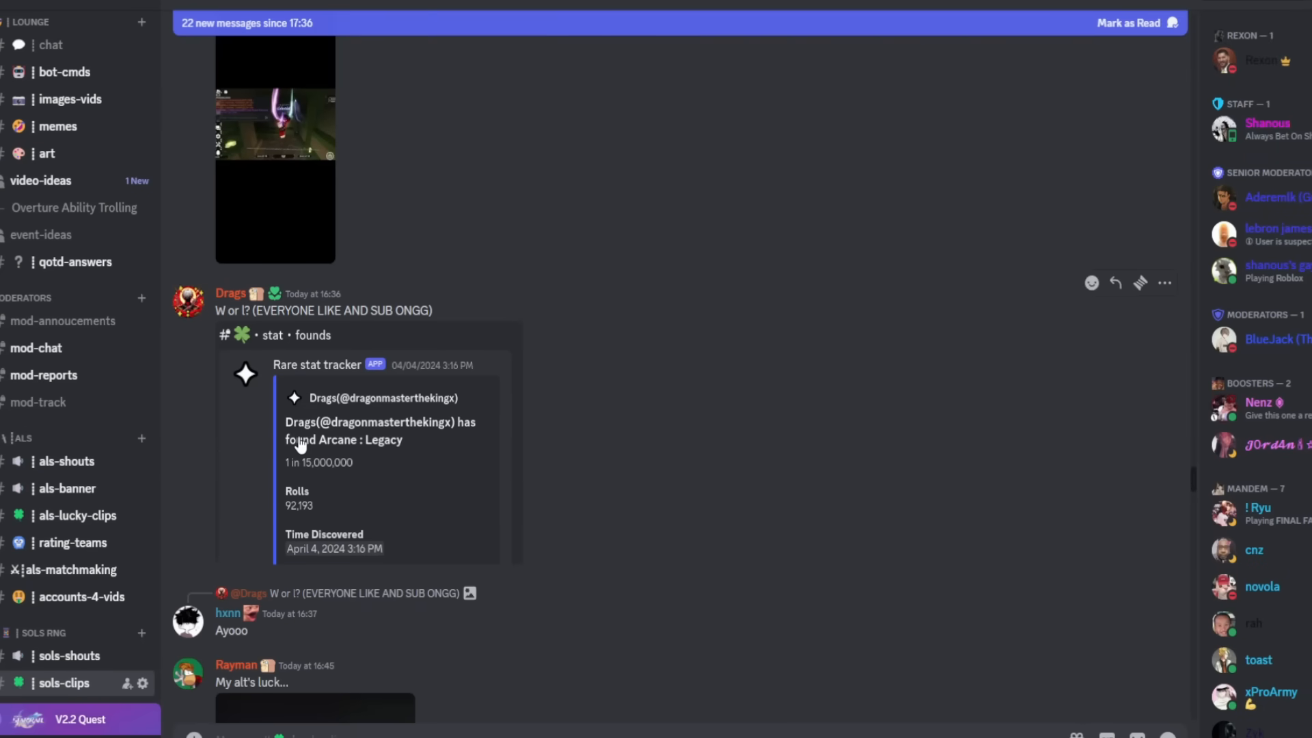
pyautogui.moveTo(336, 336)
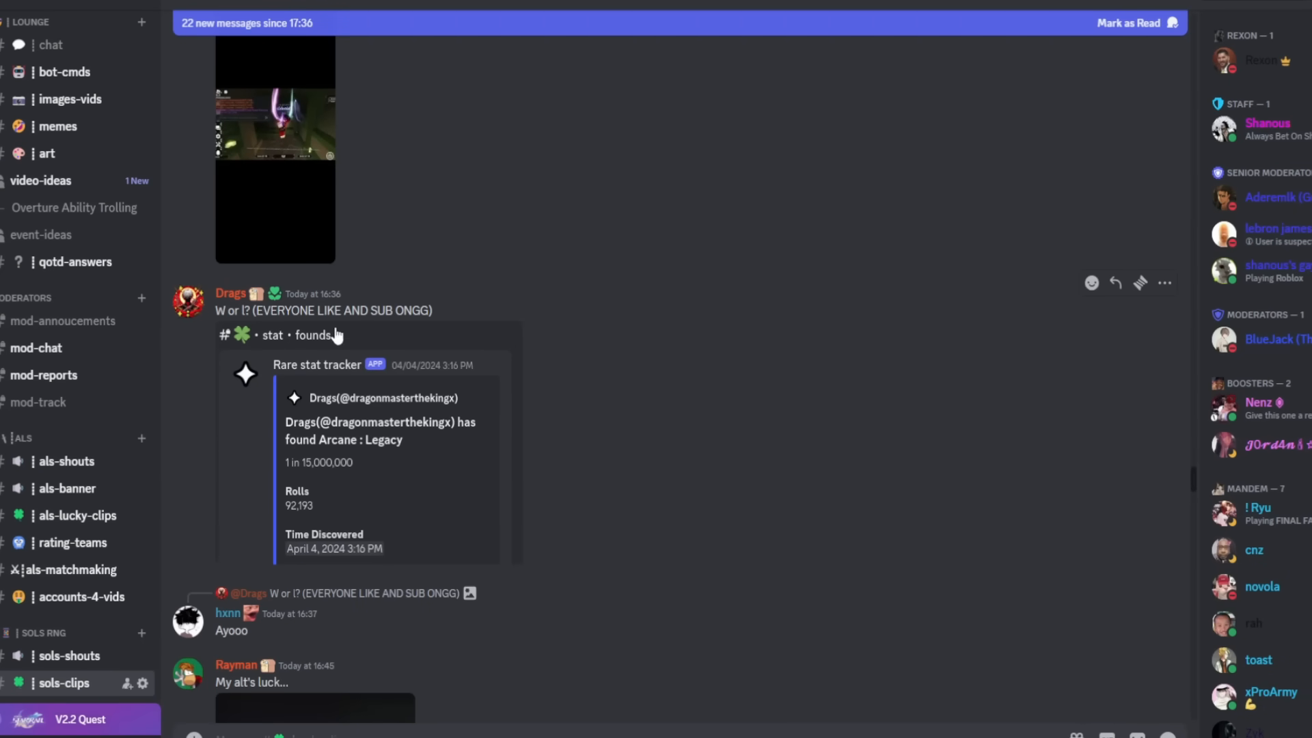
pyautogui.moveTo(309, 407)
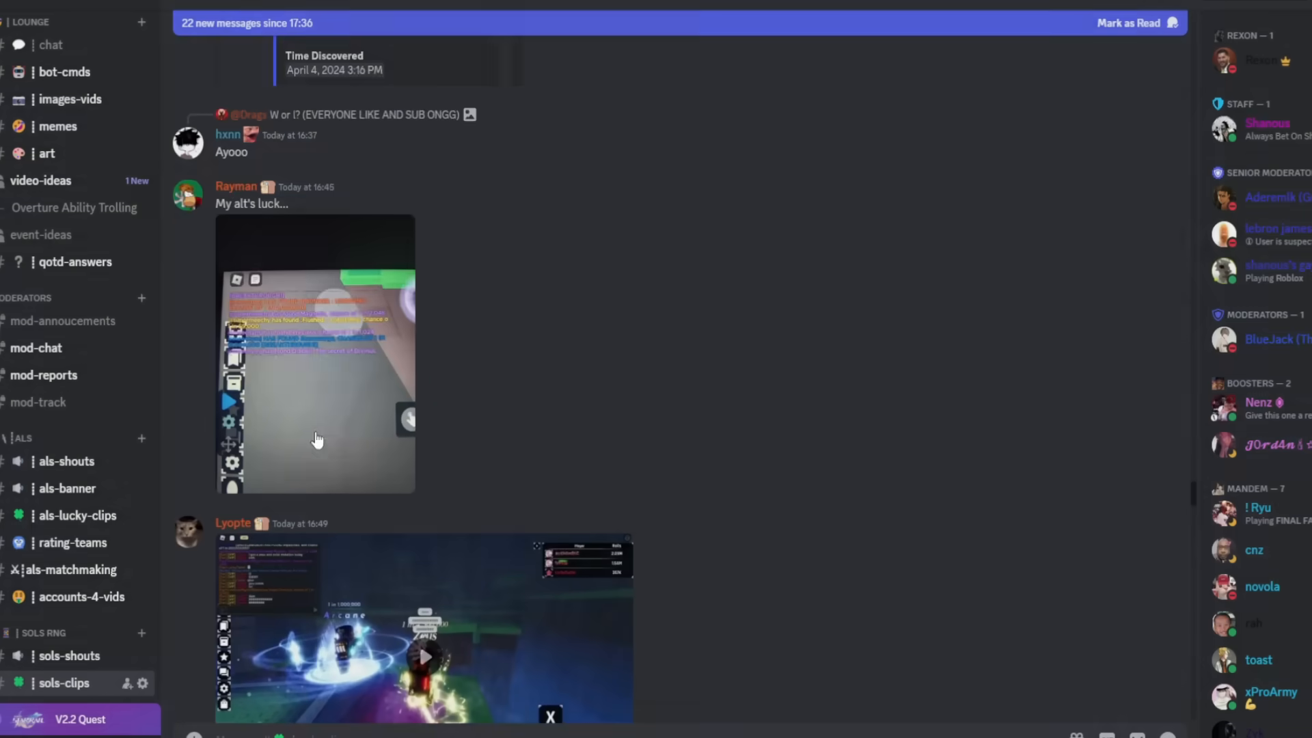
pyautogui.scroll(-3)
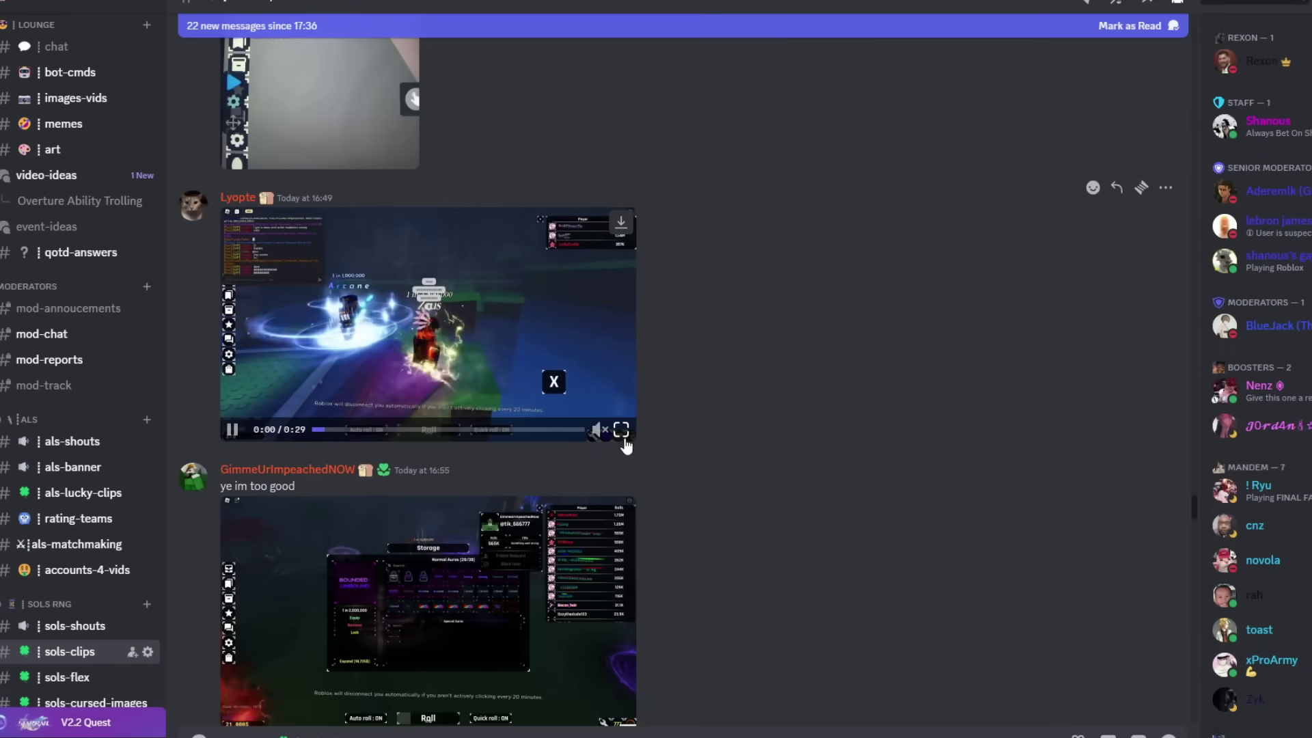
# Watch the aura clip full screen, then view and close the Bounded Unbound storage screenshot
pyautogui.click(622, 430)
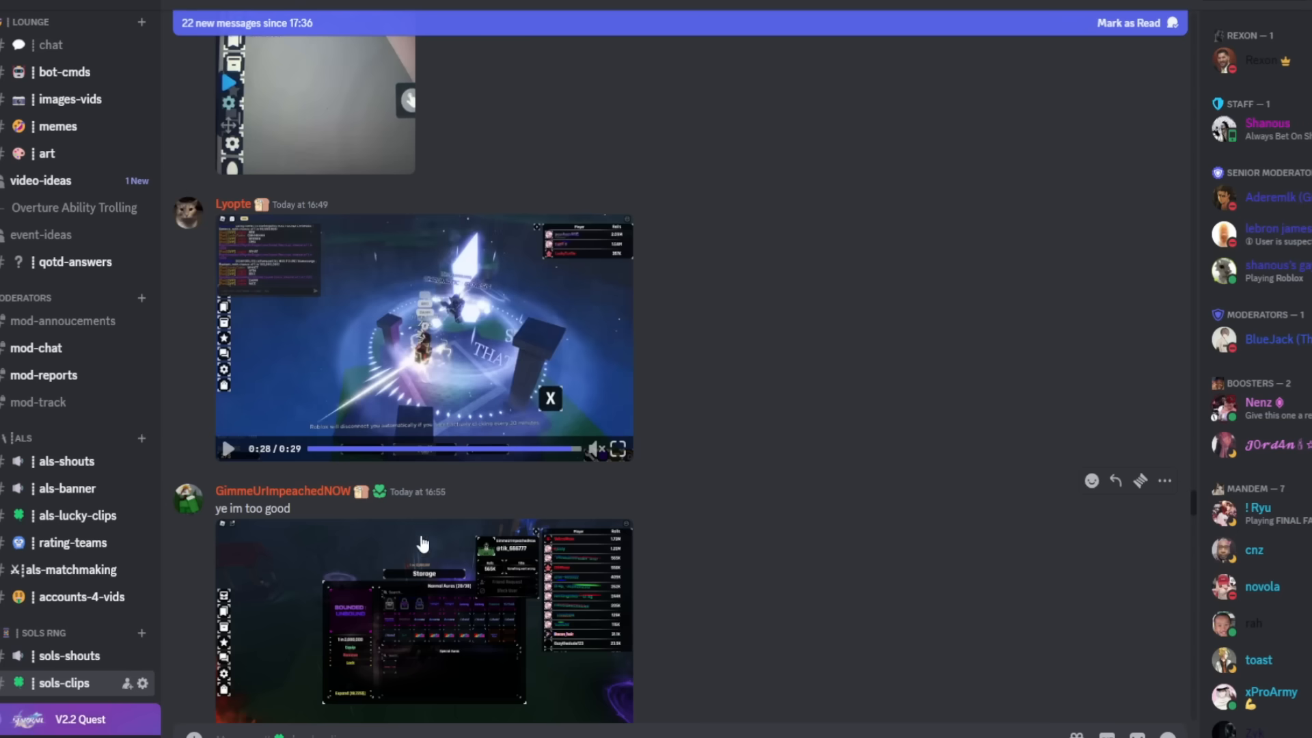
pyautogui.scroll(-3)
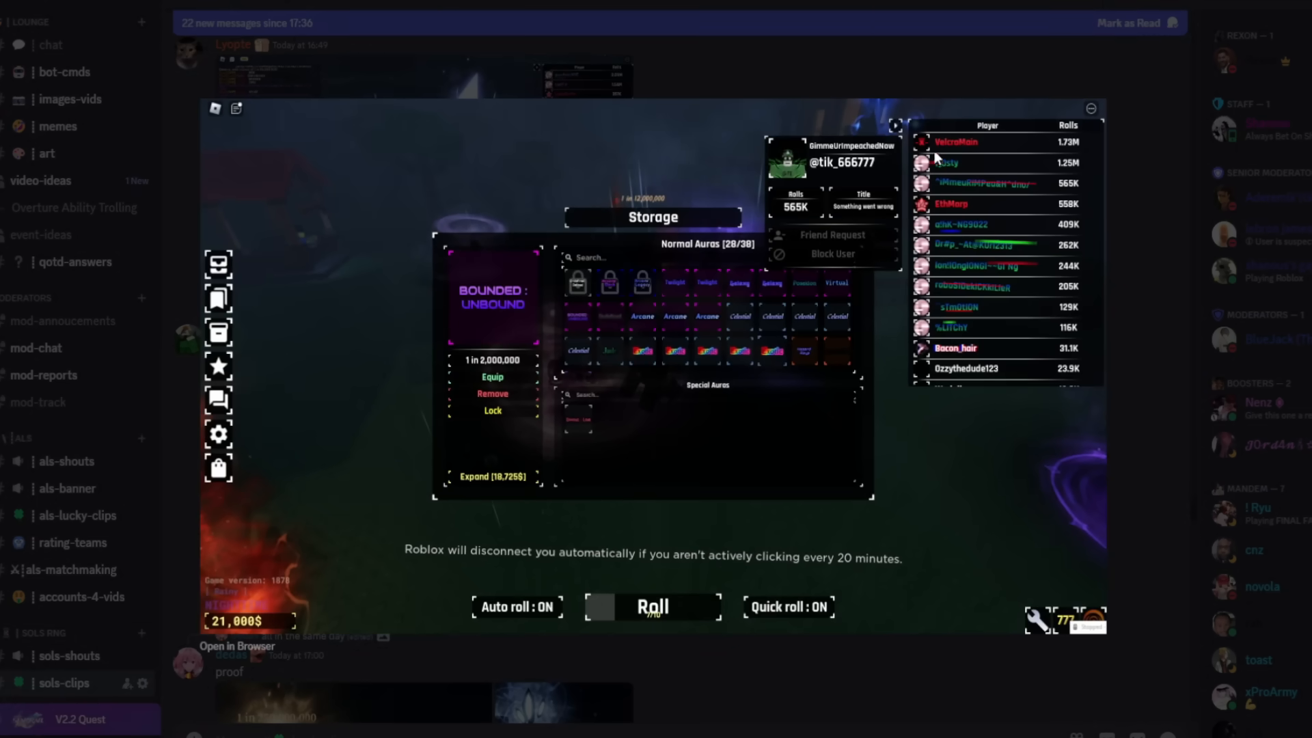
pyautogui.moveTo(603, 374)
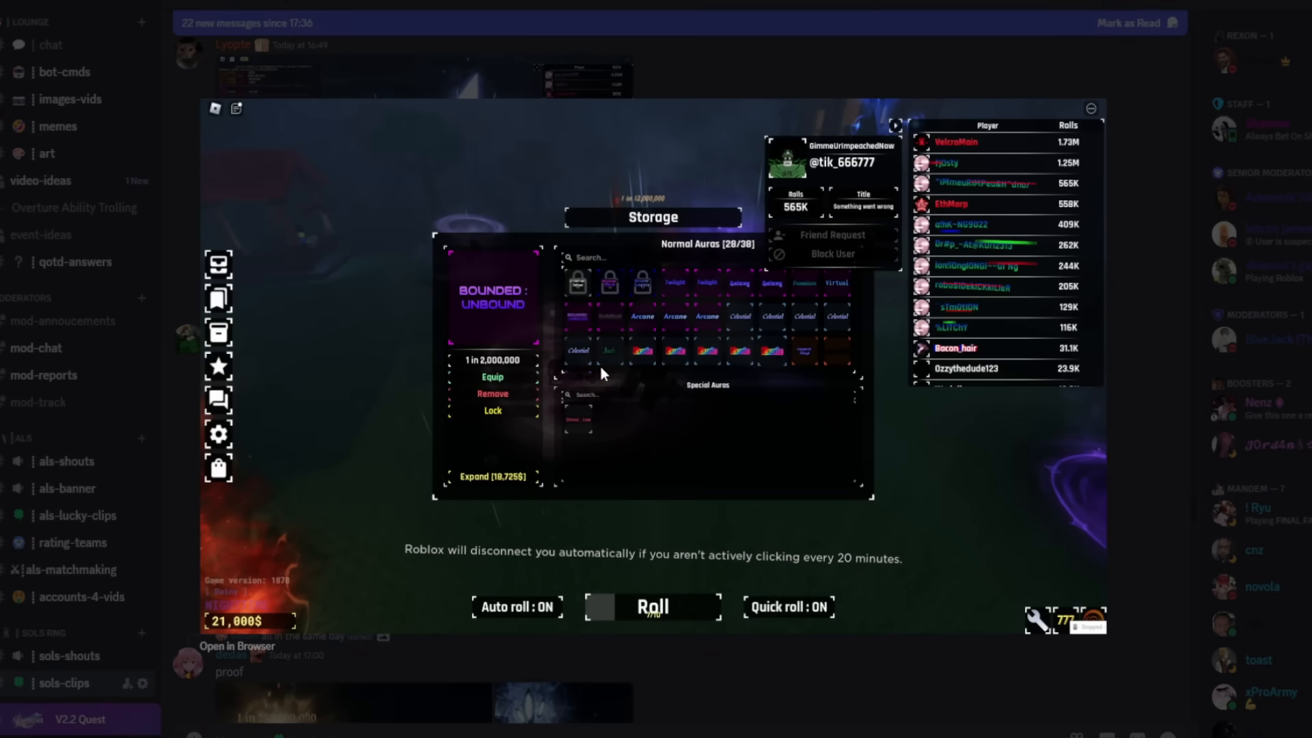
pyautogui.moveTo(495, 500)
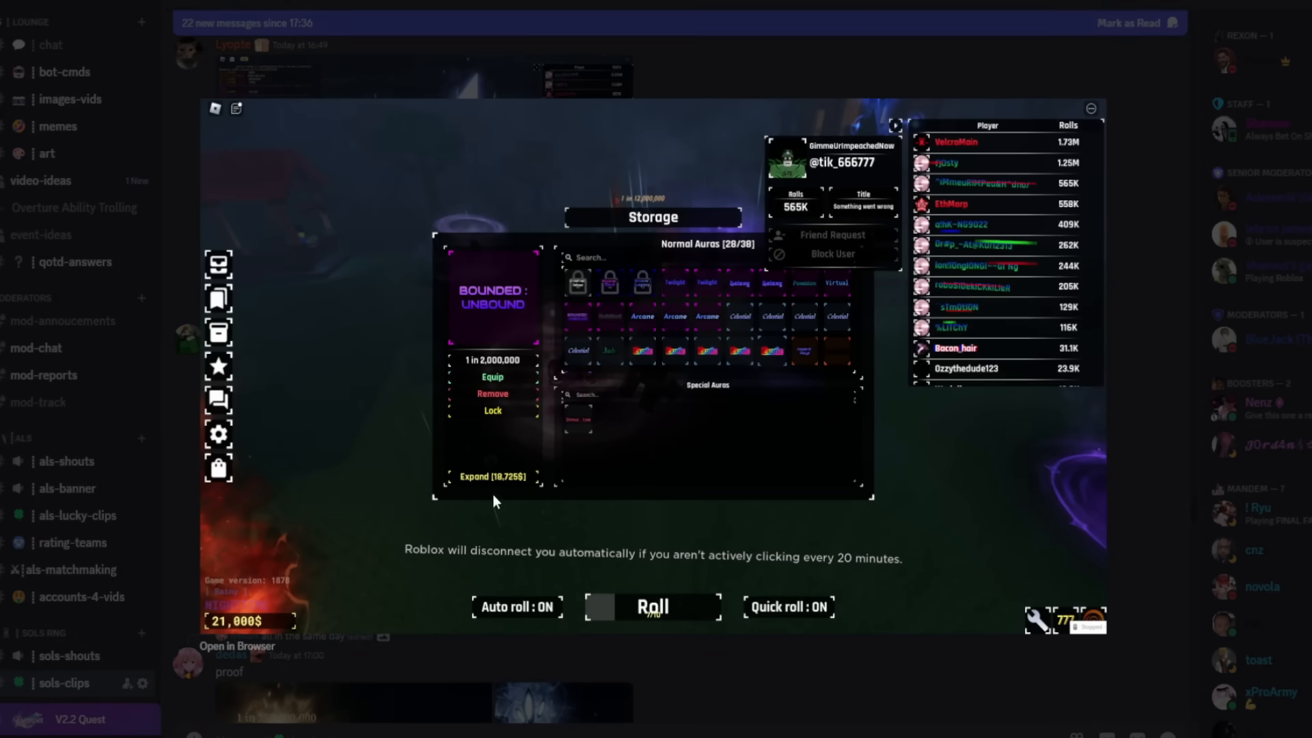
pyautogui.scroll(-3)
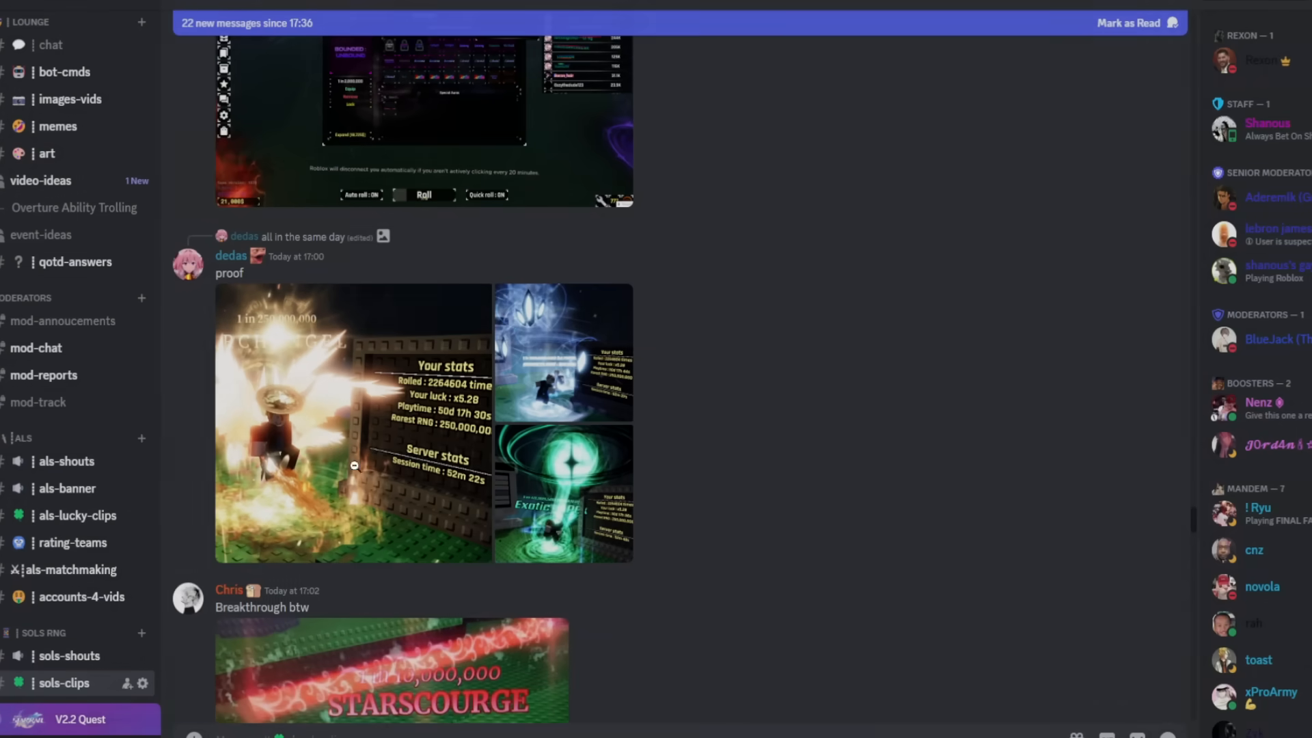
pyautogui.click(352, 422)
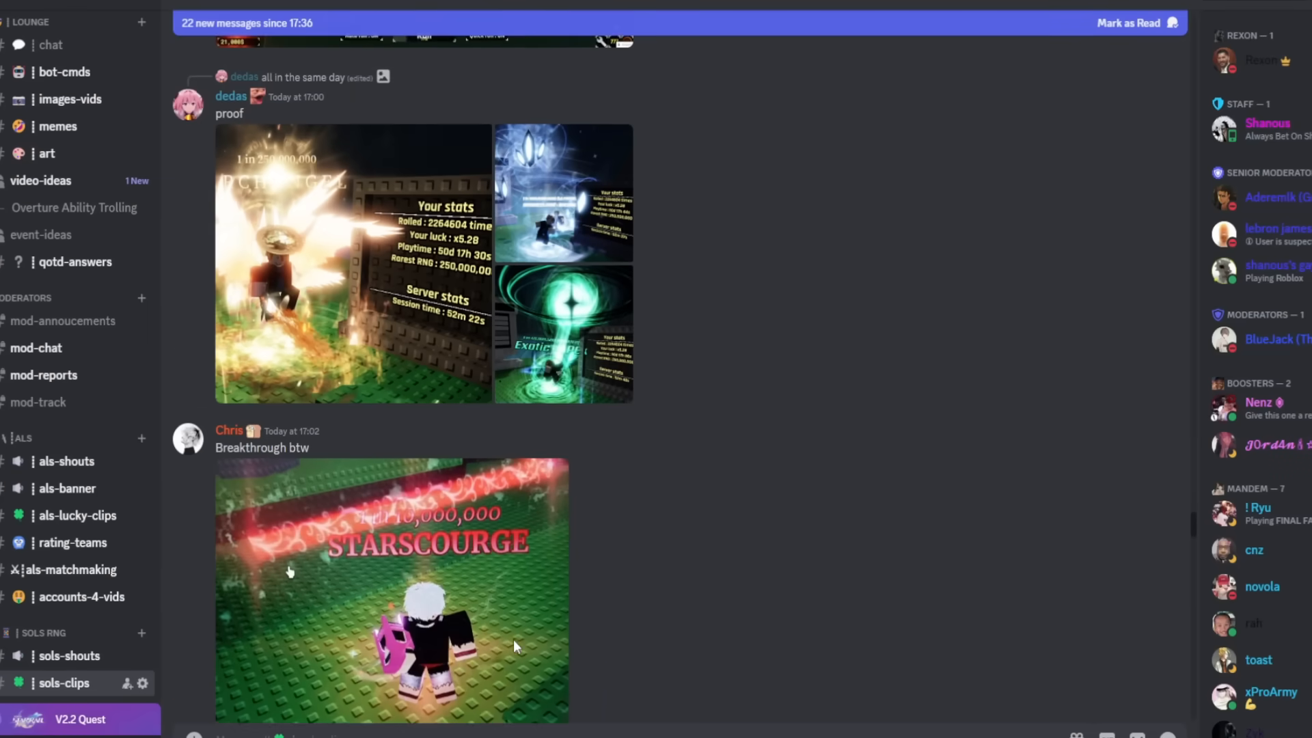
# Scroll past the proof, Starscourge and Poseidon posts and play the dark purple aura clip
pyautogui.scroll(-3)
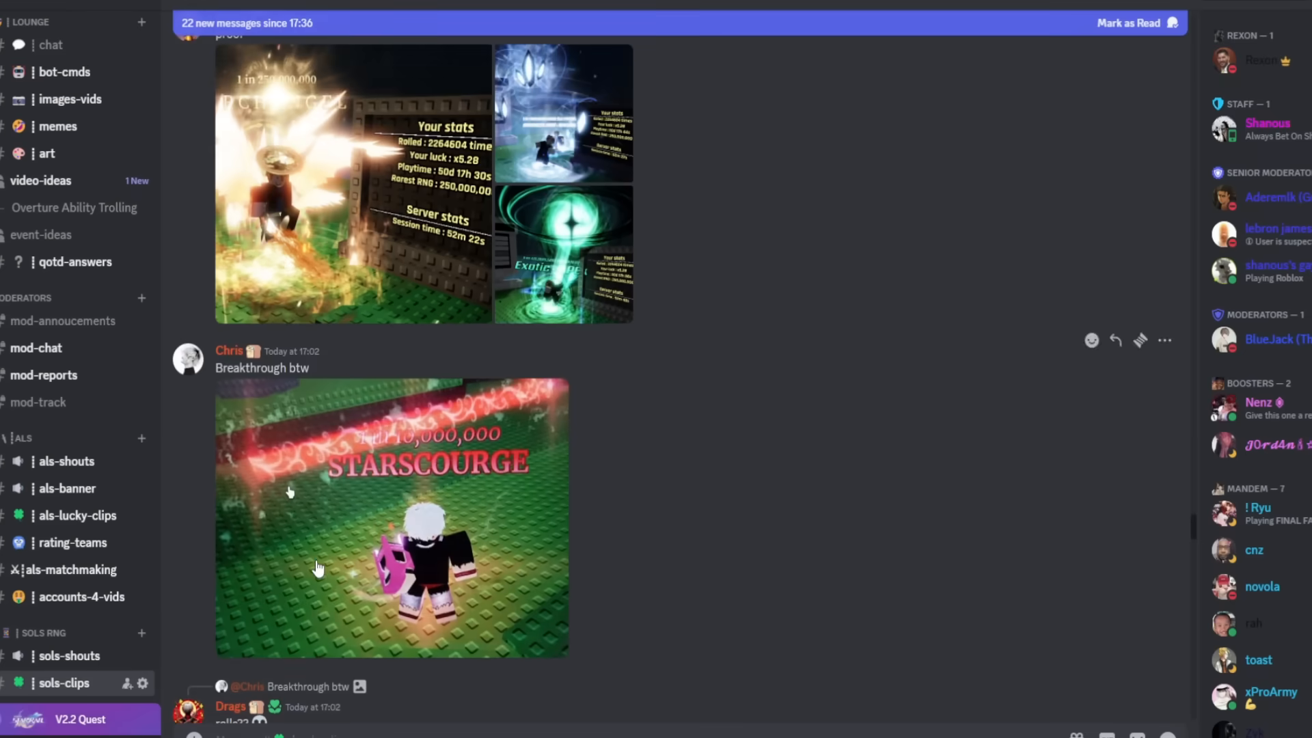
pyautogui.scroll(-3)
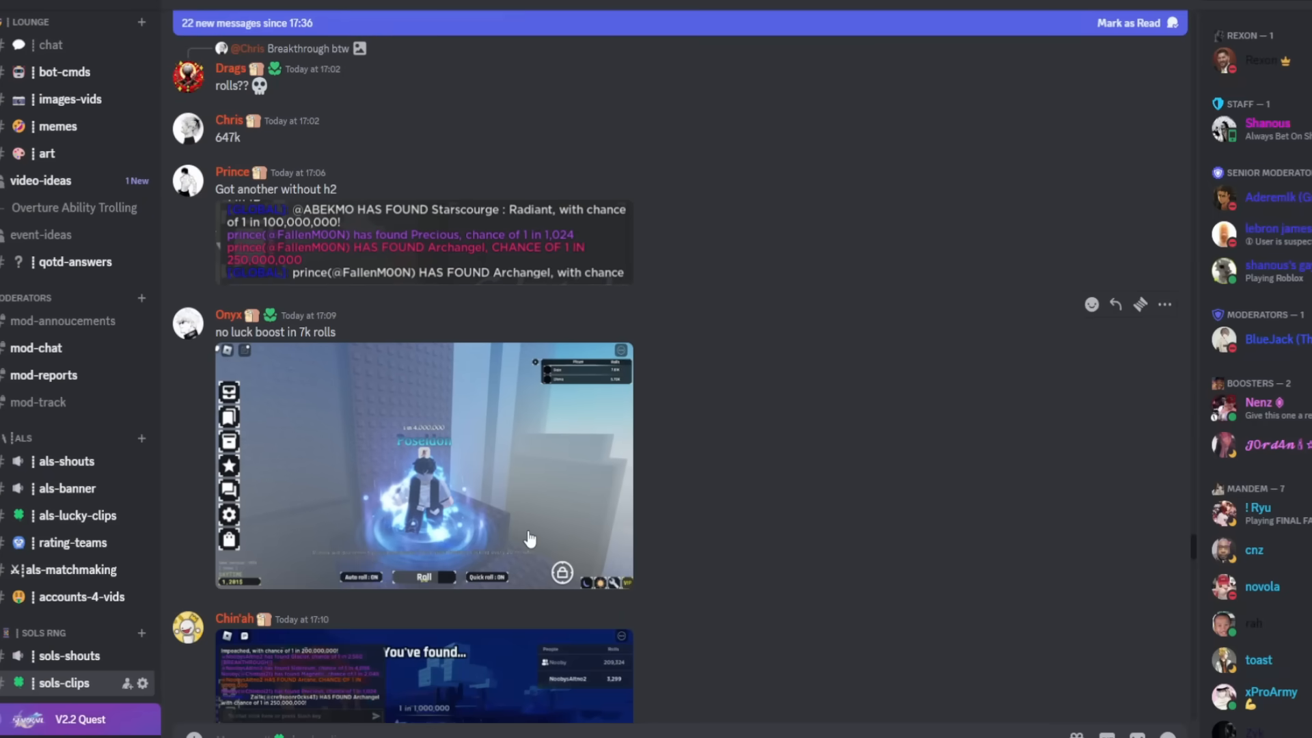
pyautogui.click(423, 464)
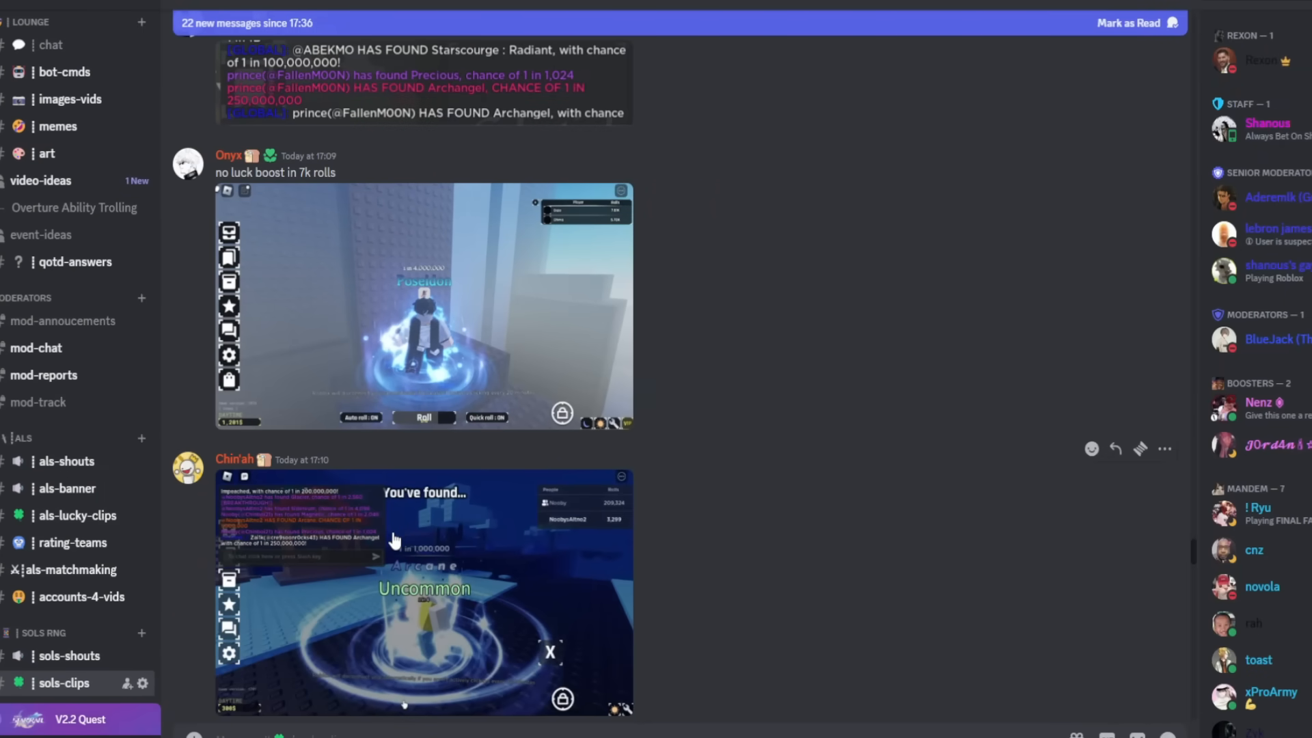
pyautogui.scroll(-3)
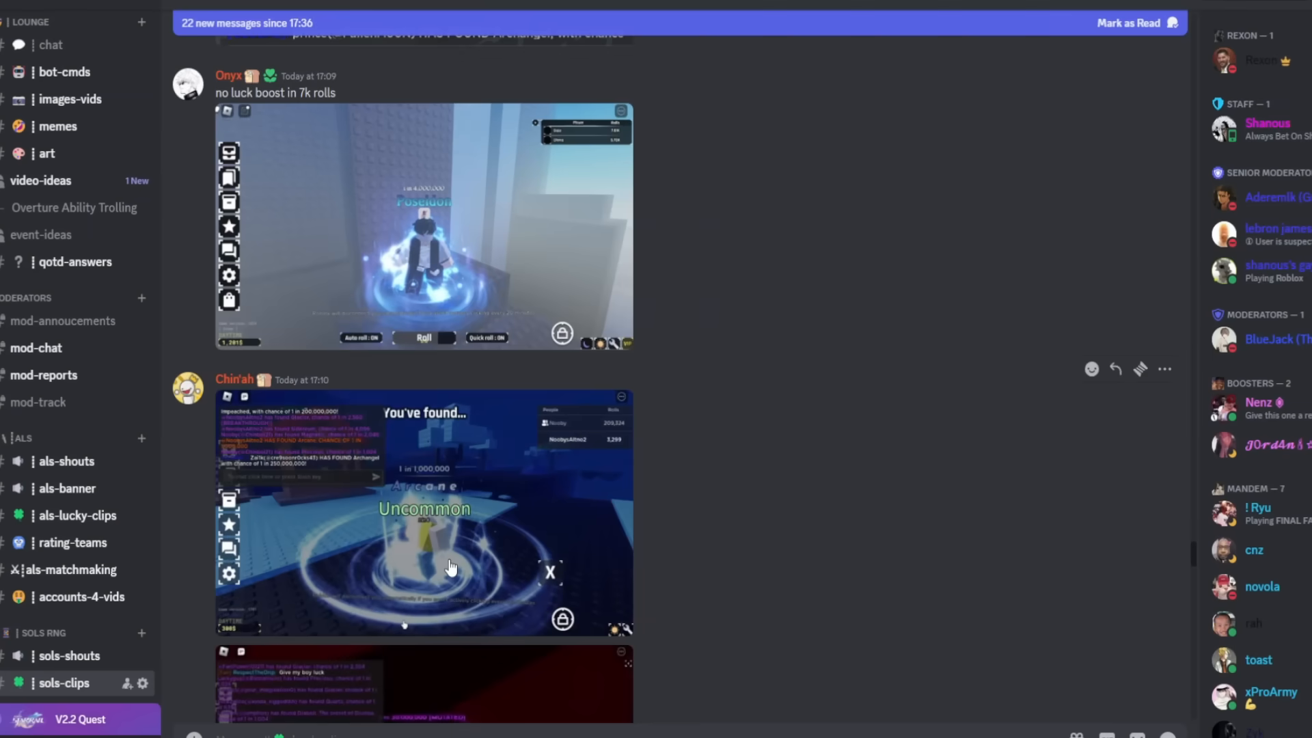
pyautogui.scroll(-3)
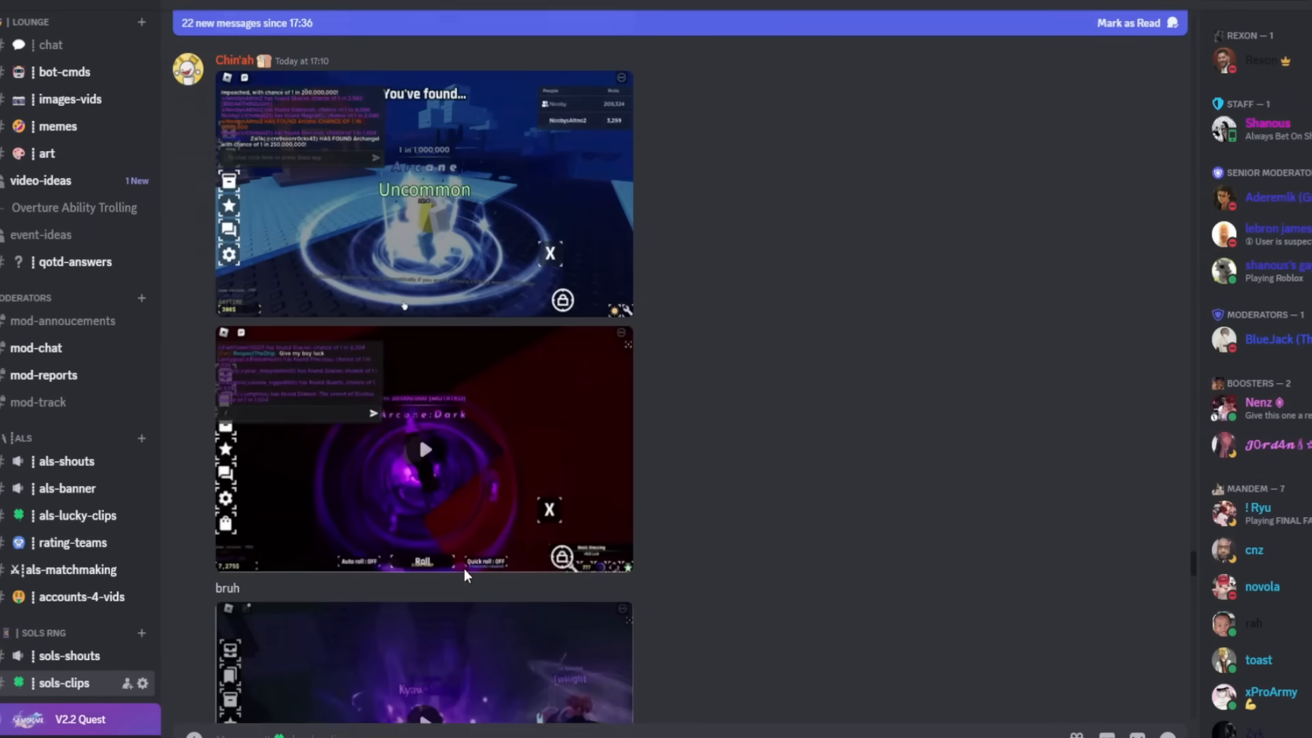
pyautogui.click(424, 449)
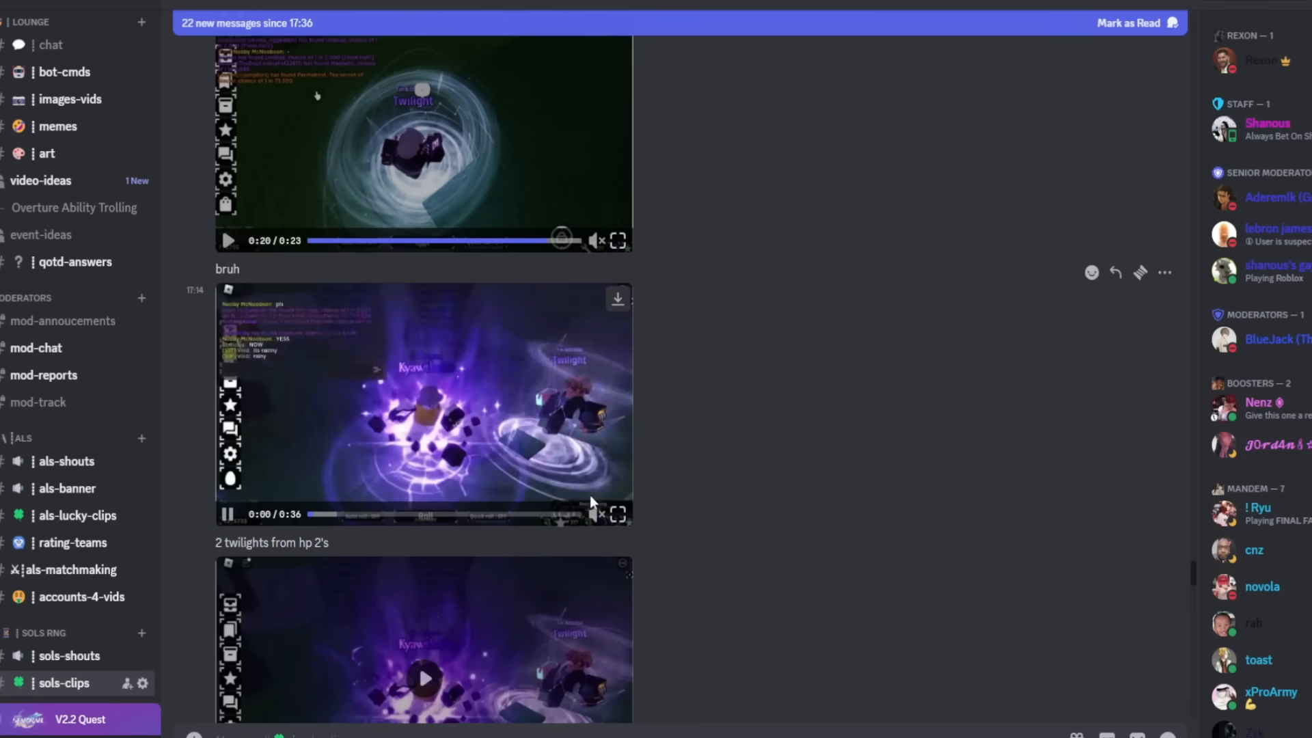
# Play the Twilight aura videos using their playback controls
pyautogui.click(617, 514)
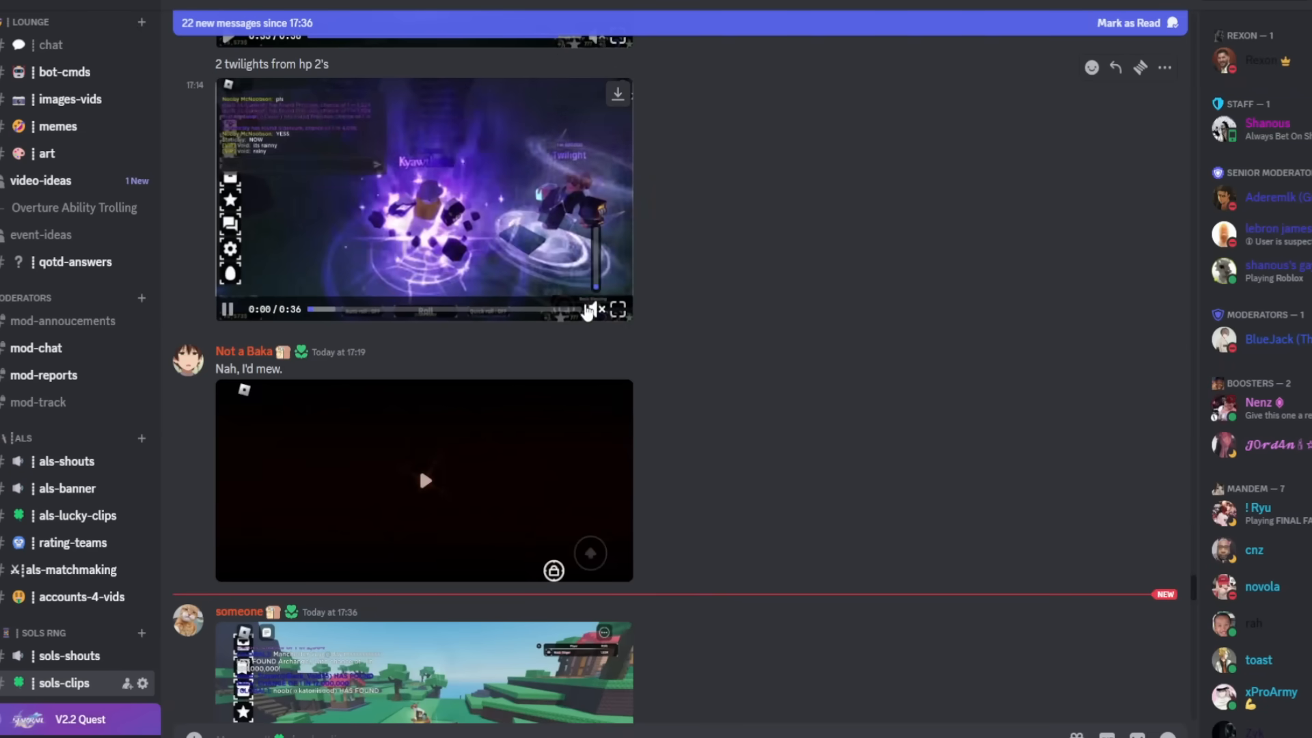
pyautogui.click(423, 480)
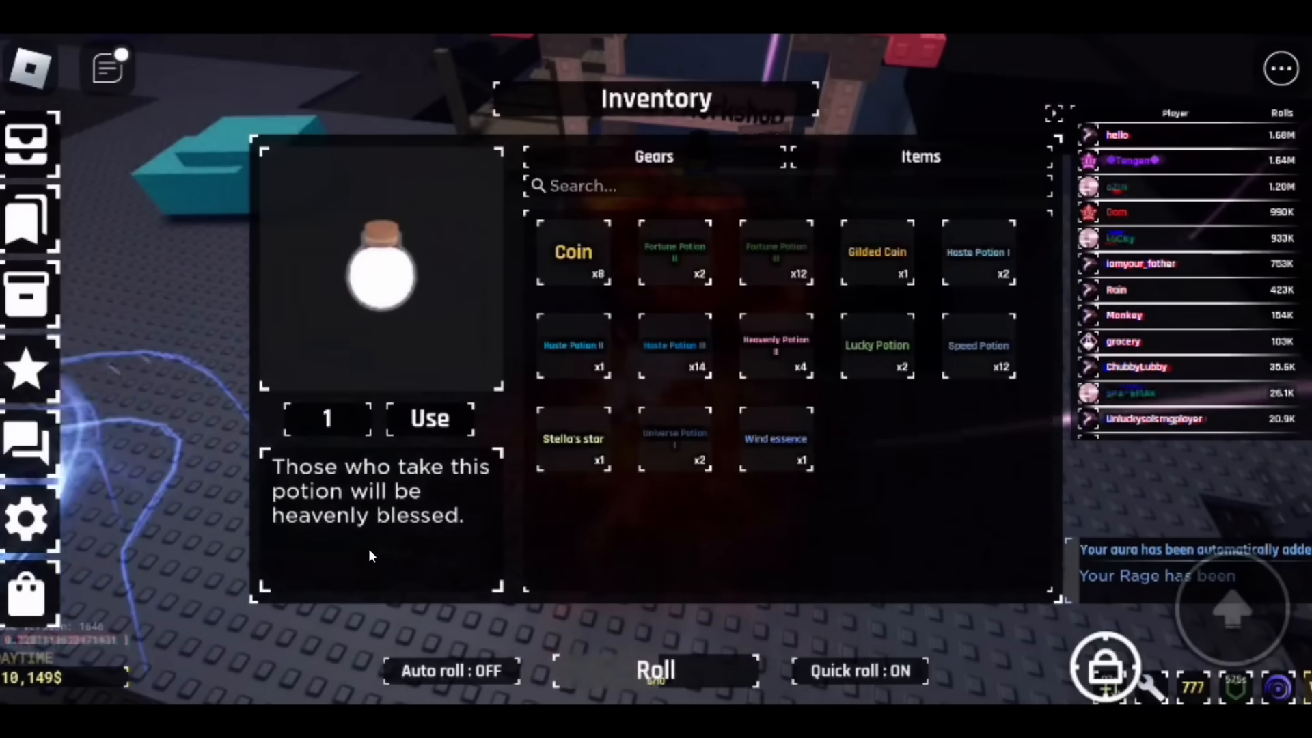
pyautogui.moveTo(337, 407)
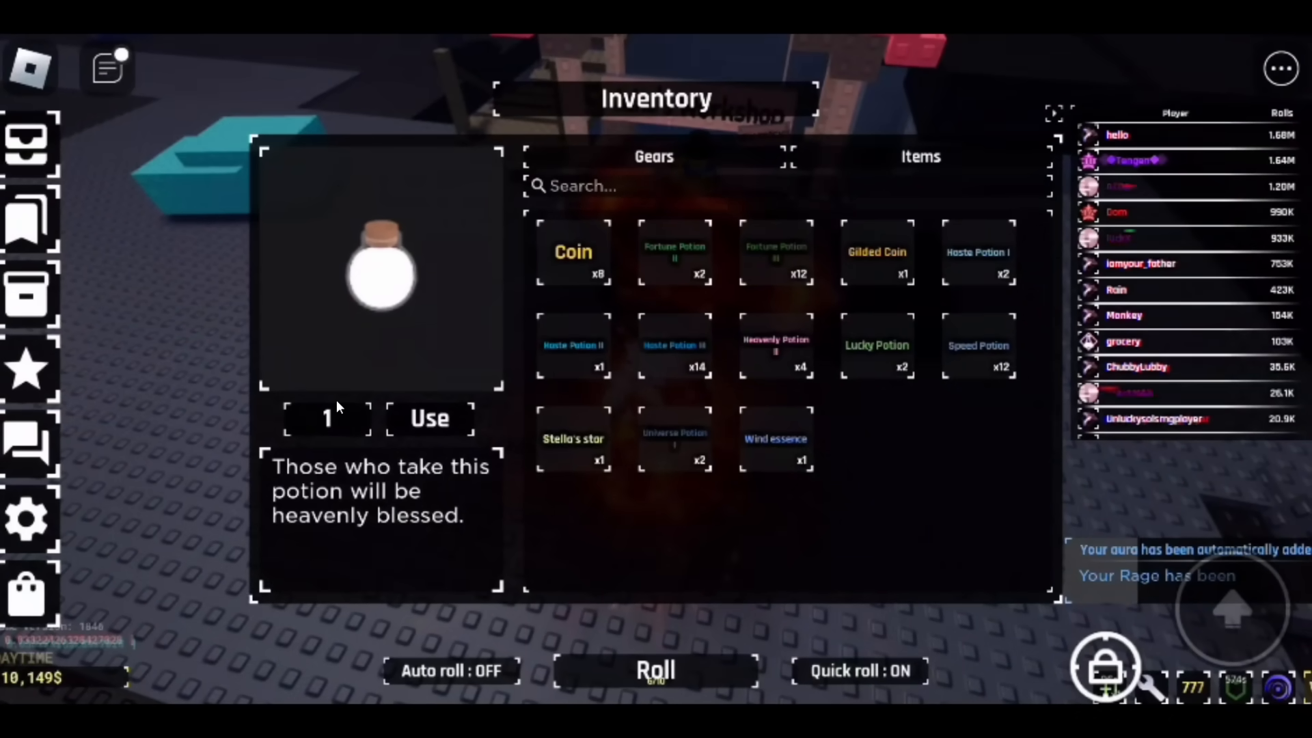
# Watch the member's inventory video full screen, then exit back to the Archangel posts
pyautogui.click(655, 670)
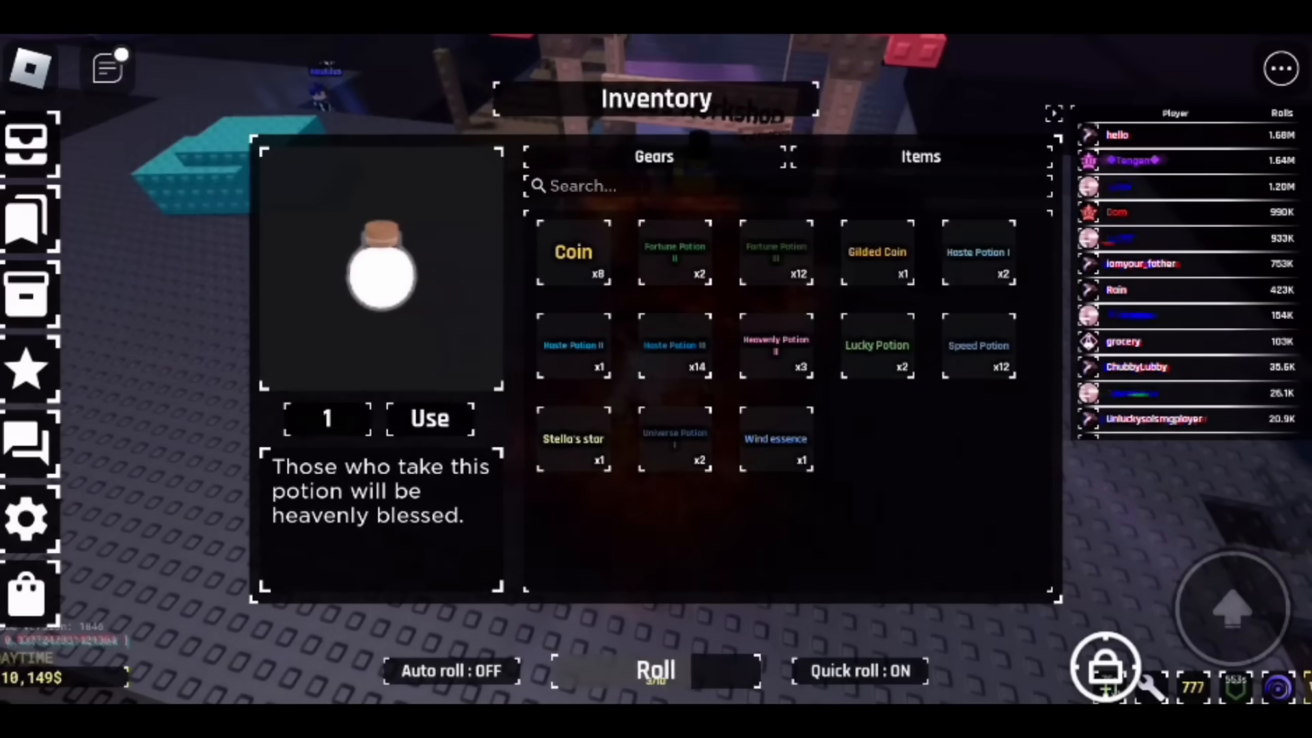
pyautogui.click(428, 418)
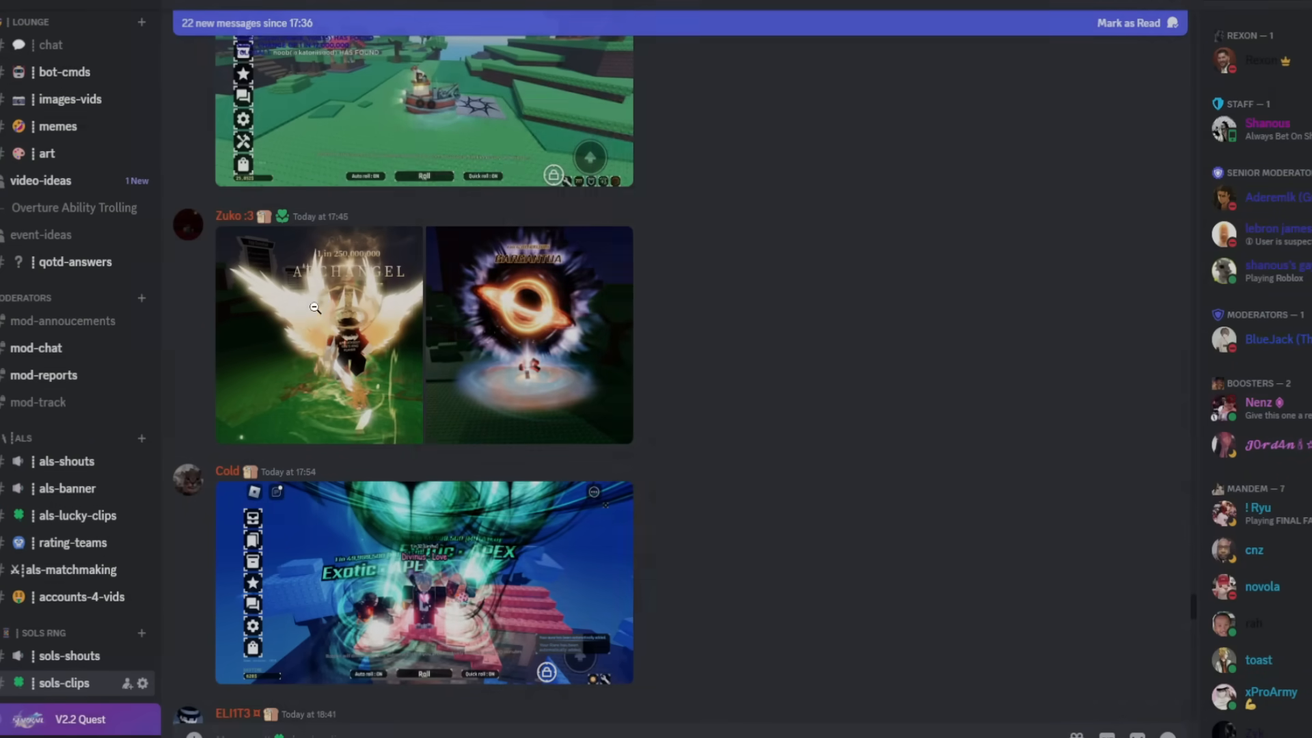
# Close the enlarged Astral screenshot and scroll down to the HAS FOUND screenshot grid
pyautogui.scroll(-3)
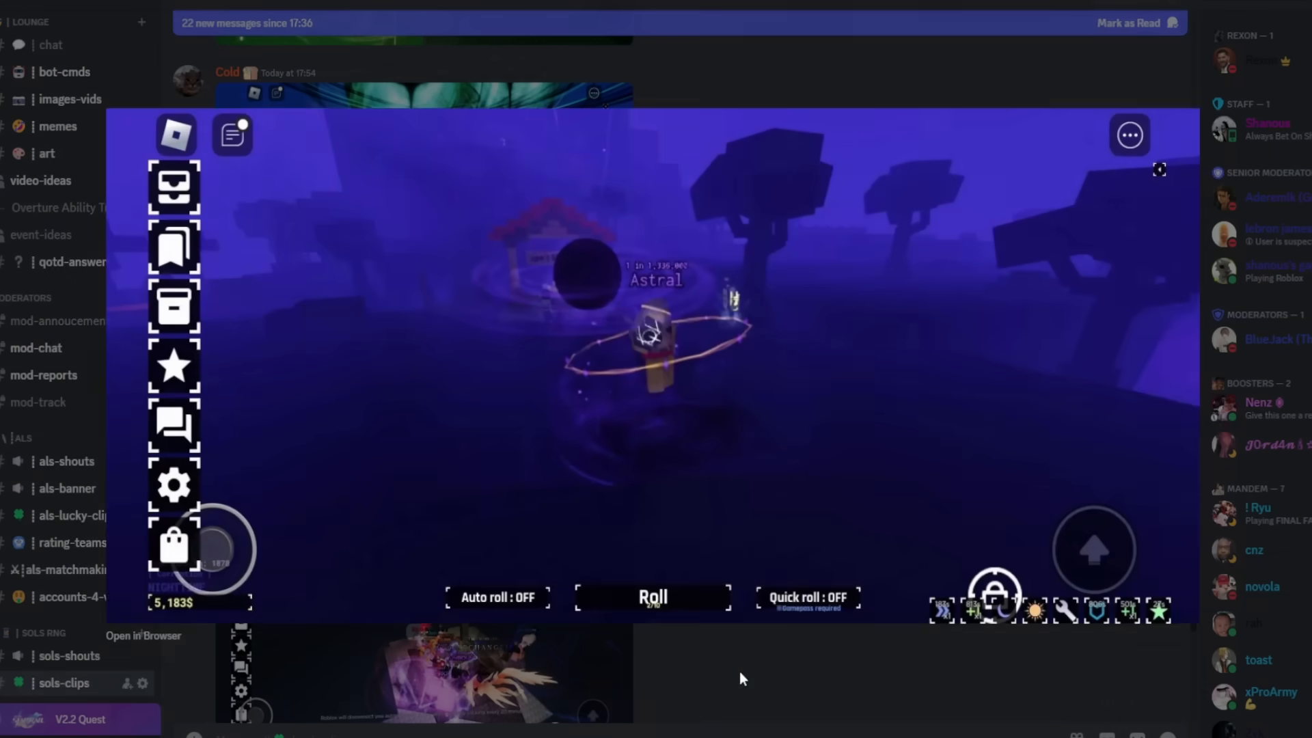
pyautogui.click(496, 596)
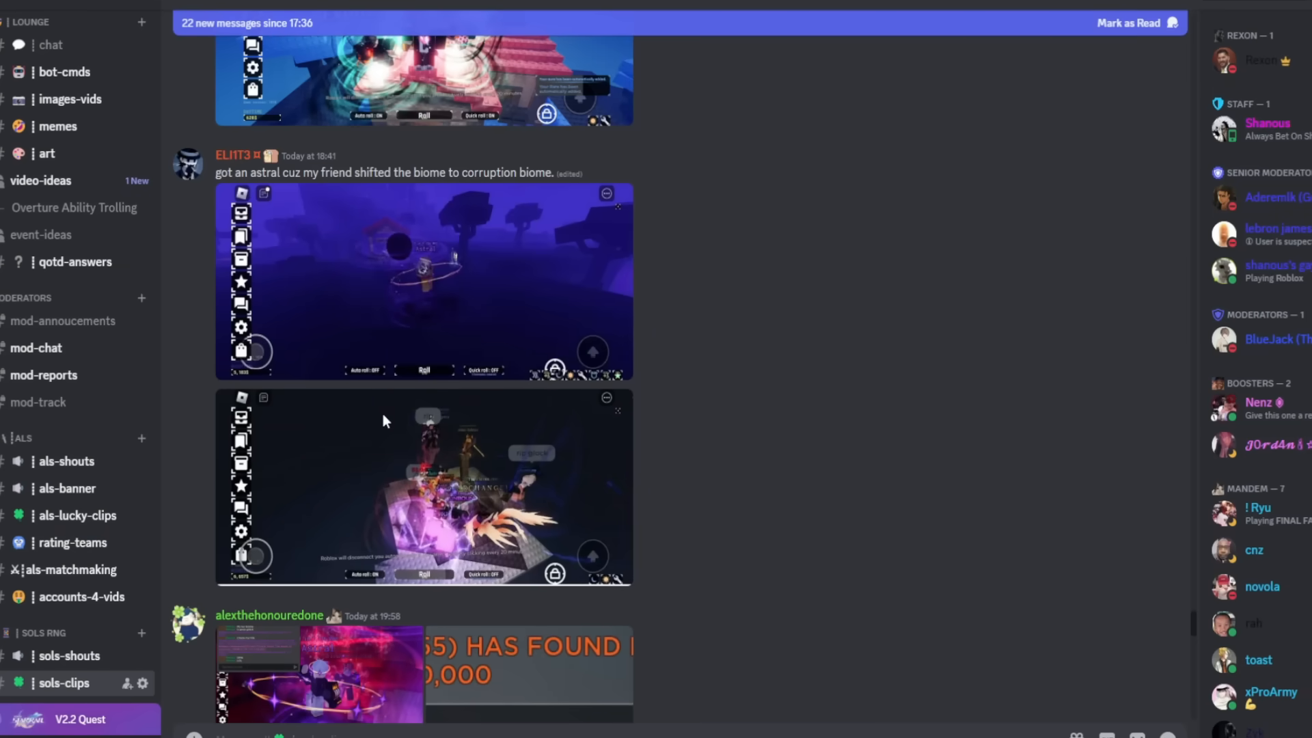
pyautogui.scroll(-3)
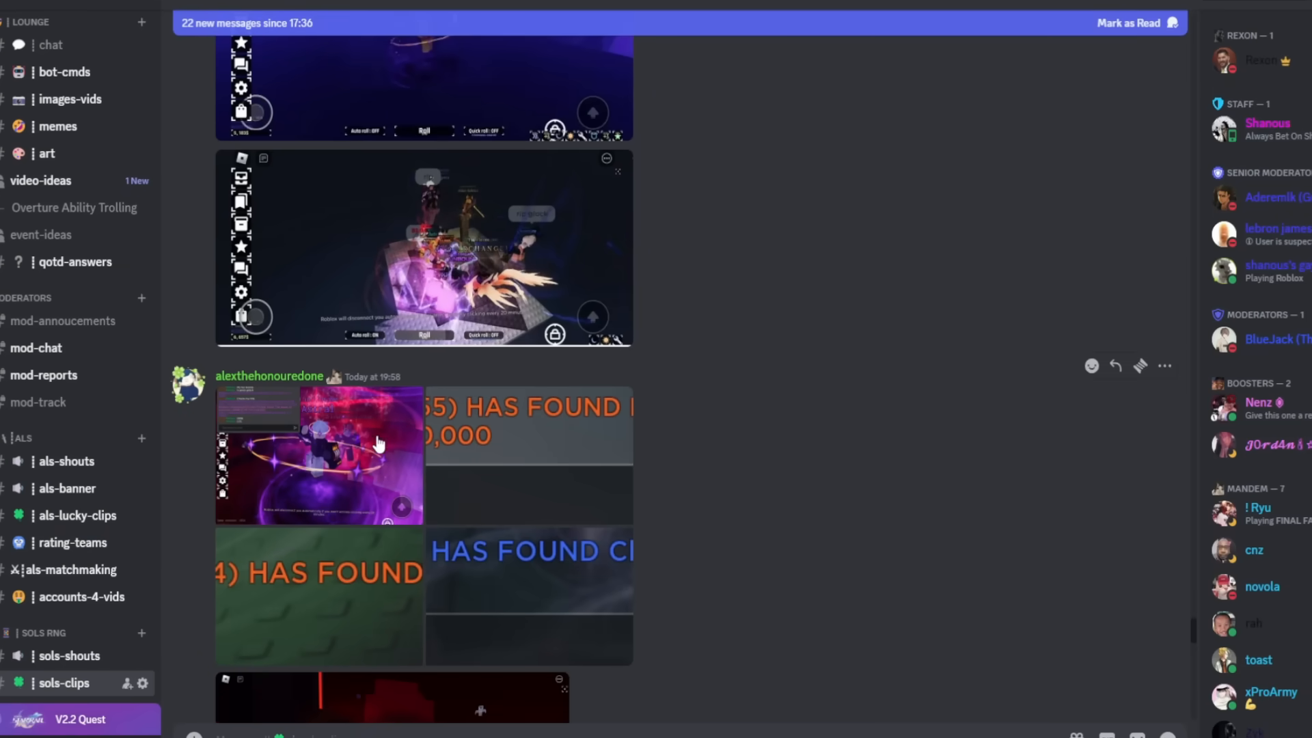
pyautogui.scroll(-3)
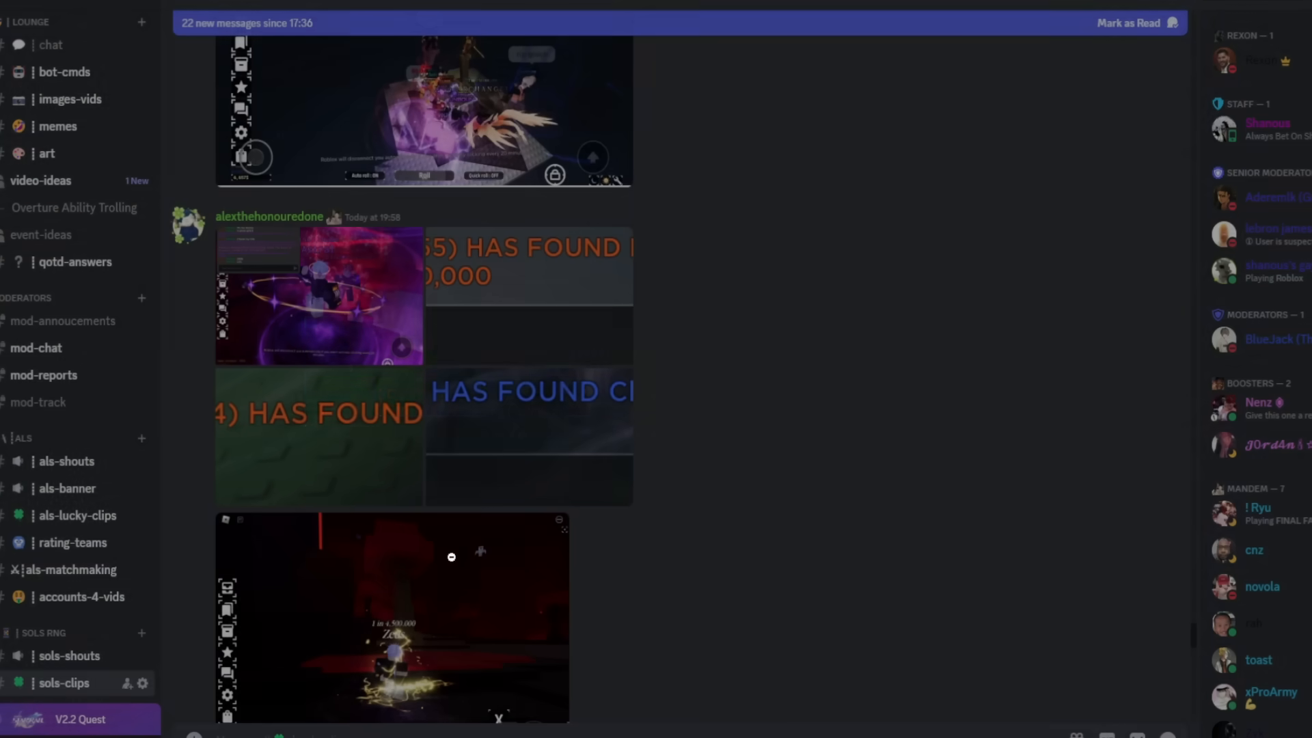
pyautogui.scroll(-3)
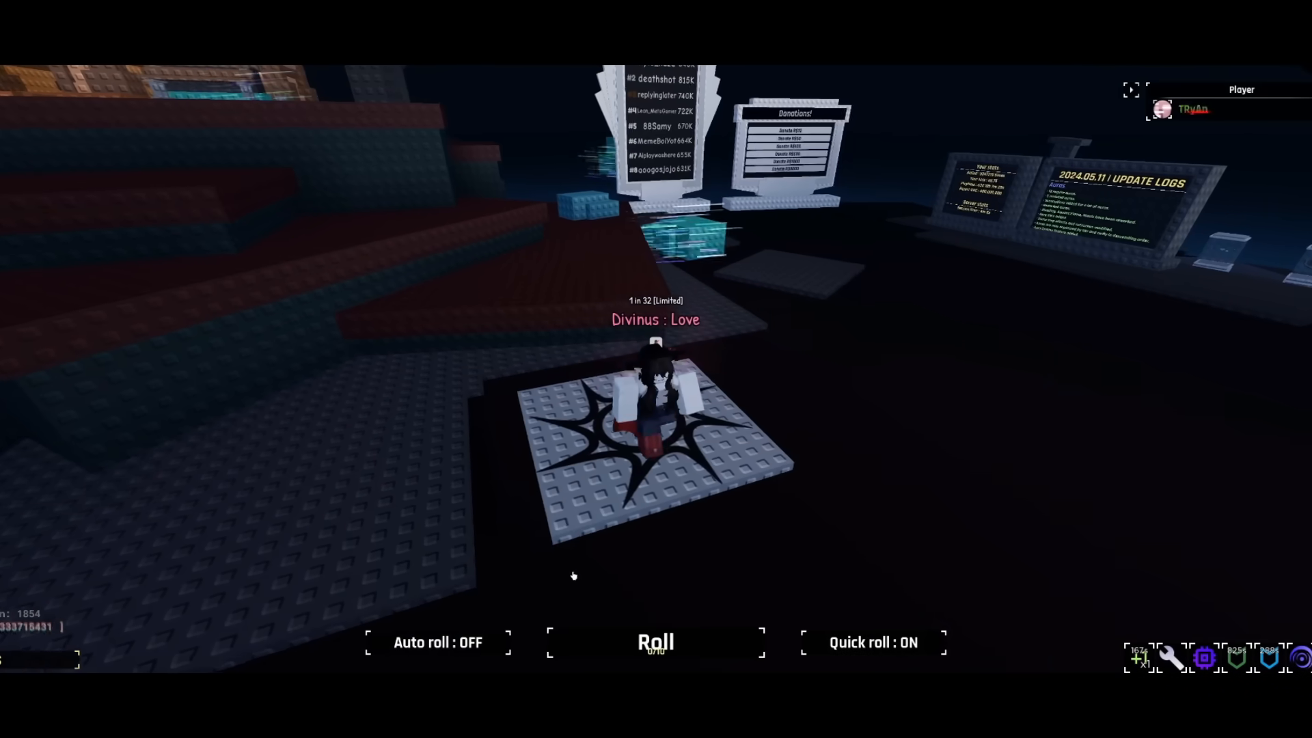
# Play the member's clip full screen through the storage, Poseidon and Bloodlust aura roll
pyautogui.click(655, 642)
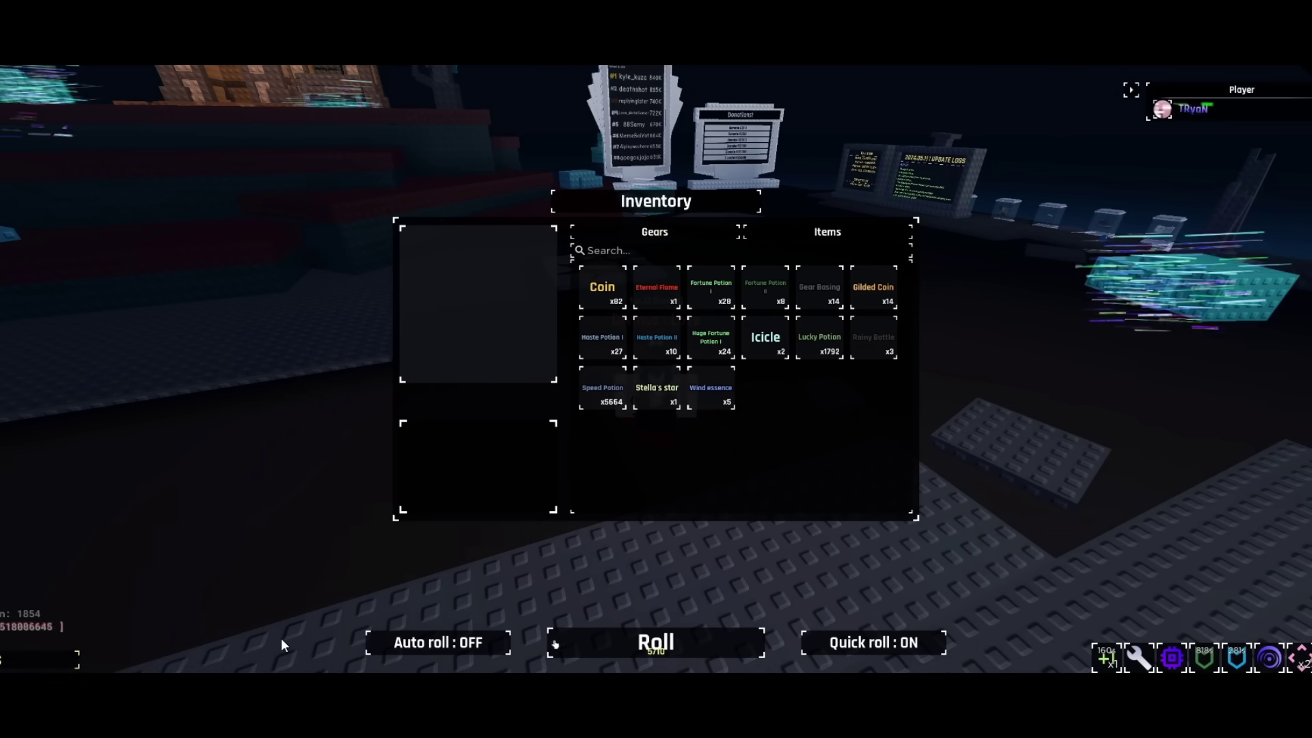
pyautogui.click(437, 641)
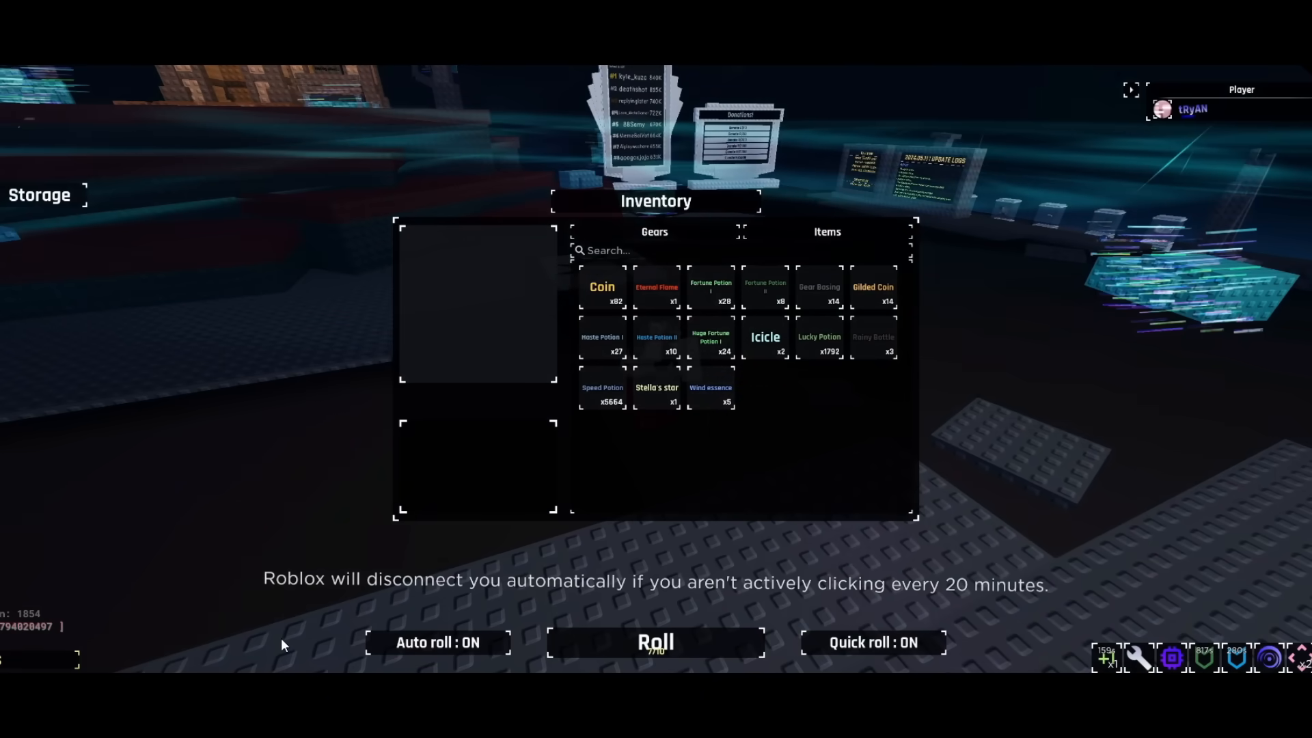
pyautogui.click(38, 194)
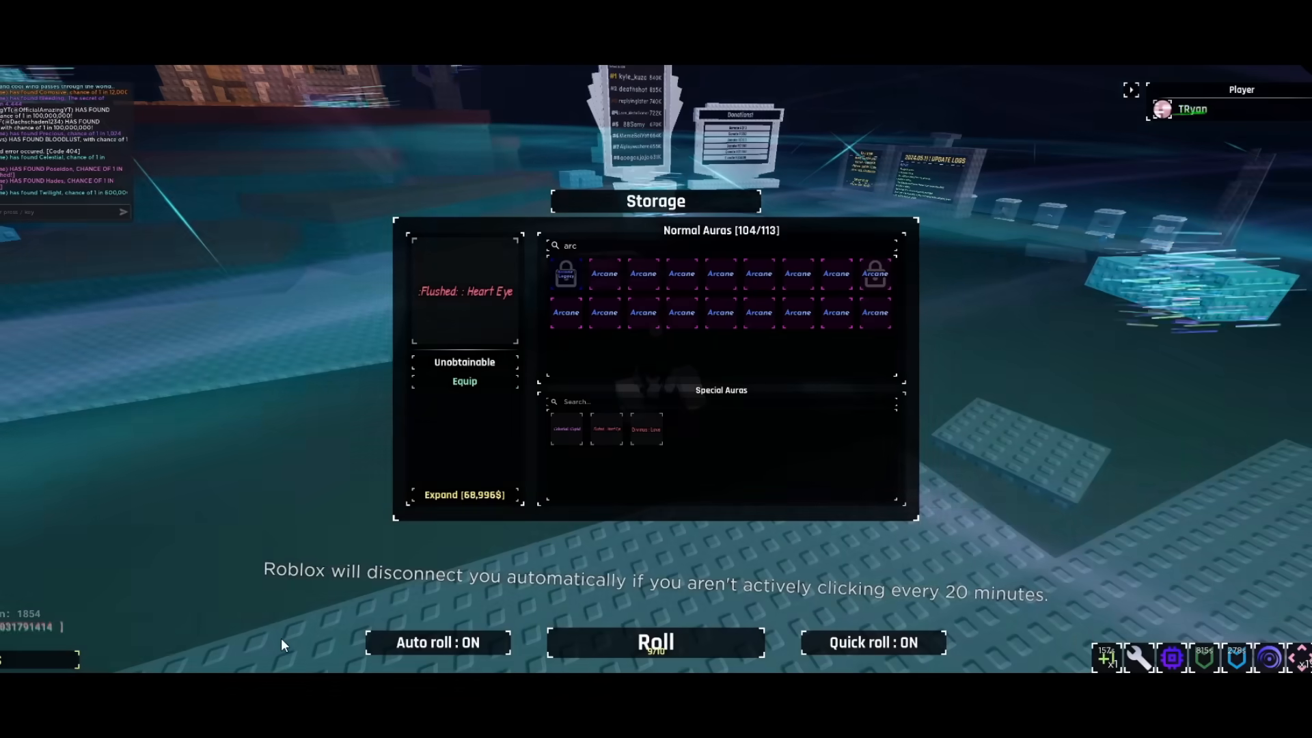
pyautogui.click(655, 641)
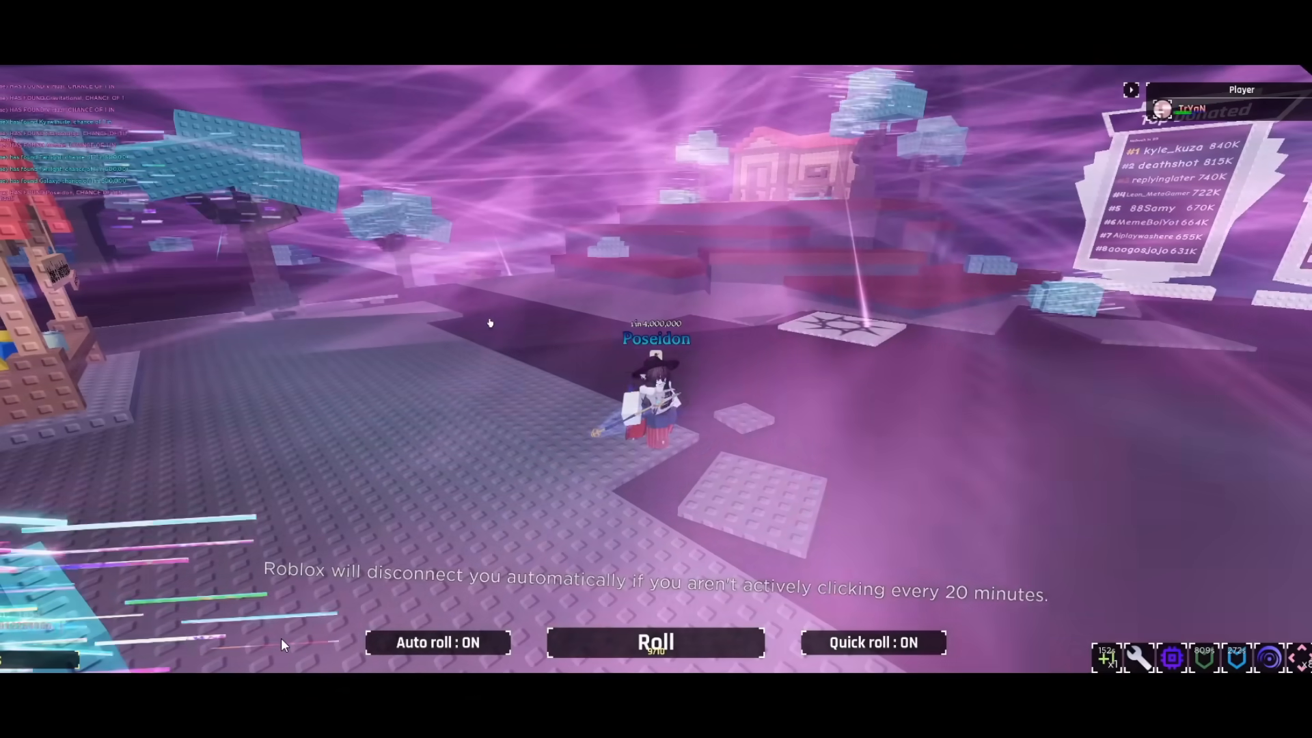
pyautogui.click(656, 642)
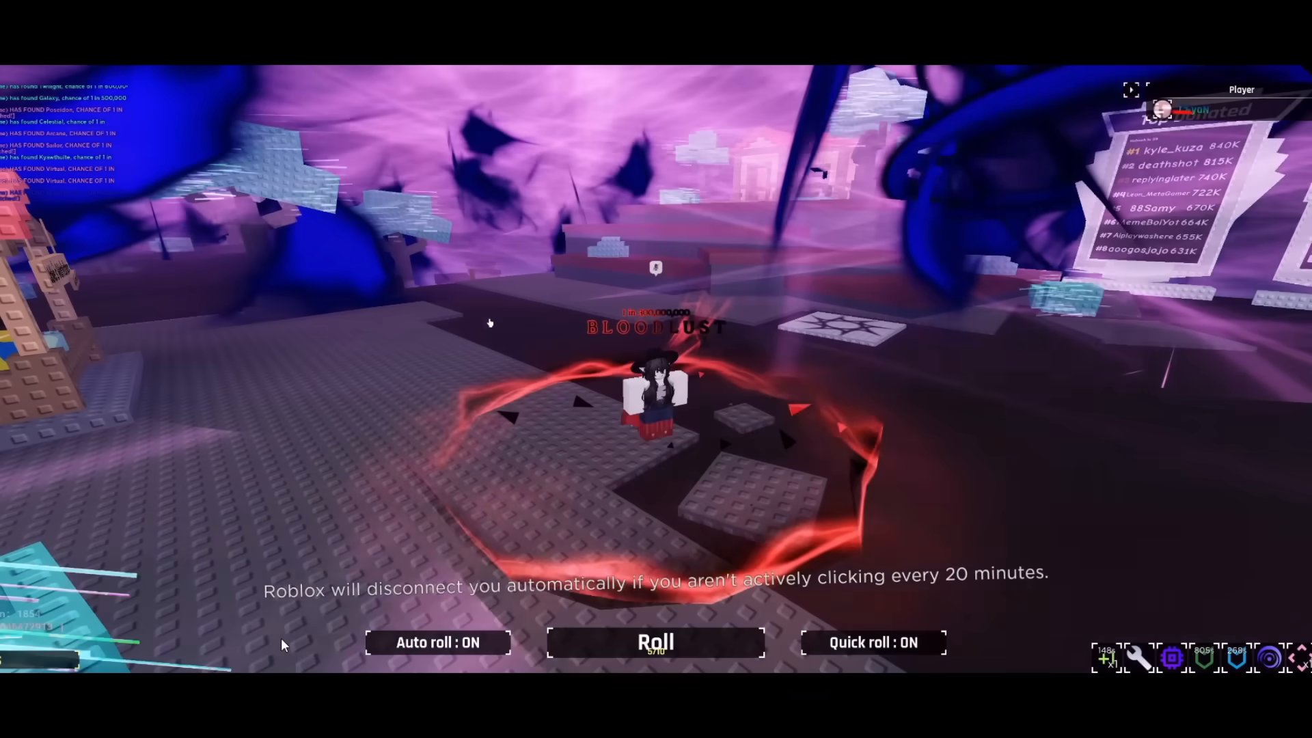
pyautogui.click(655, 642)
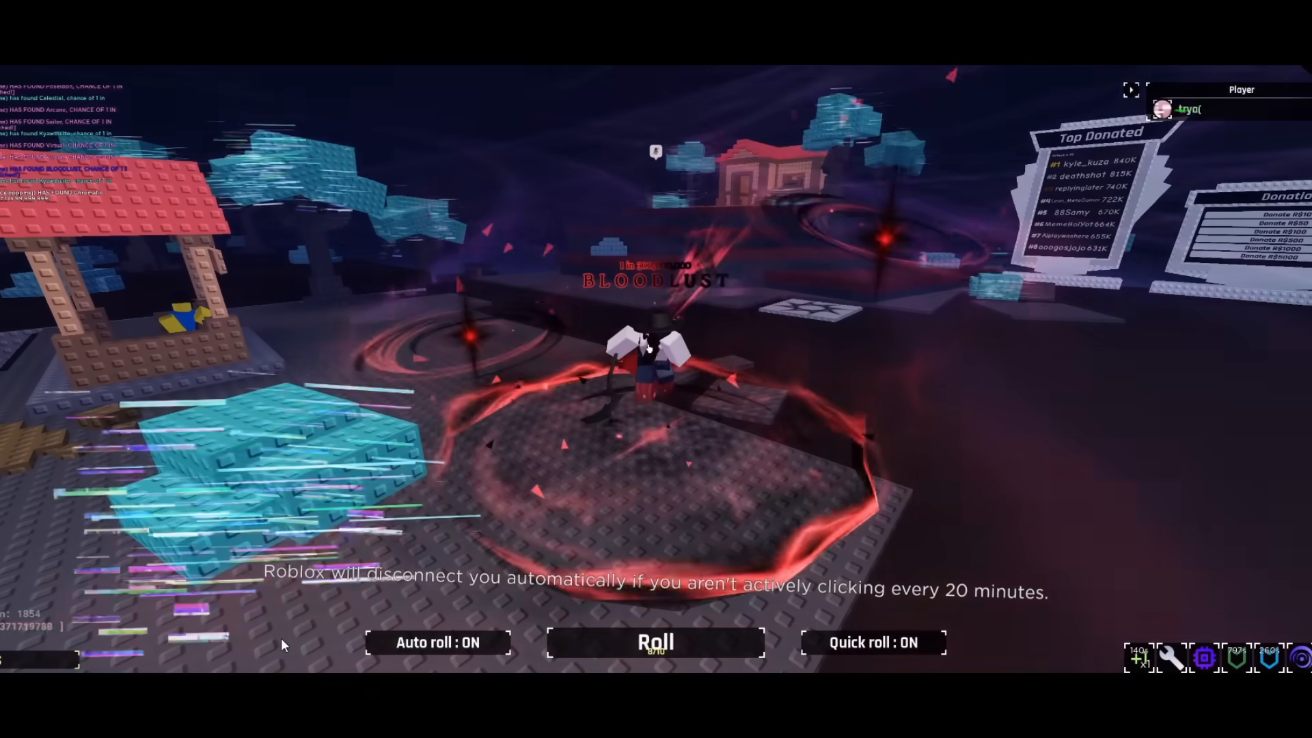
pyautogui.click(656, 642)
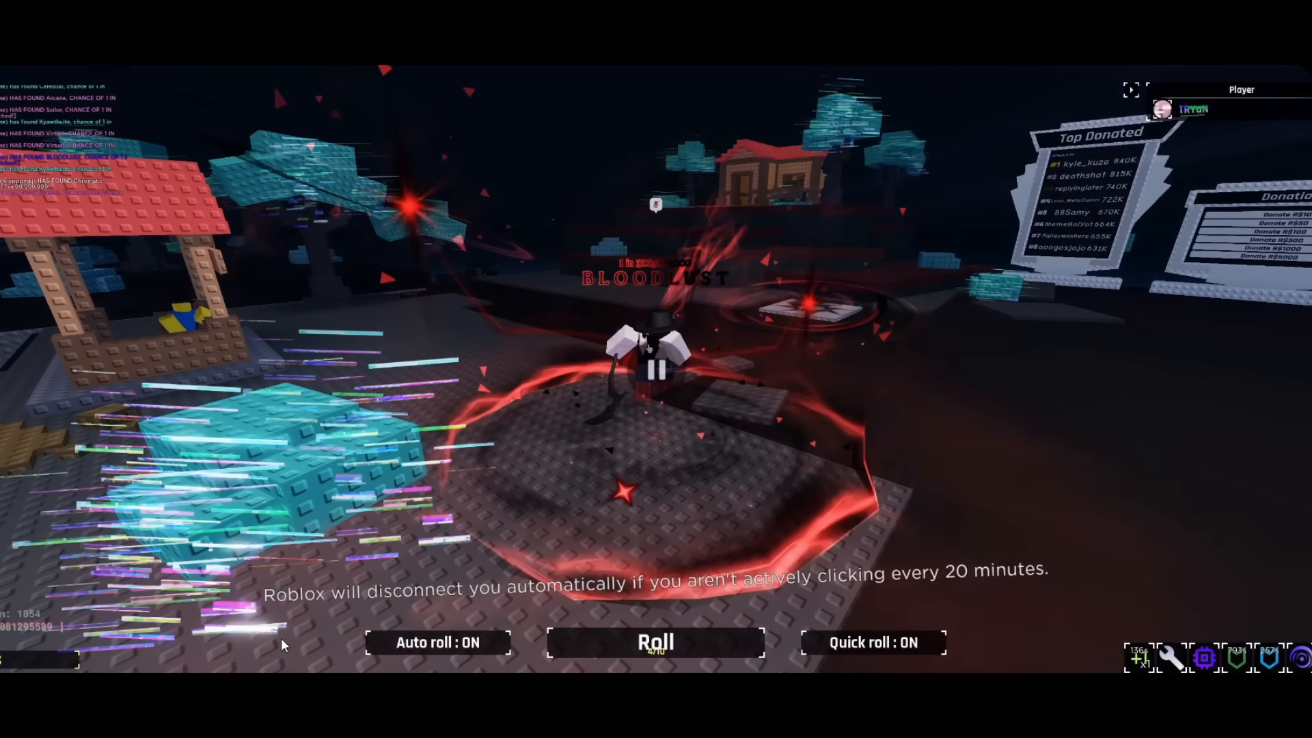
pyautogui.moveTo(756, 627)
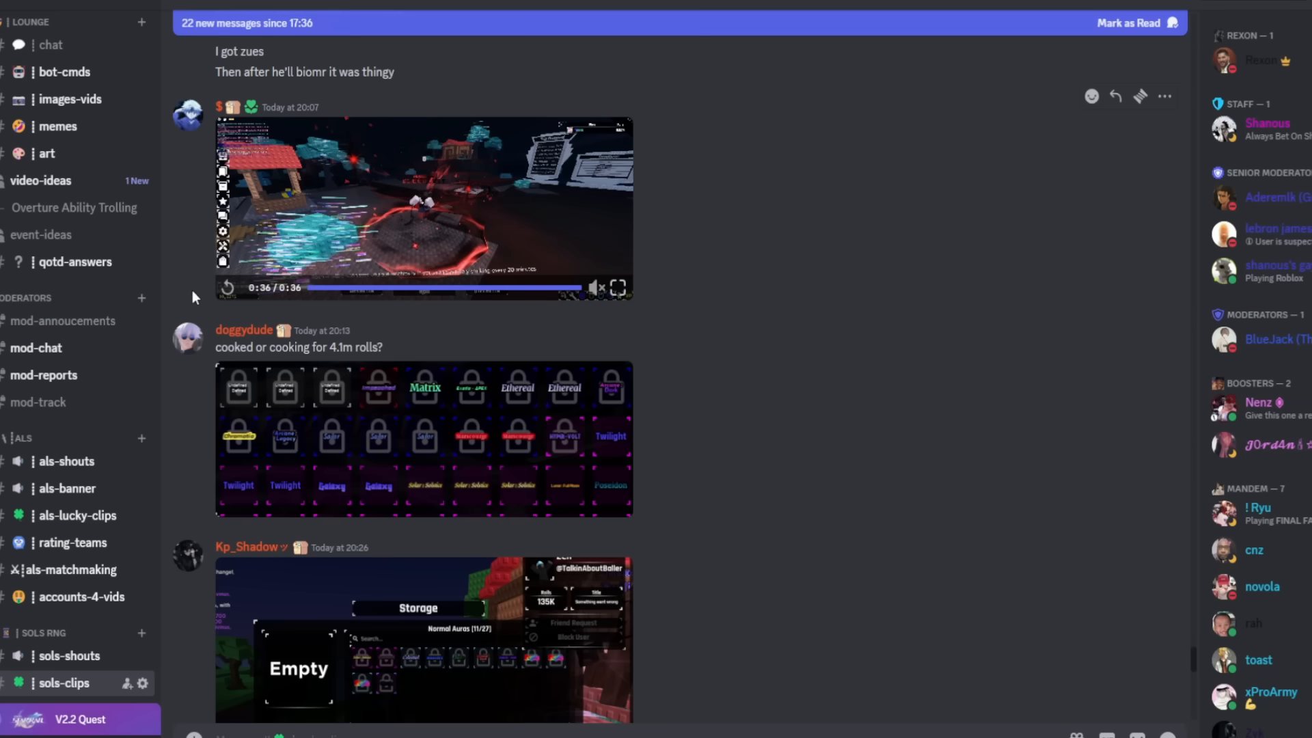
# Enlarge the 4.1m-rolls aura storage screenshot, close it, and continue toward the Heavenly clip
pyautogui.scroll(-3)
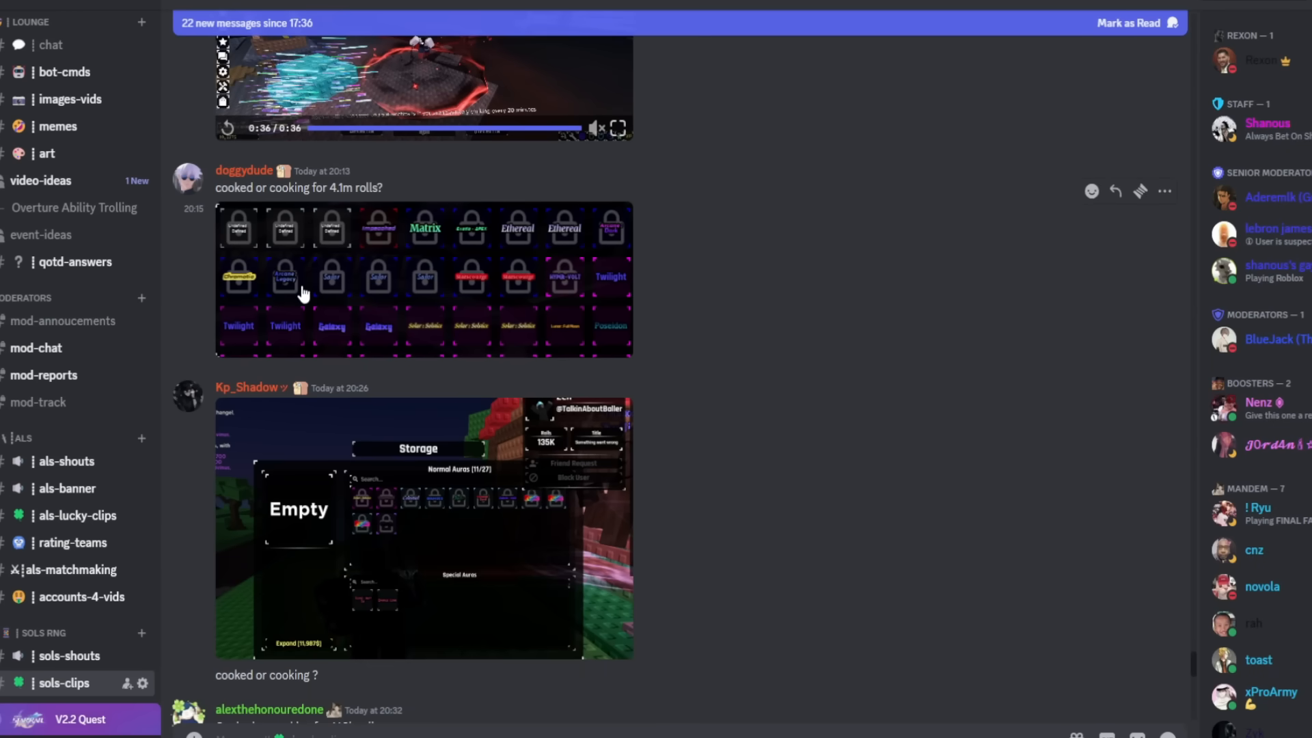
pyautogui.click(422, 279)
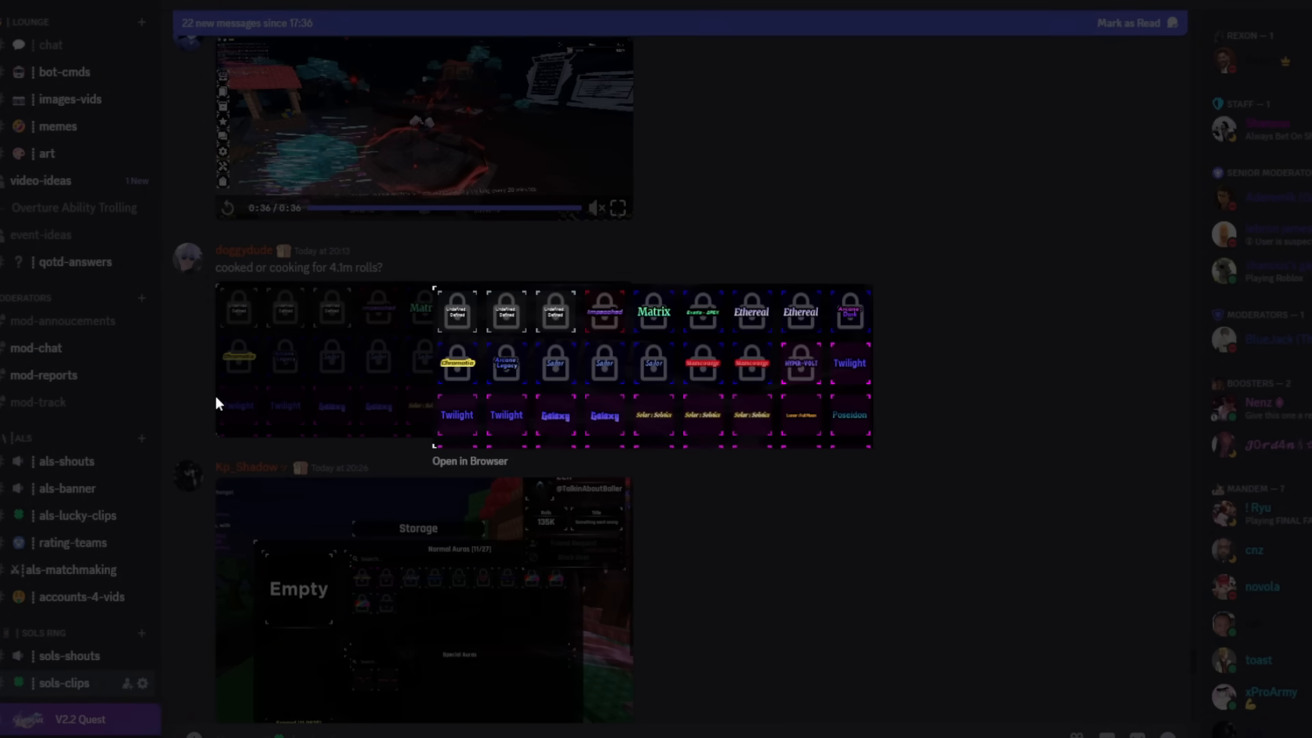
pyautogui.moveTo(235, 421)
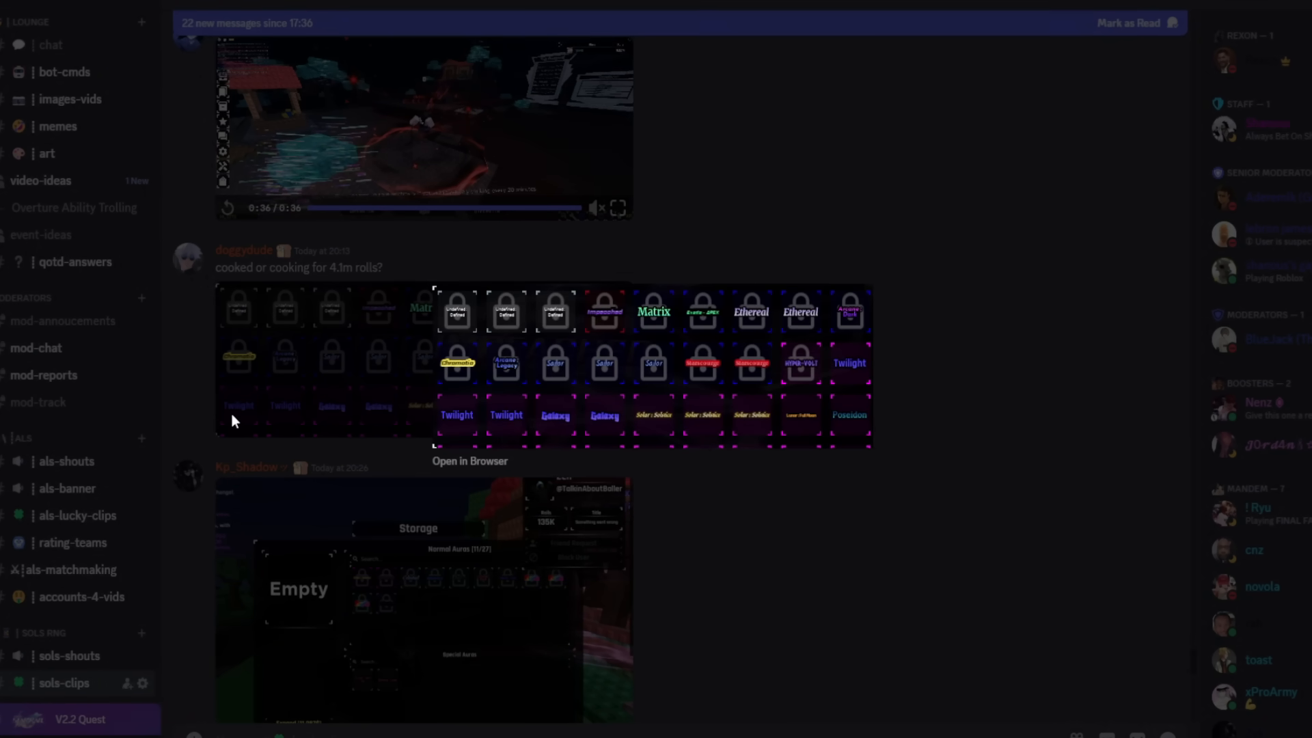
pyautogui.moveTo(331, 398)
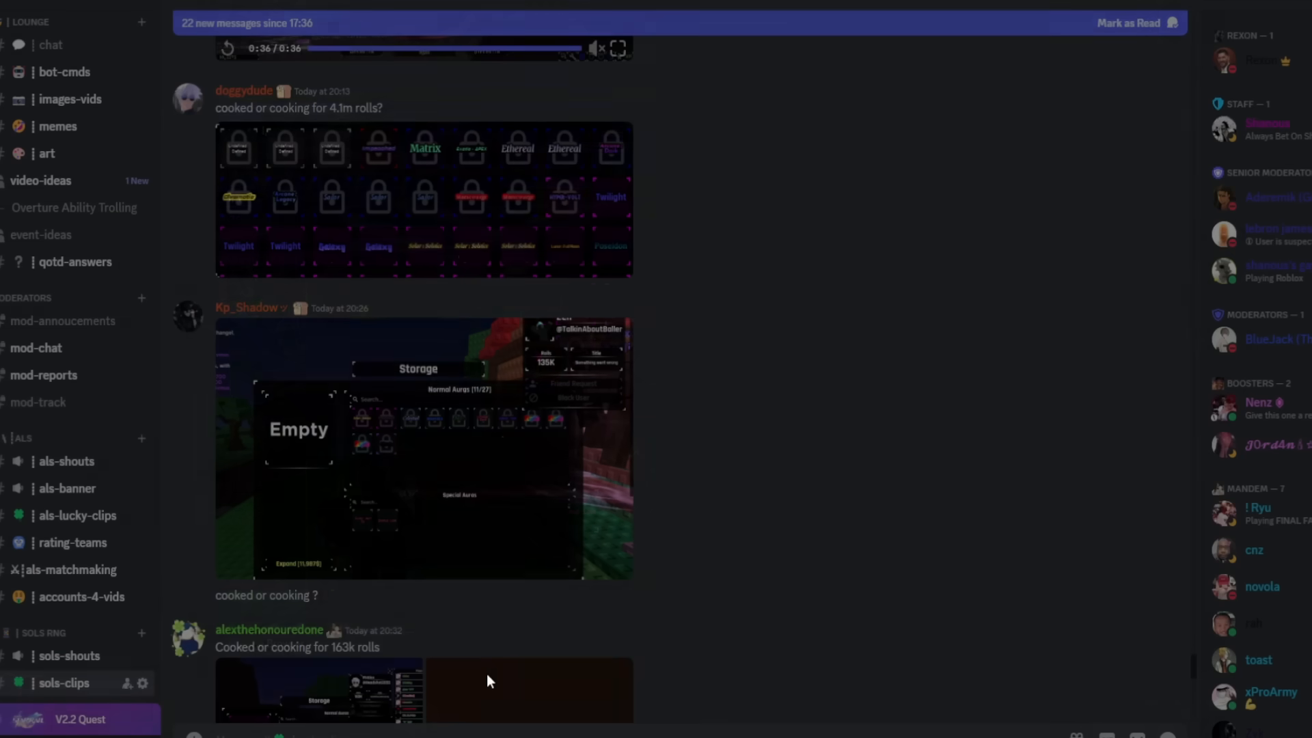
pyautogui.click(422, 448)
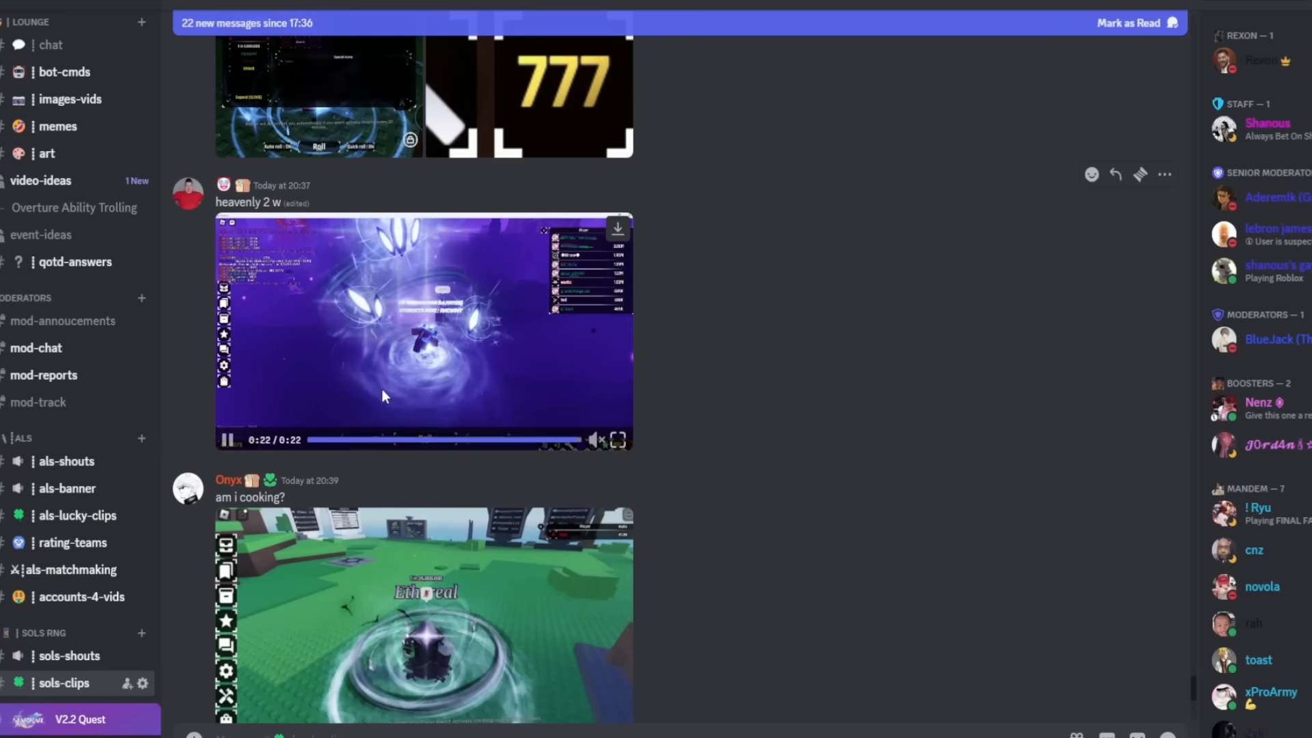
# Scroll down past the pull-history screenshot to the 3.58m-rolls aura storage post
pyautogui.scroll(-3)
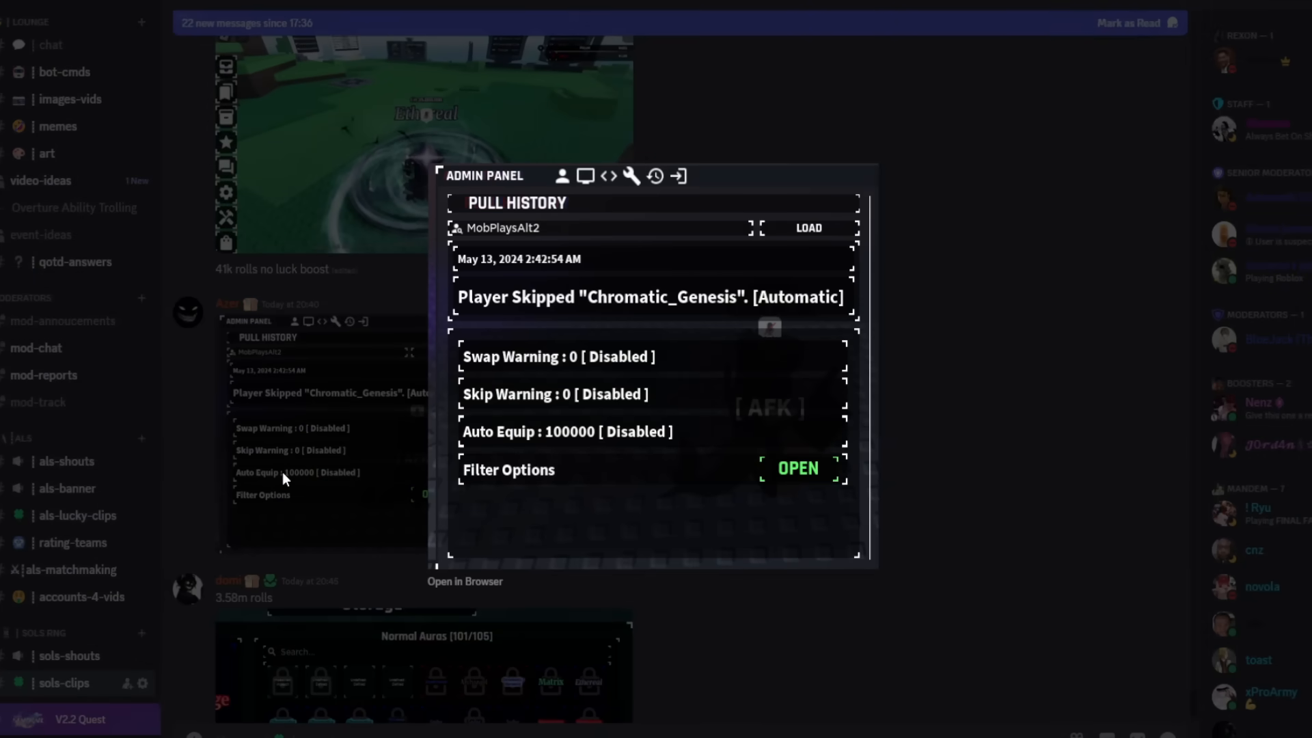
pyautogui.moveTo(284, 490)
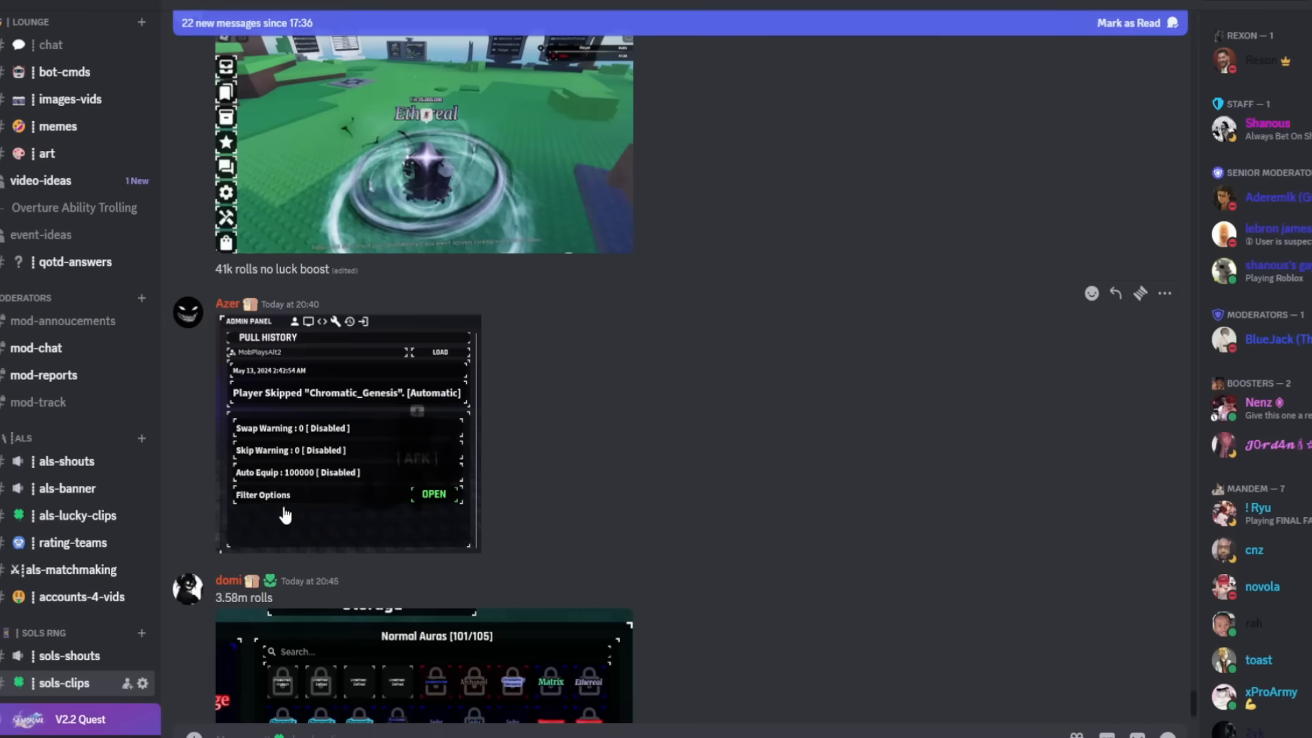
pyautogui.scroll(-3)
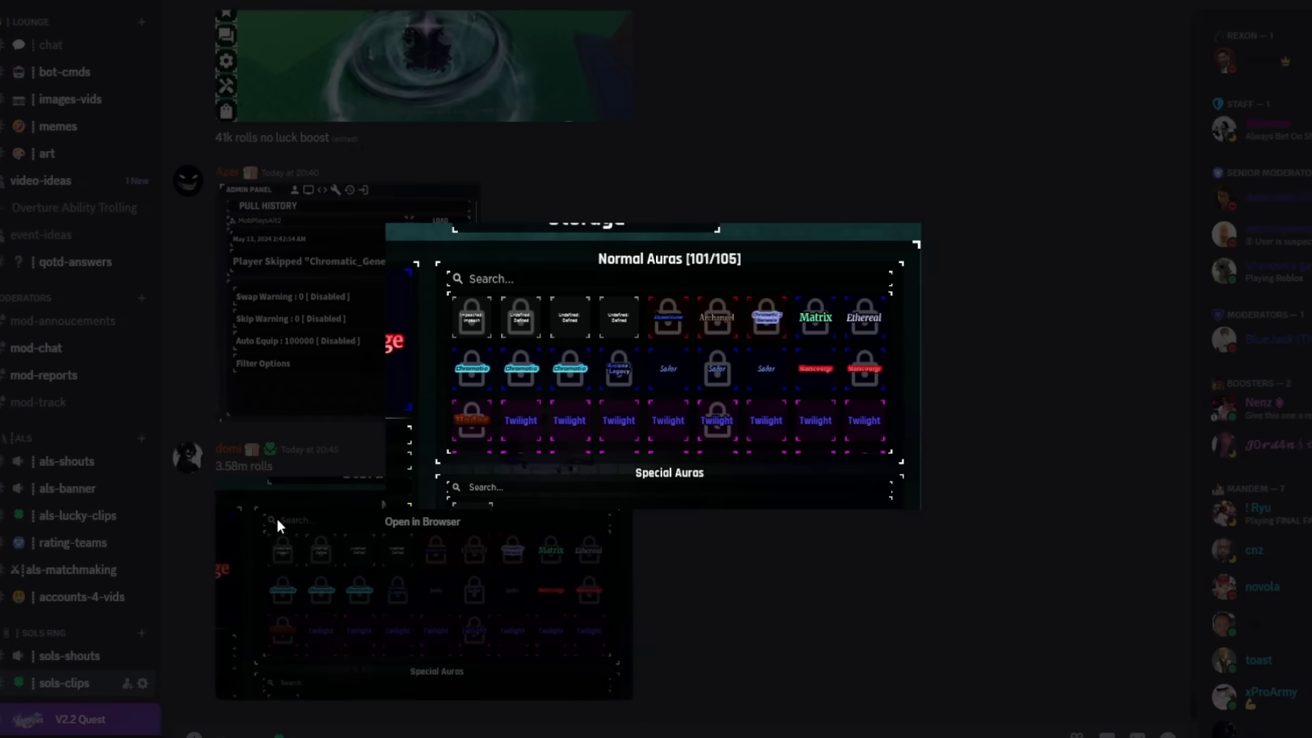
pyautogui.moveTo(283, 540)
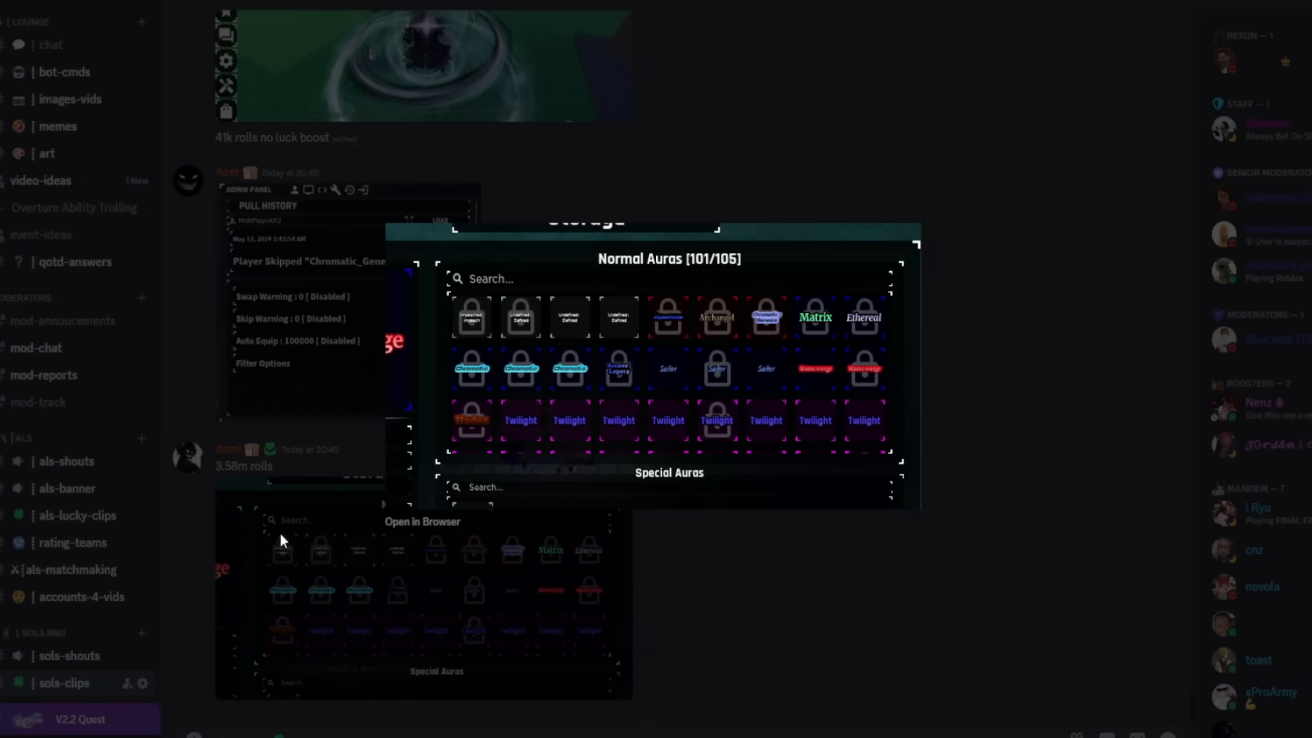
pyautogui.moveTo(287, 551)
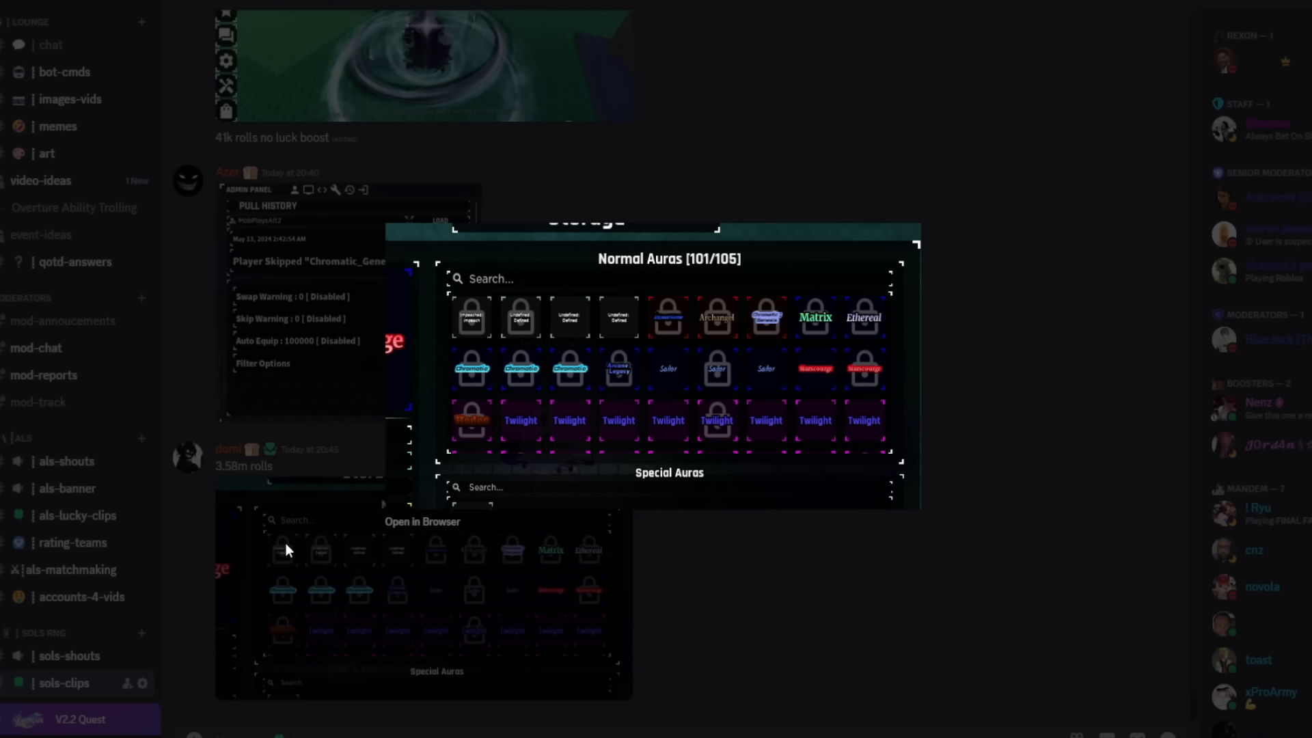
pyautogui.moveTo(301, 536)
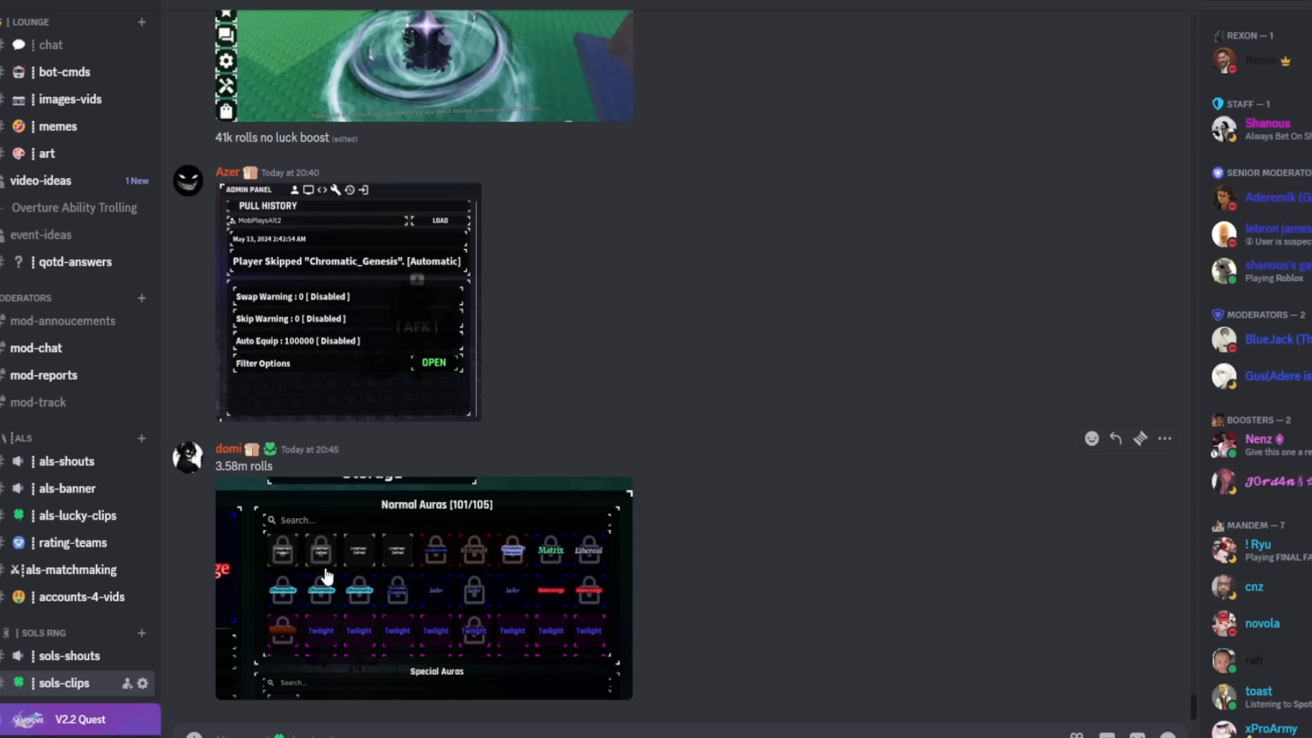
pyautogui.moveTo(419, 542)
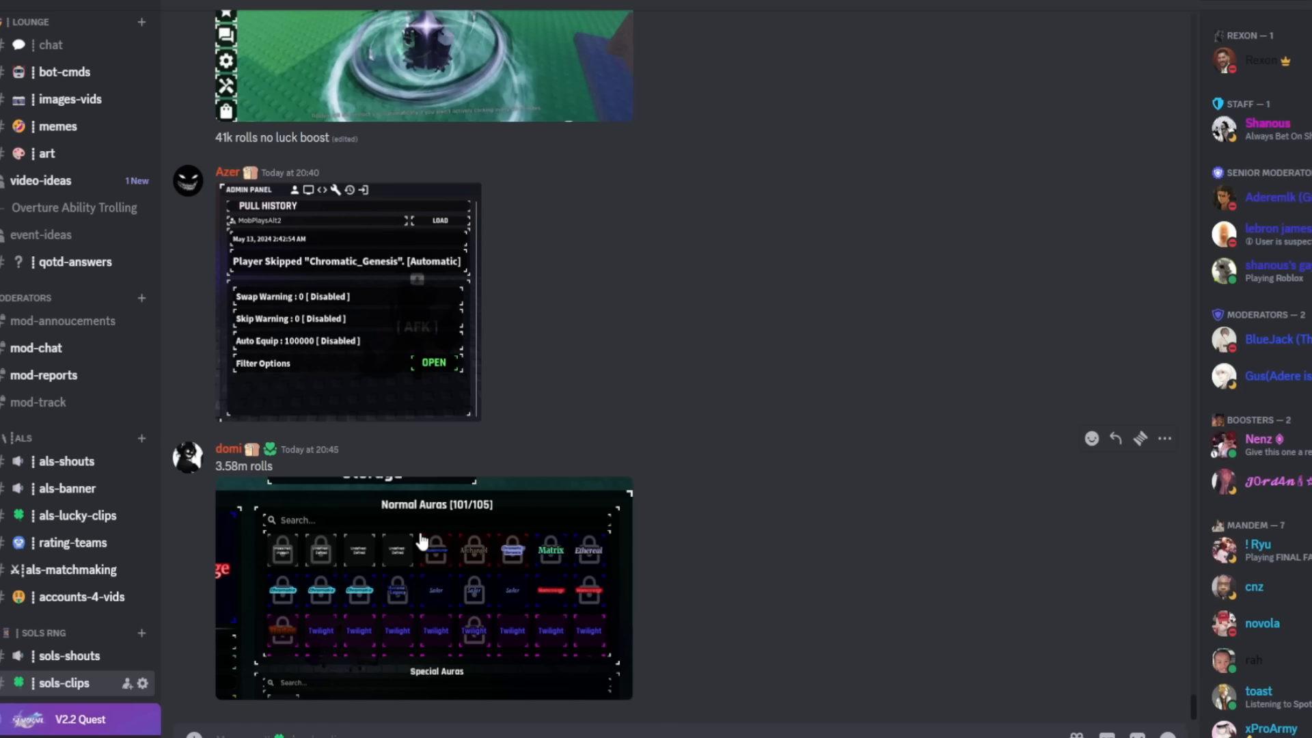
pyautogui.moveTo(439, 548)
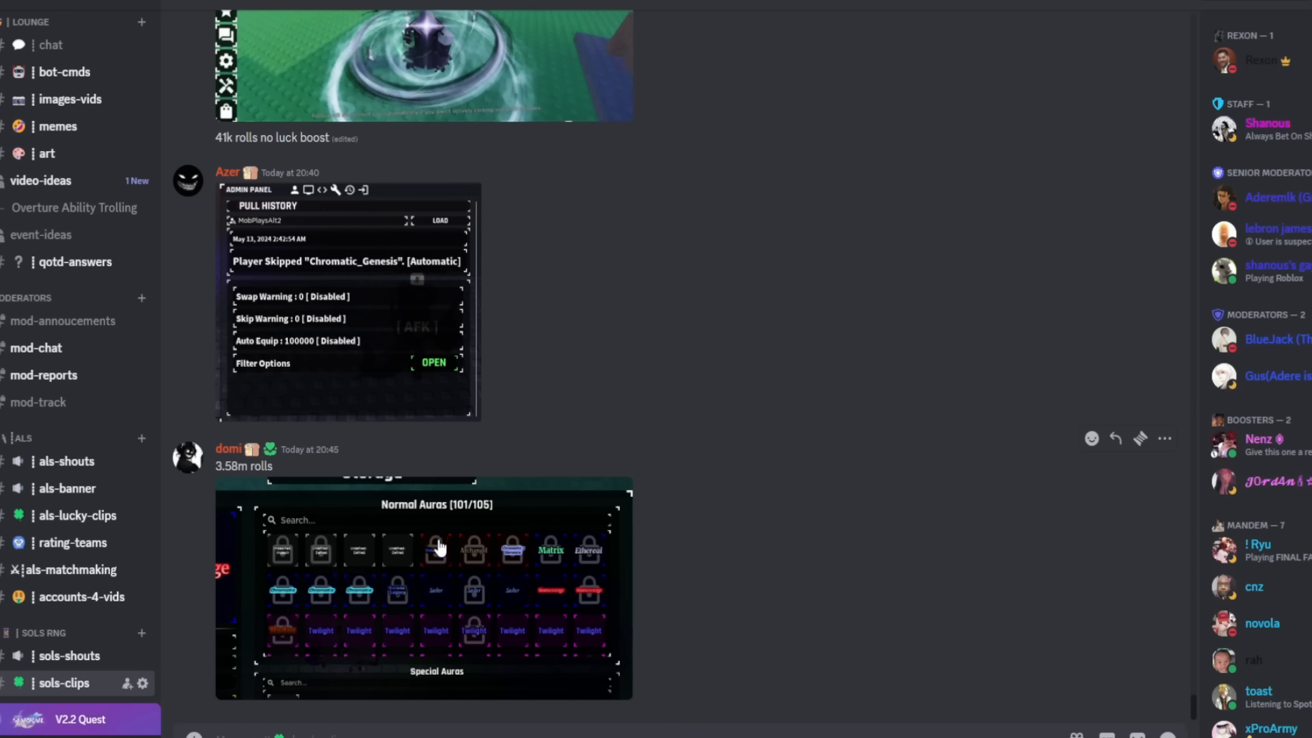